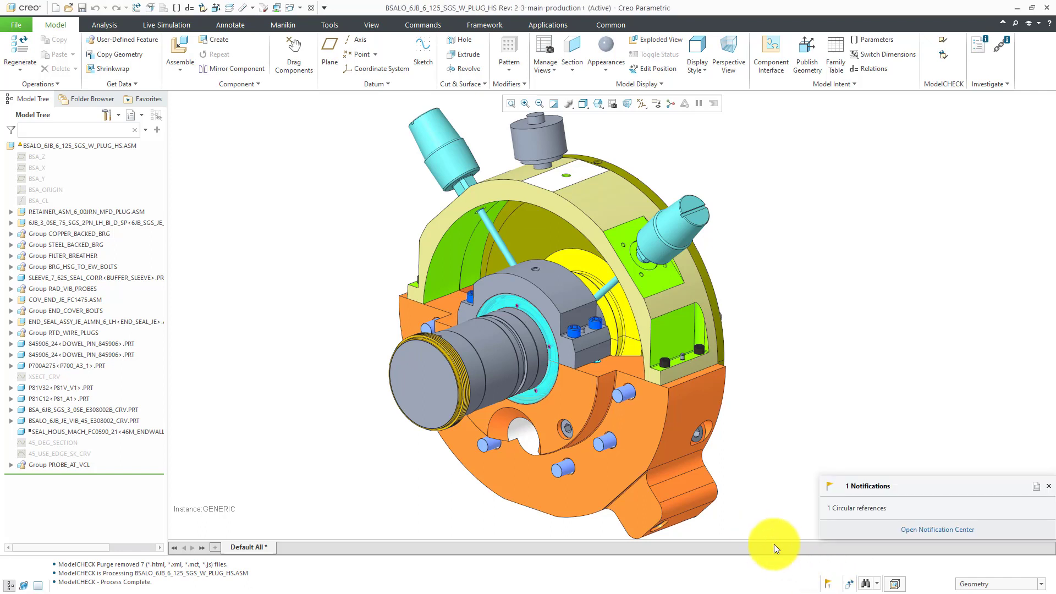
mouse_move(1044, 495)
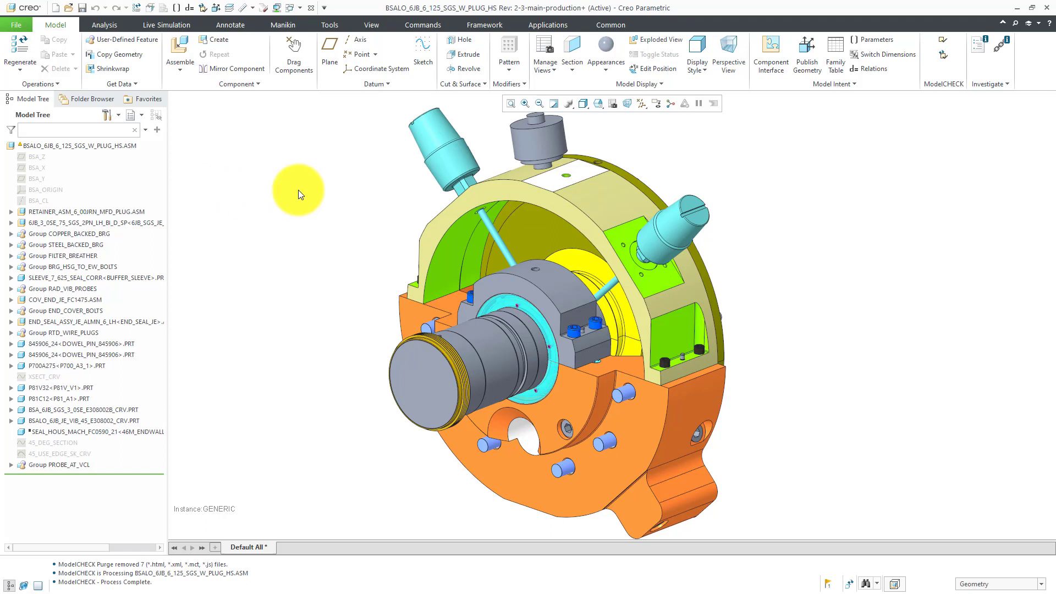
mouse_move(1000, 62)
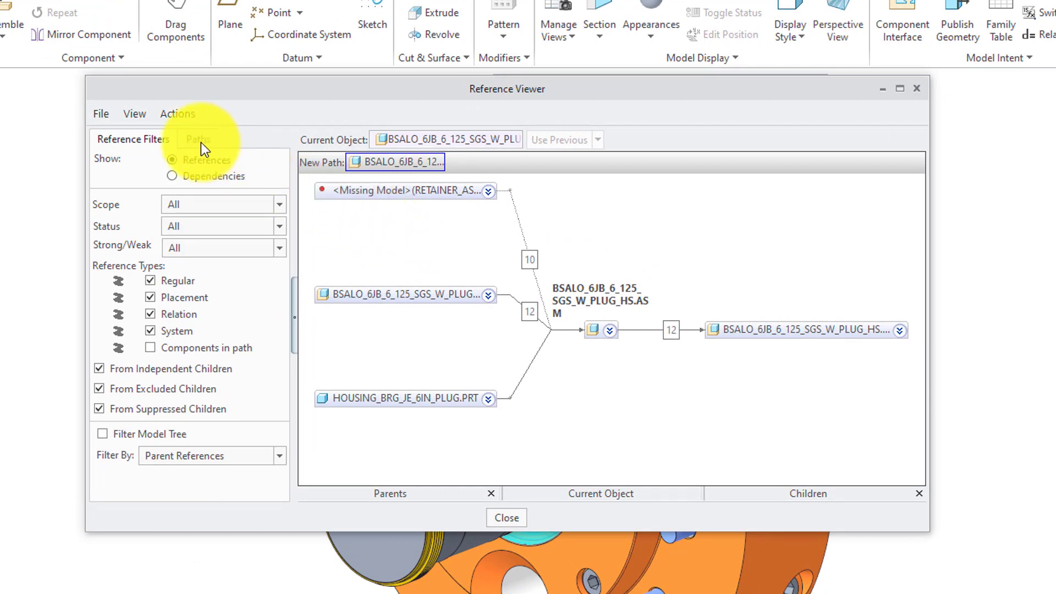
Display Circular Path 1 in the Reference Viewer's Paths view, traced back to 45_DEG_SECTION.
click(198, 139)
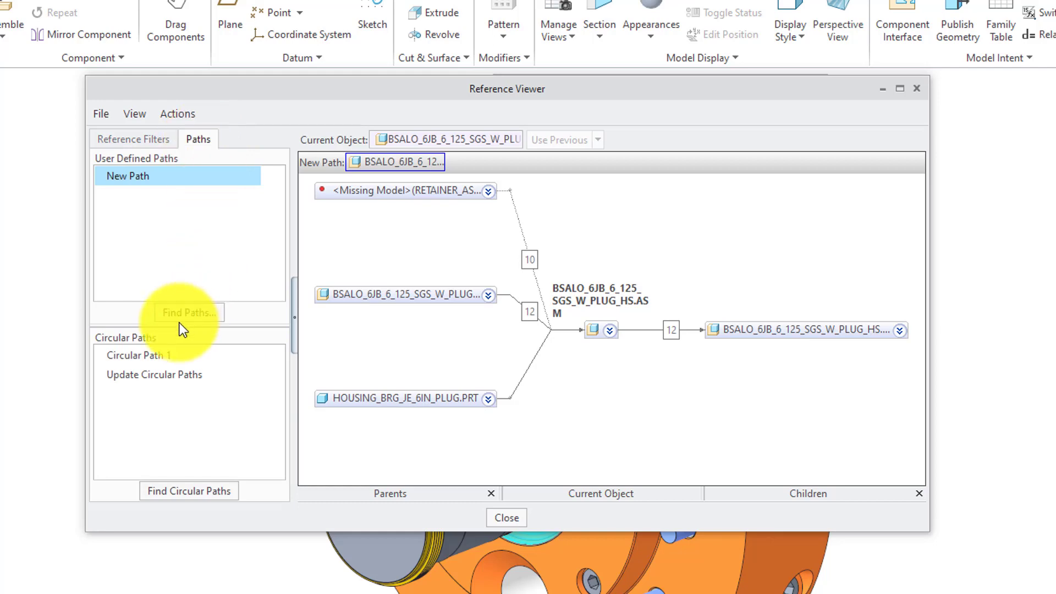
click(148, 355)
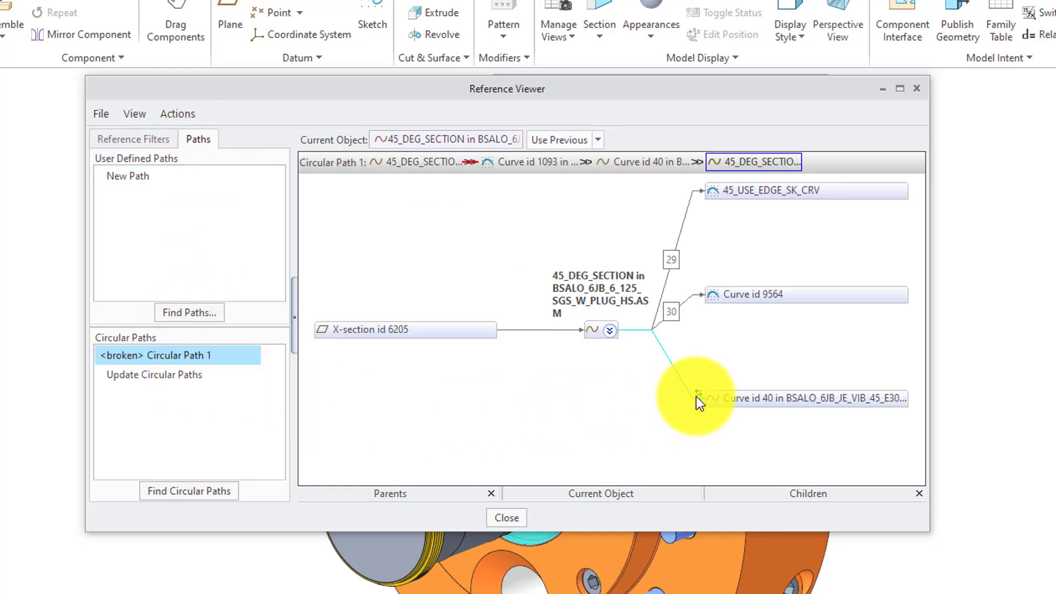
mouse_move(697, 396)
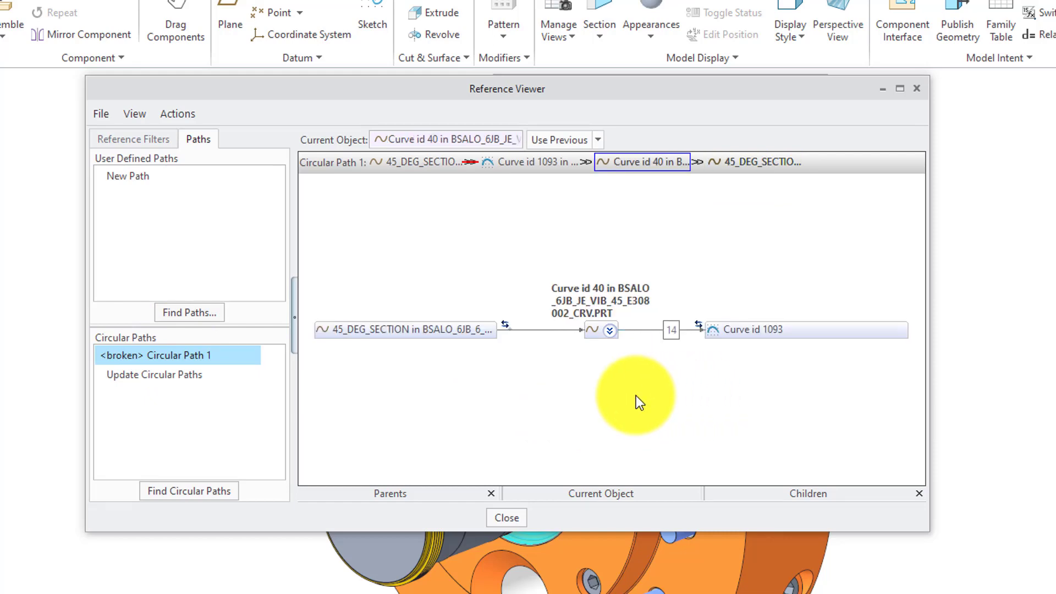
mouse_move(455, 379)
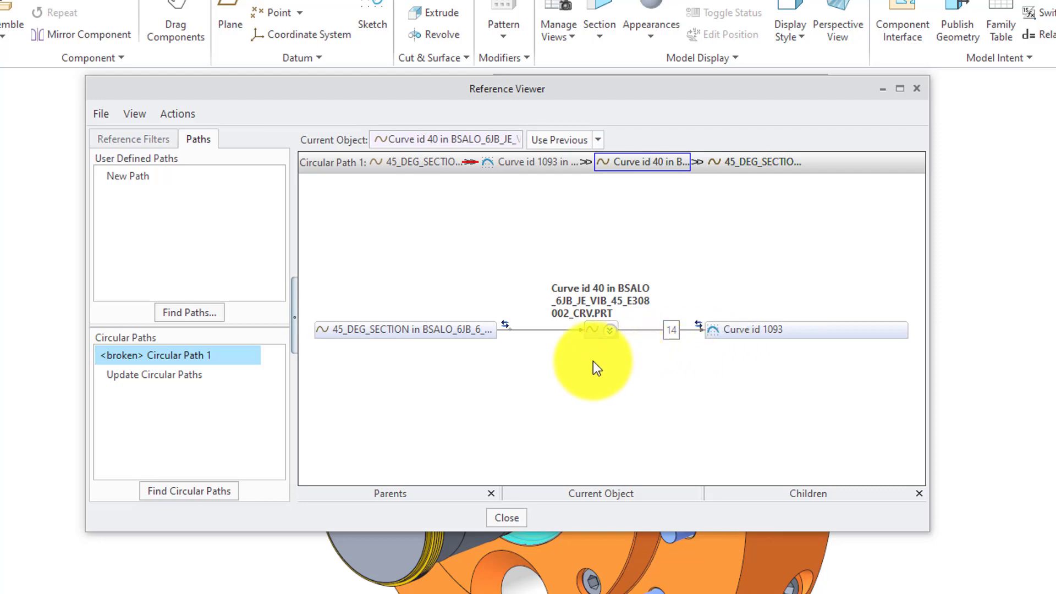
mouse_move(506, 334)
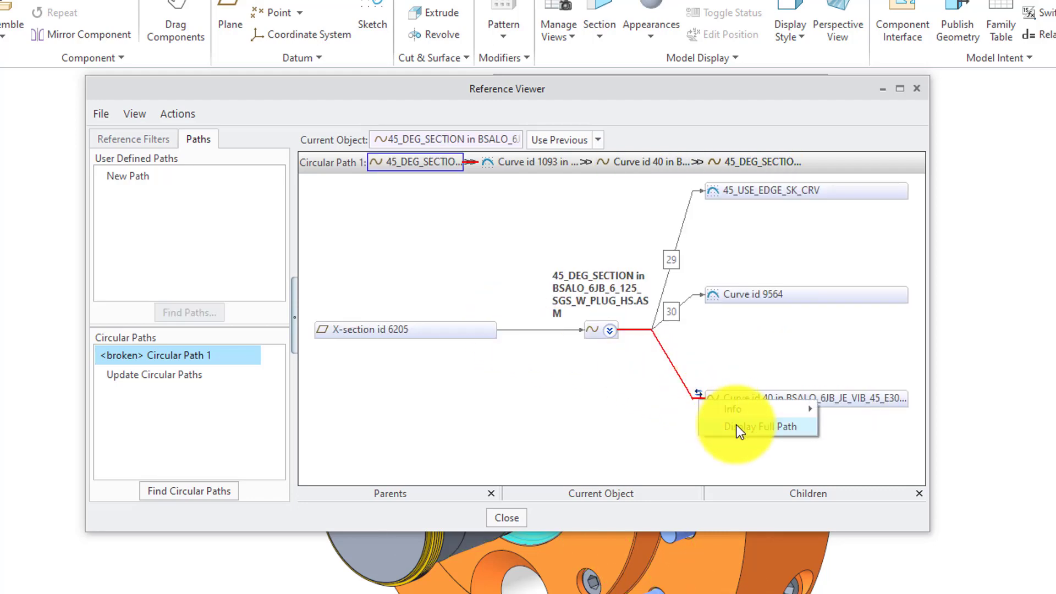
click(759, 426)
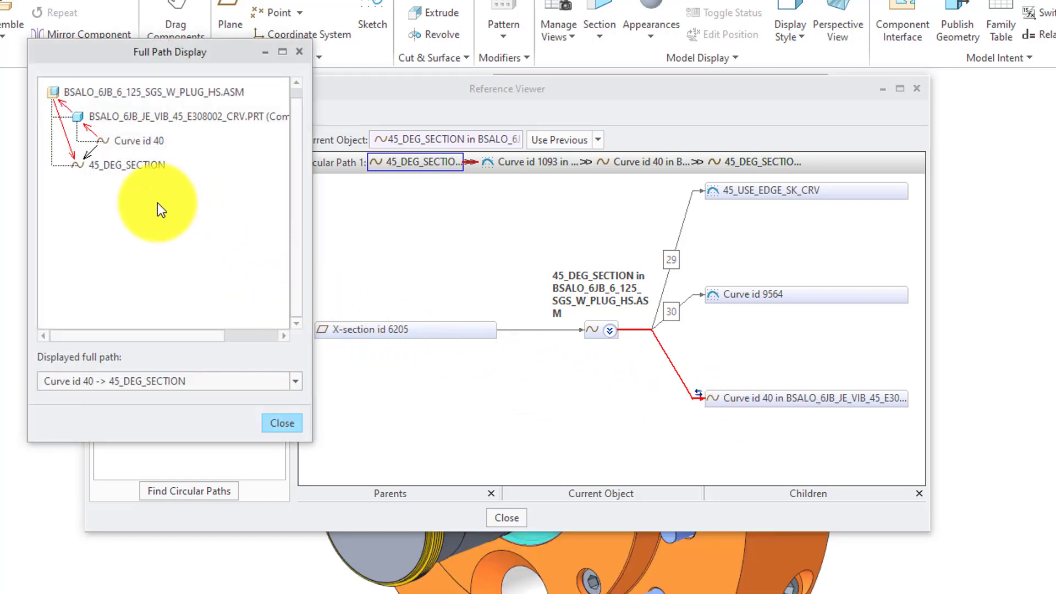
mouse_move(133, 94)
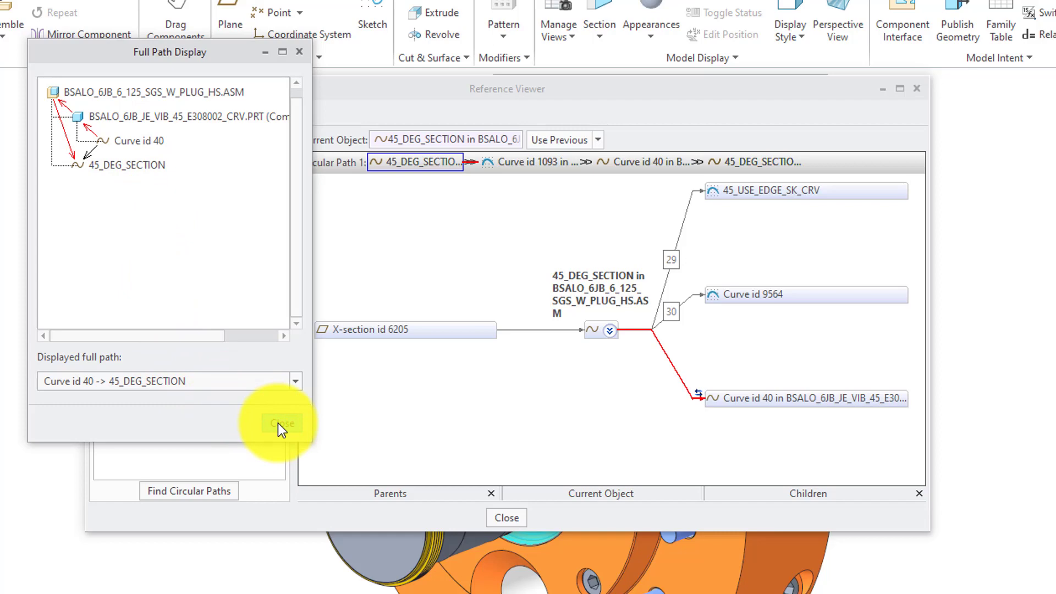
click(281, 423)
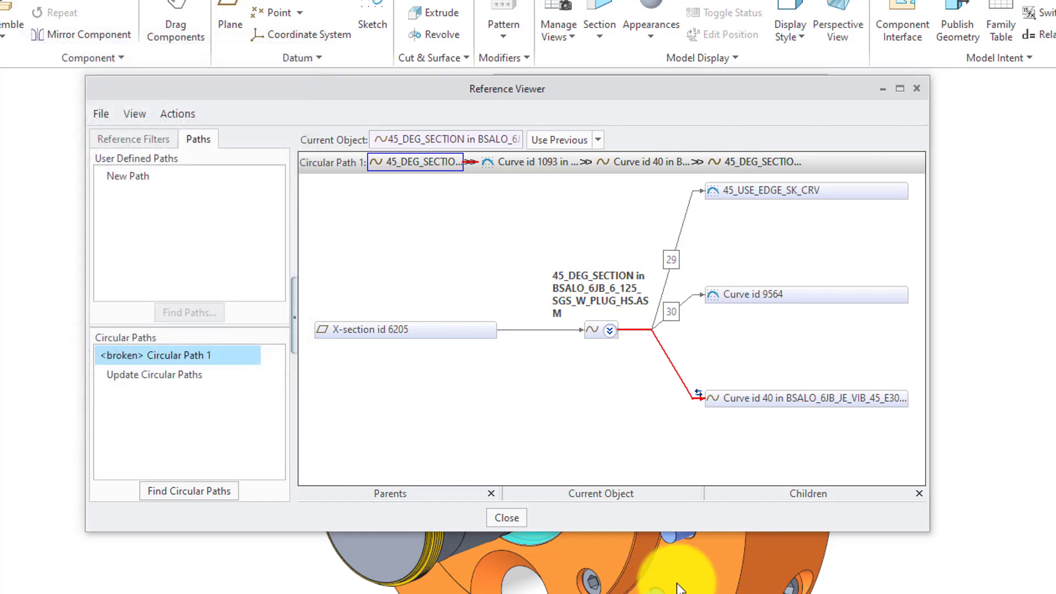
Close the Reference Viewer, show the 45_DEG_SECTION curve and bring up its actions.
click(507, 517)
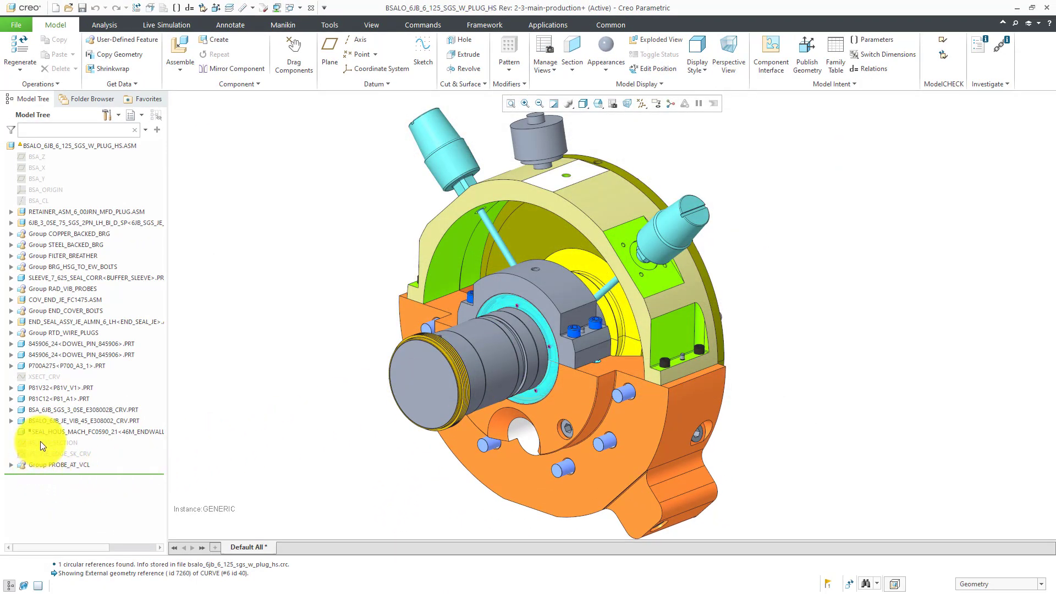
click(51, 443)
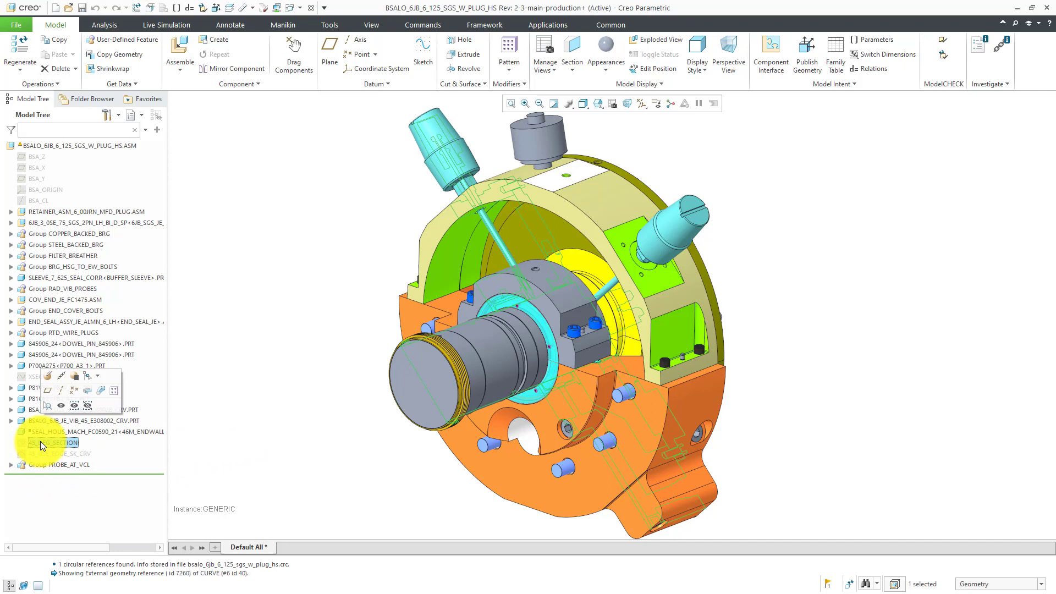
click(53, 443)
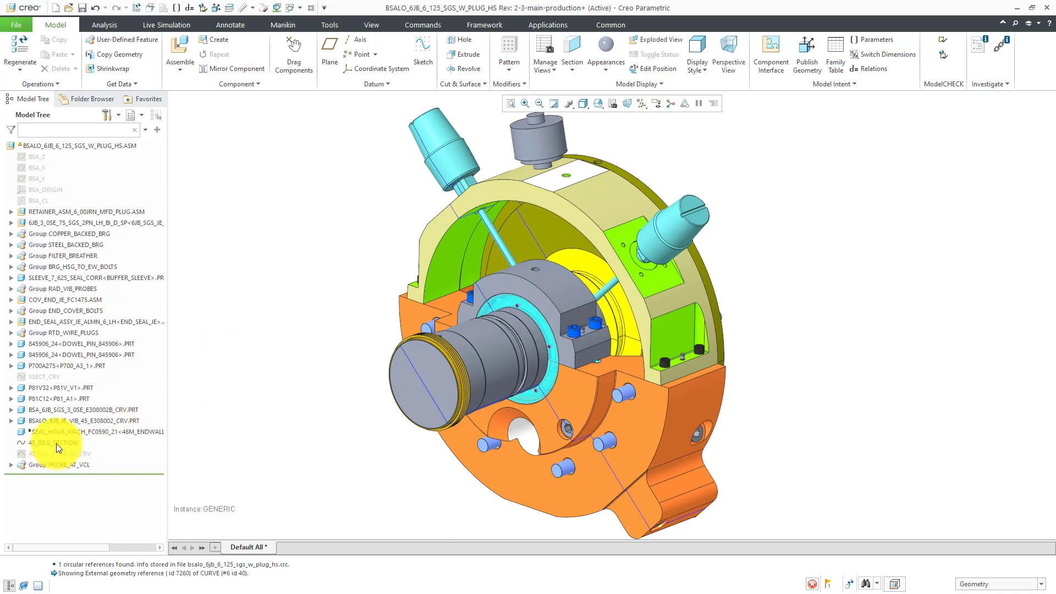
right_click(57, 442)
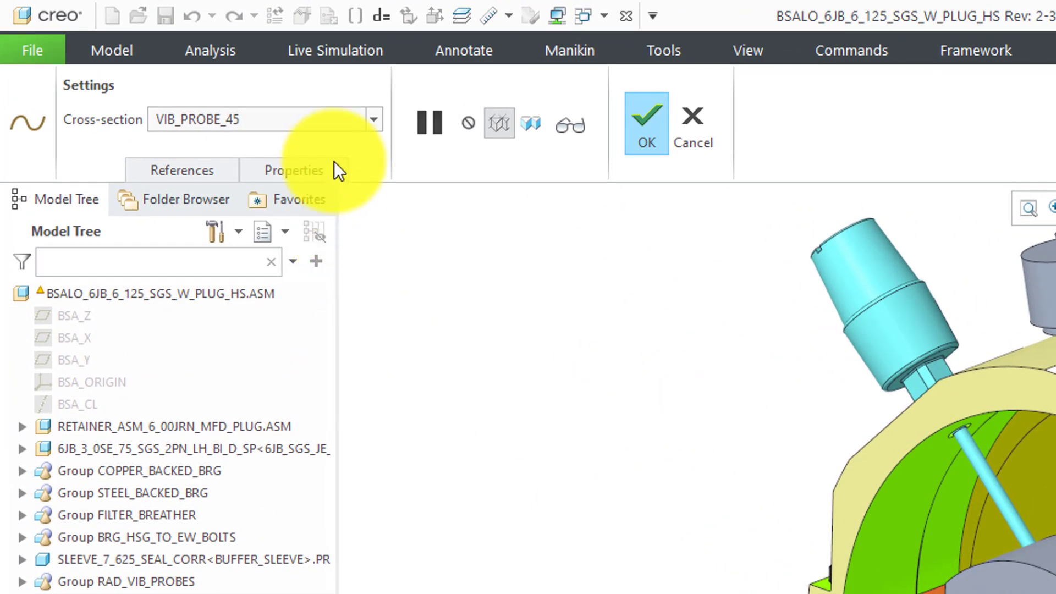
mouse_move(357, 241)
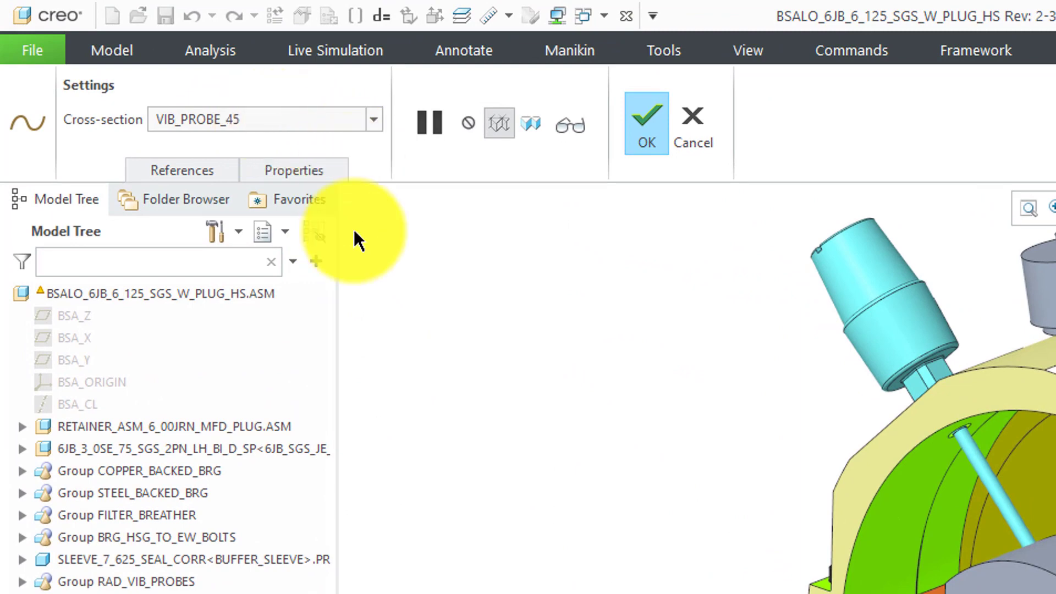
mouse_move(391, 350)
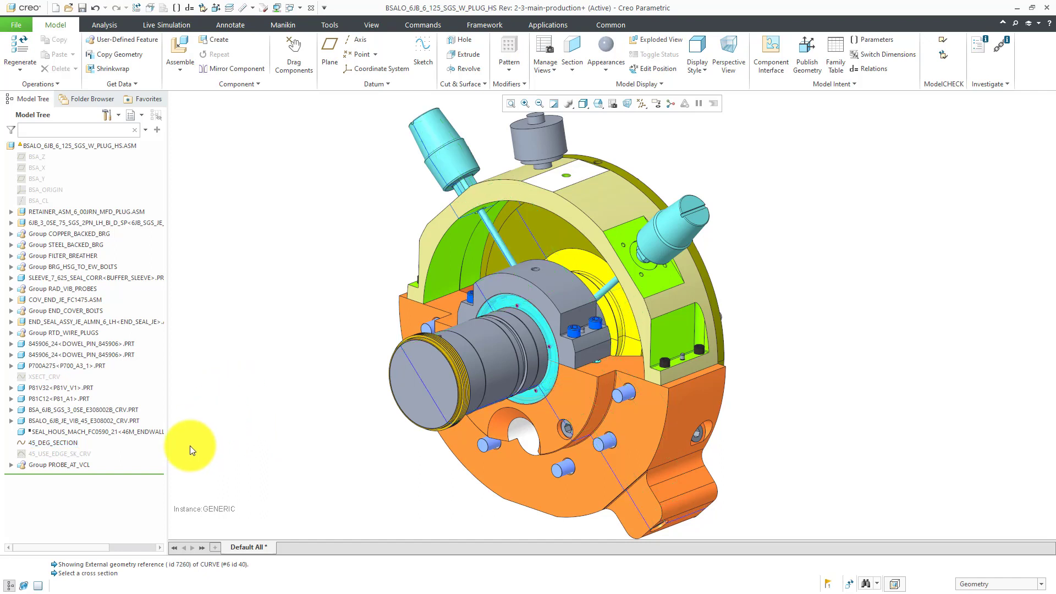
mouse_move(88, 504)
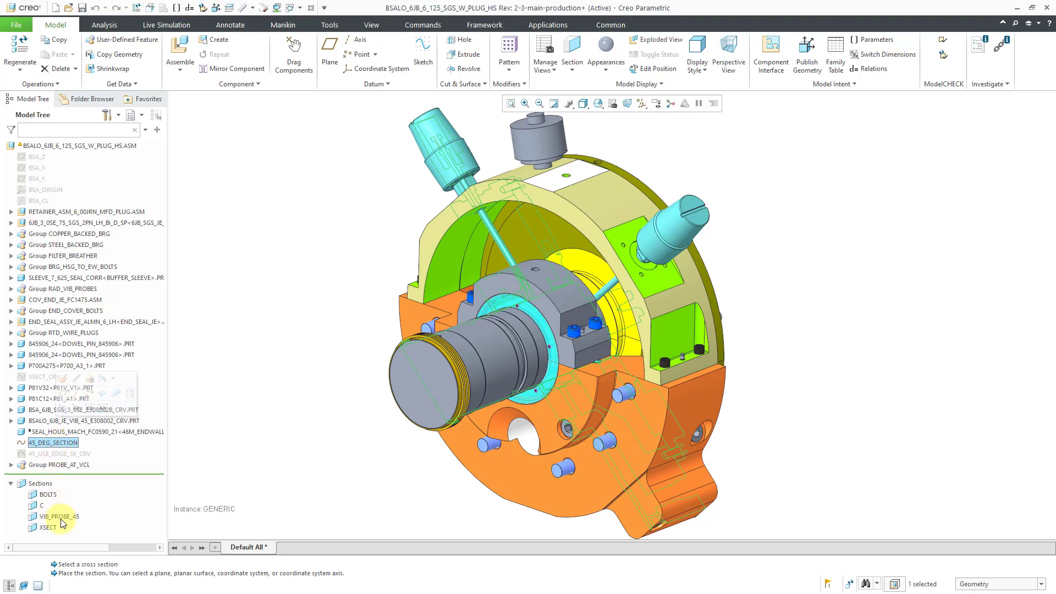
Bring up the actions for the VIB_PROBE_45 cross-section under Sections.
right_click(59, 516)
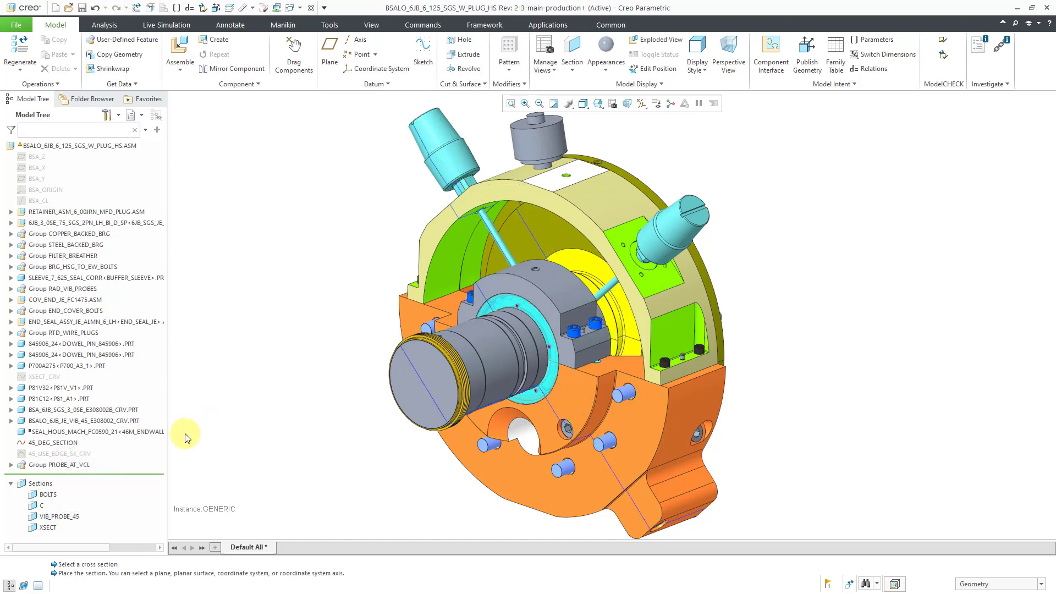
mouse_move(125, 473)
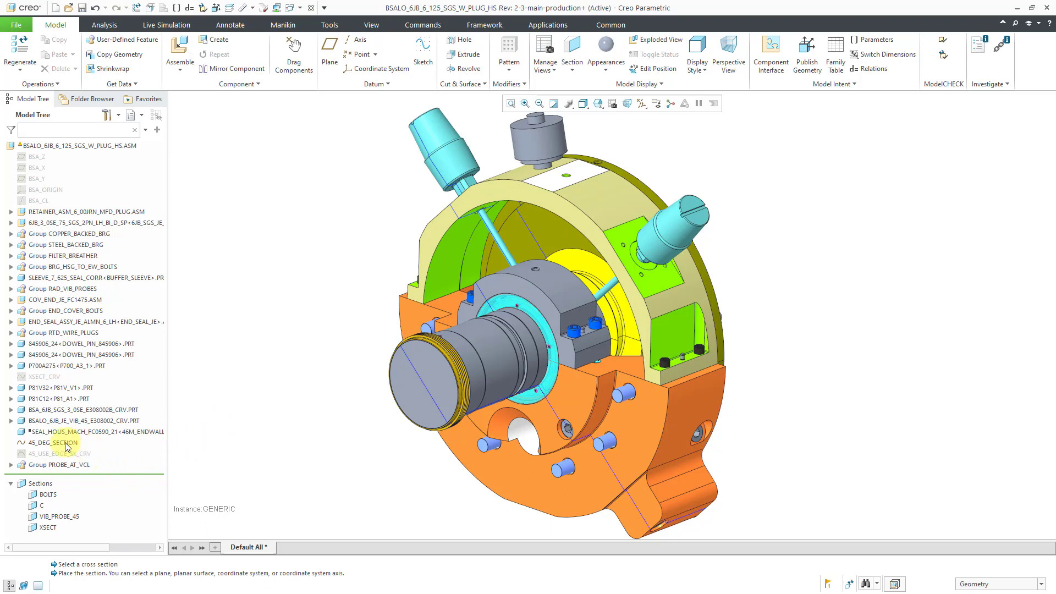
right_click(54, 441)
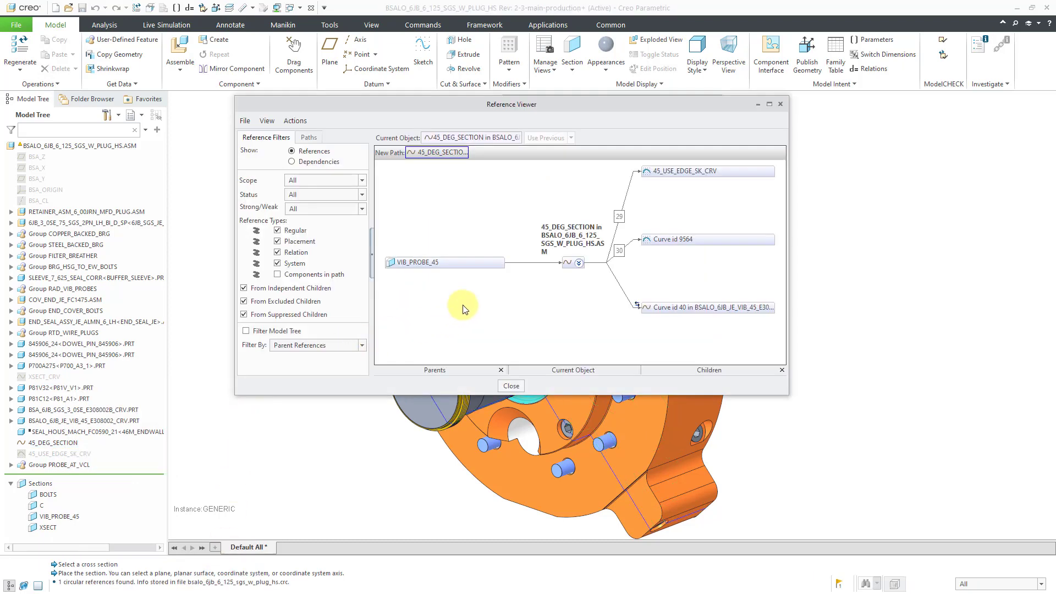
mouse_move(429, 263)
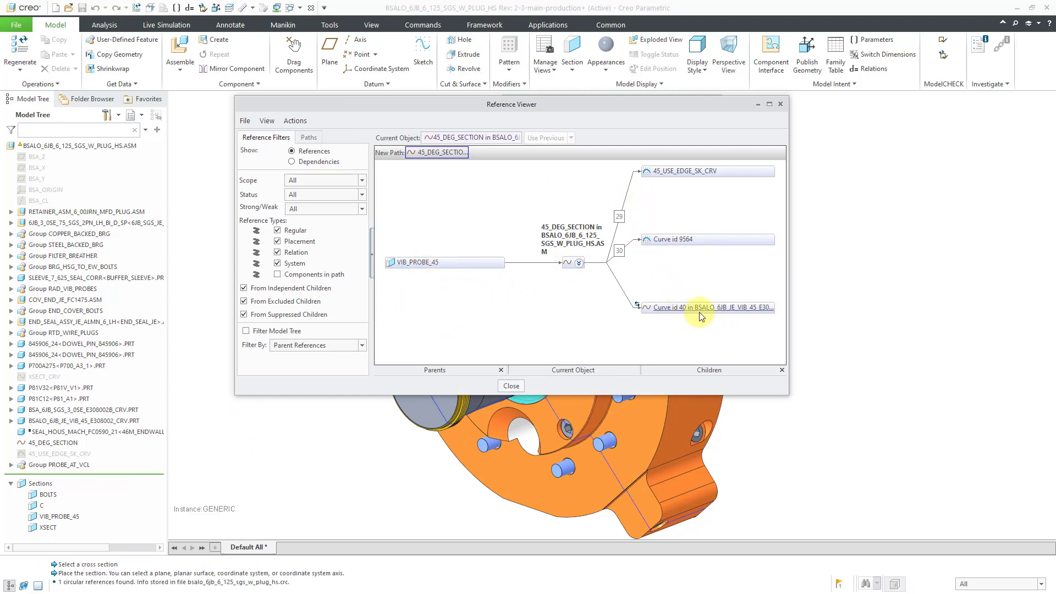
mouse_move(700, 307)
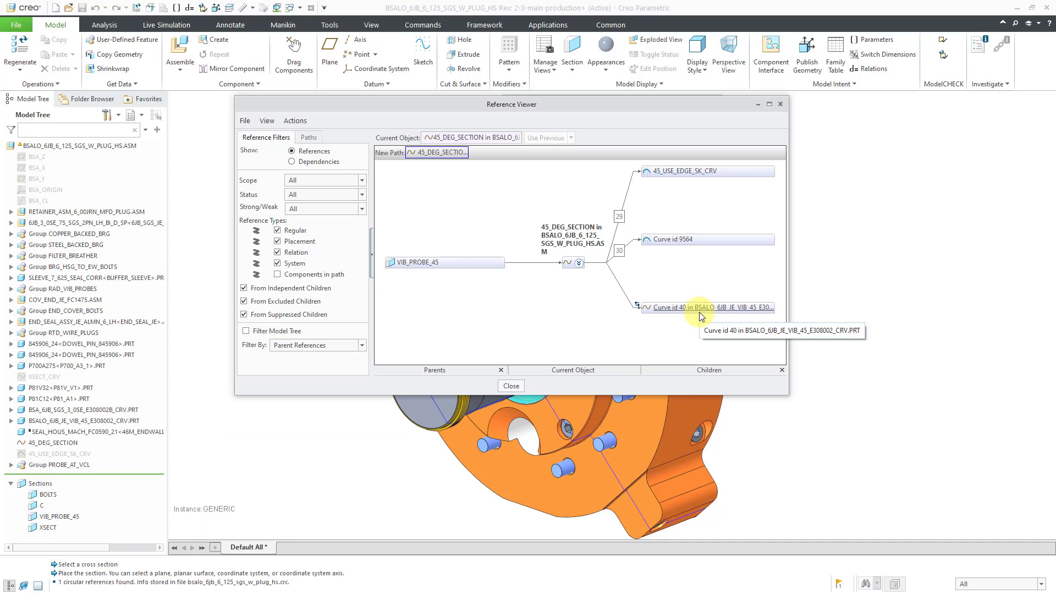
mouse_move(721, 335)
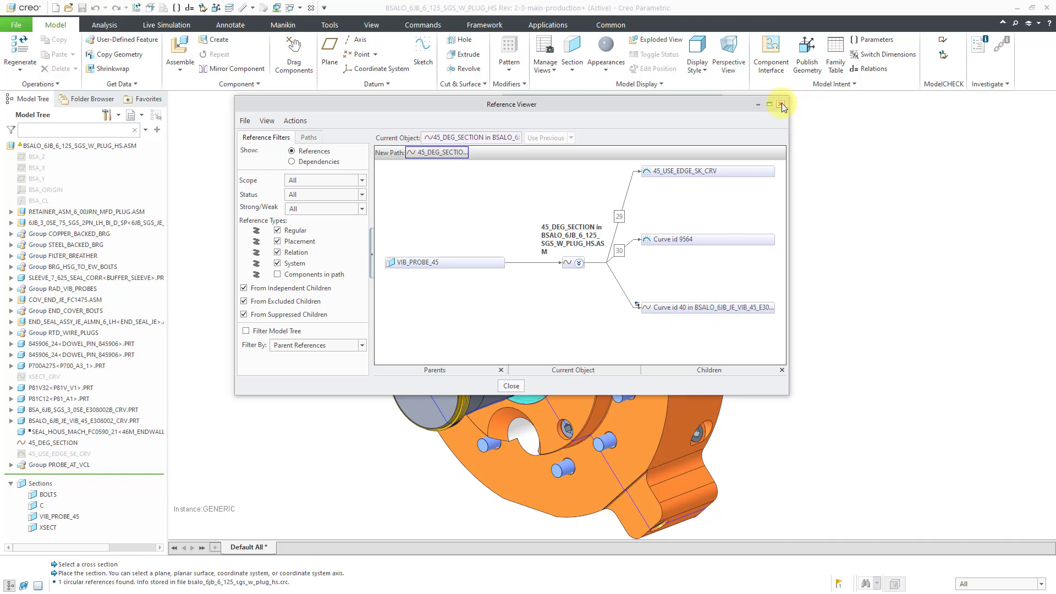
click(781, 104)
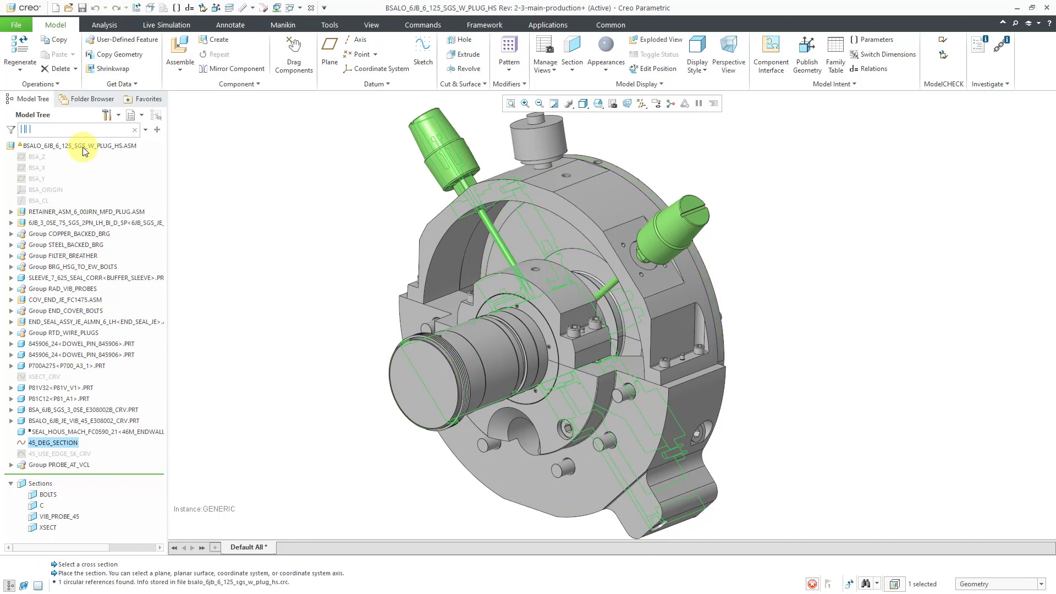
Search the Model Tree for 'vib_4' and open the matching VIB_45 CRV part.
text(vib_45)
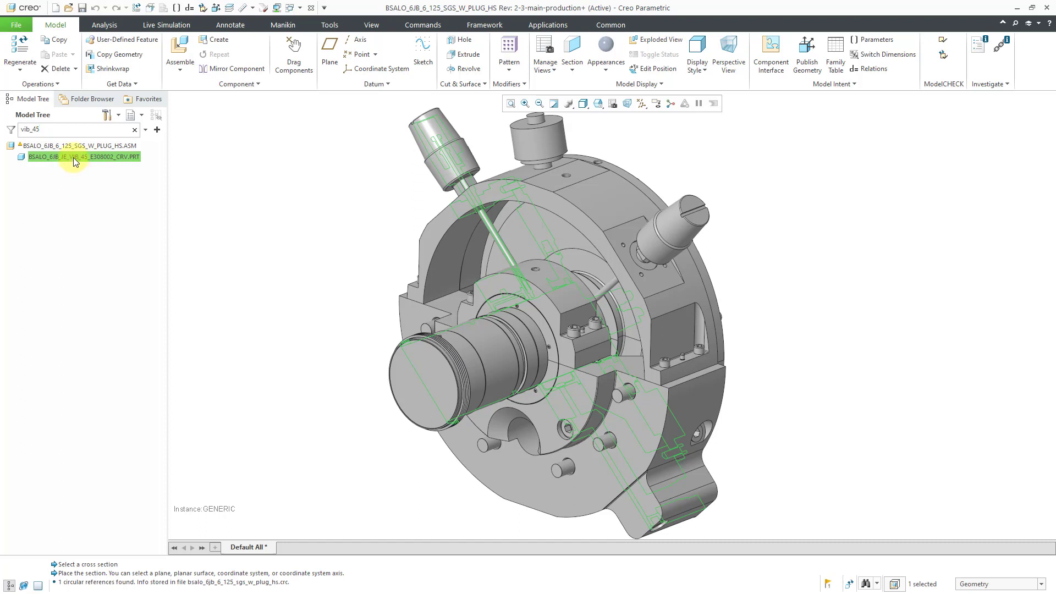
right_click(75, 157)
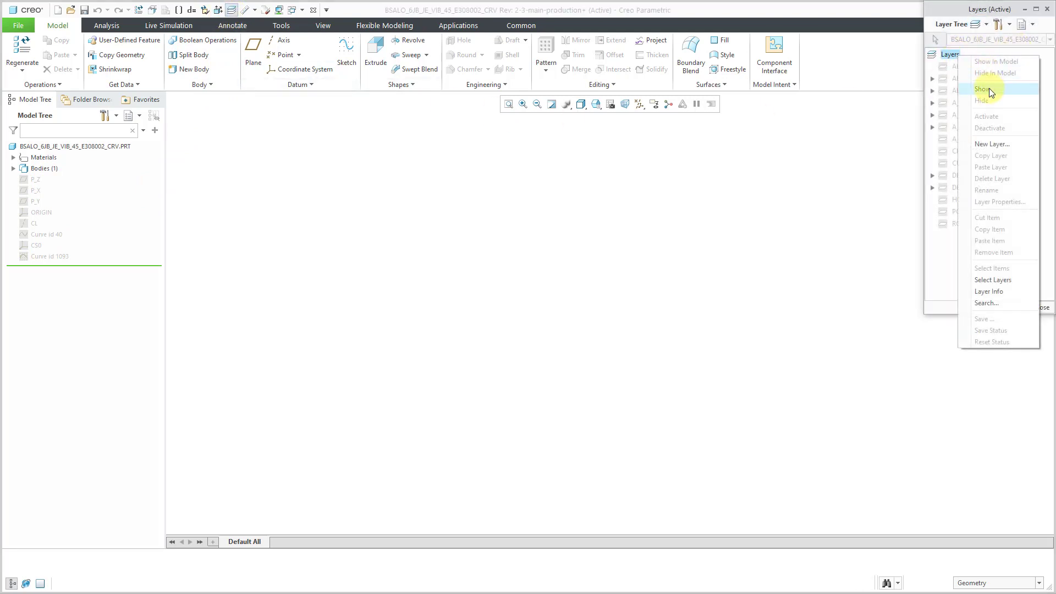
click(987, 89)
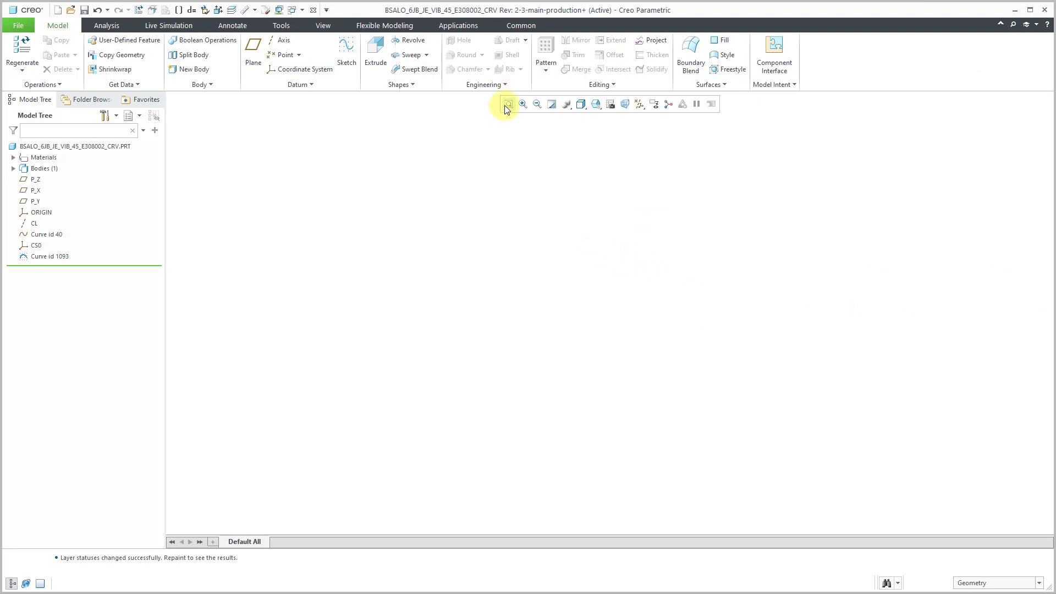
click(508, 104)
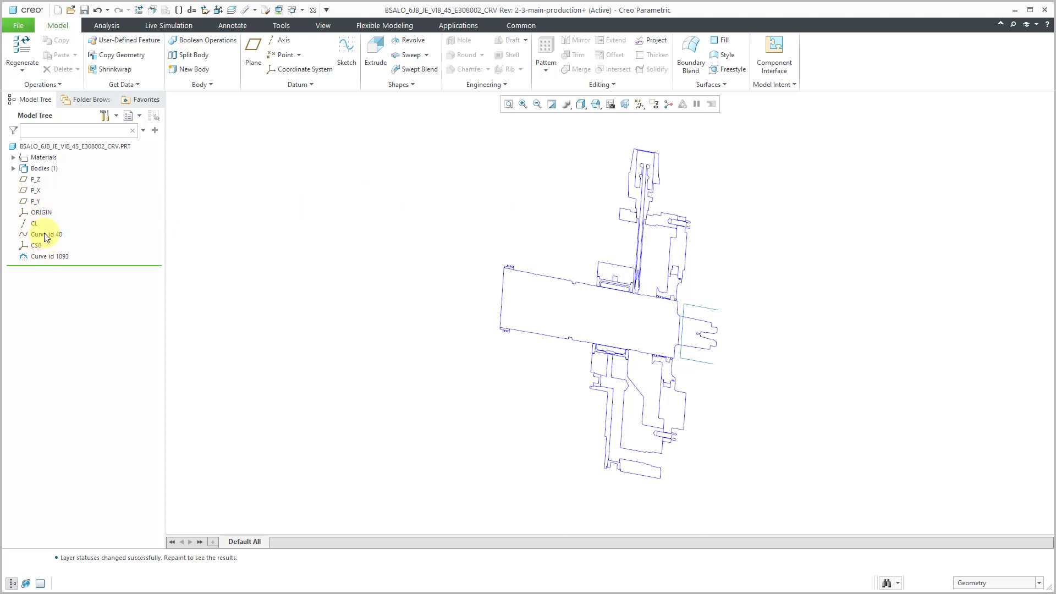
mouse_move(36, 201)
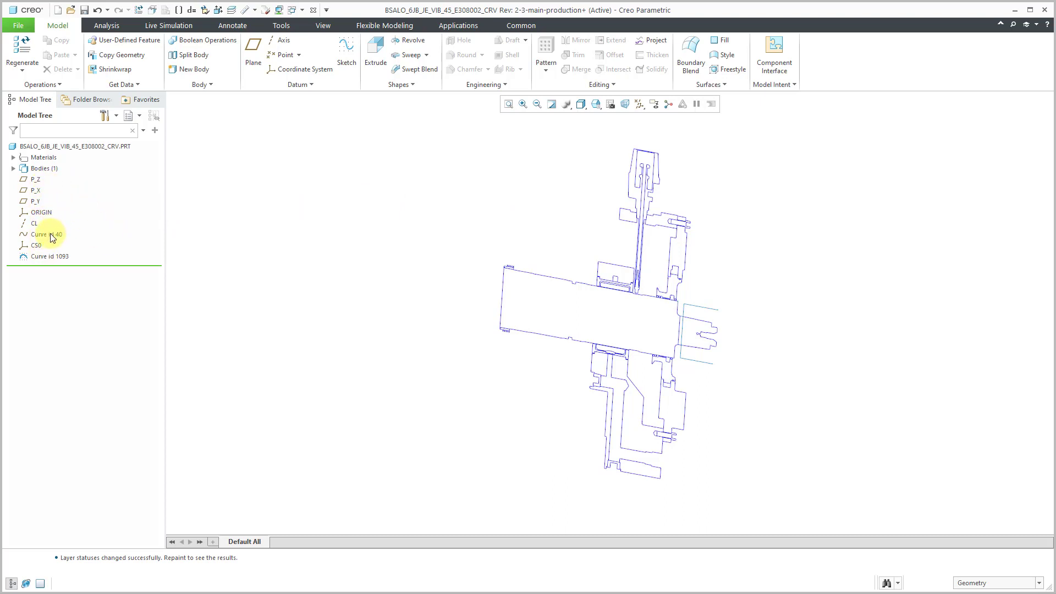
click(45, 234)
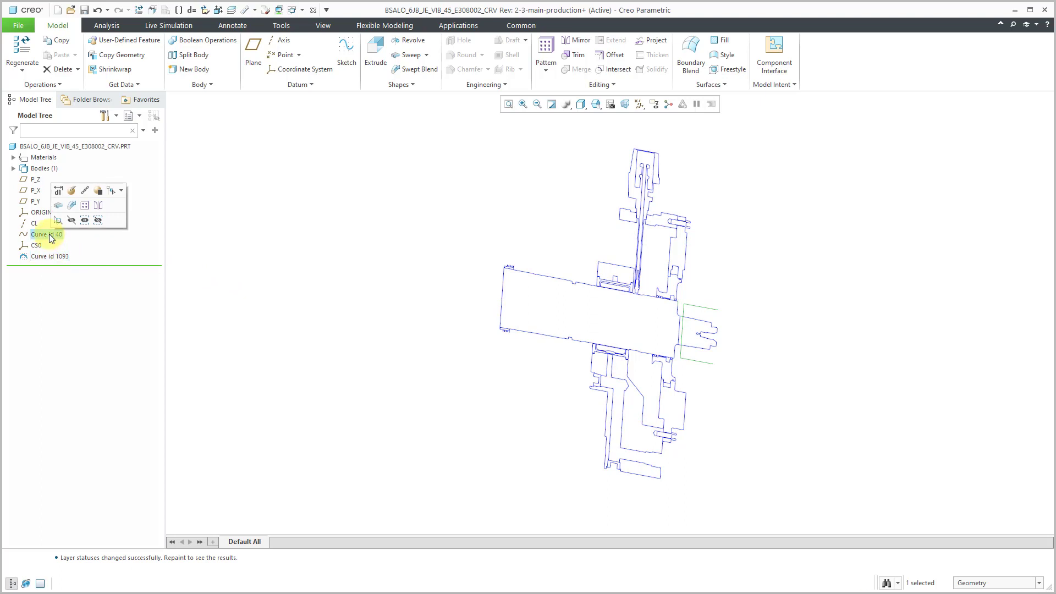
right_click(44, 234)
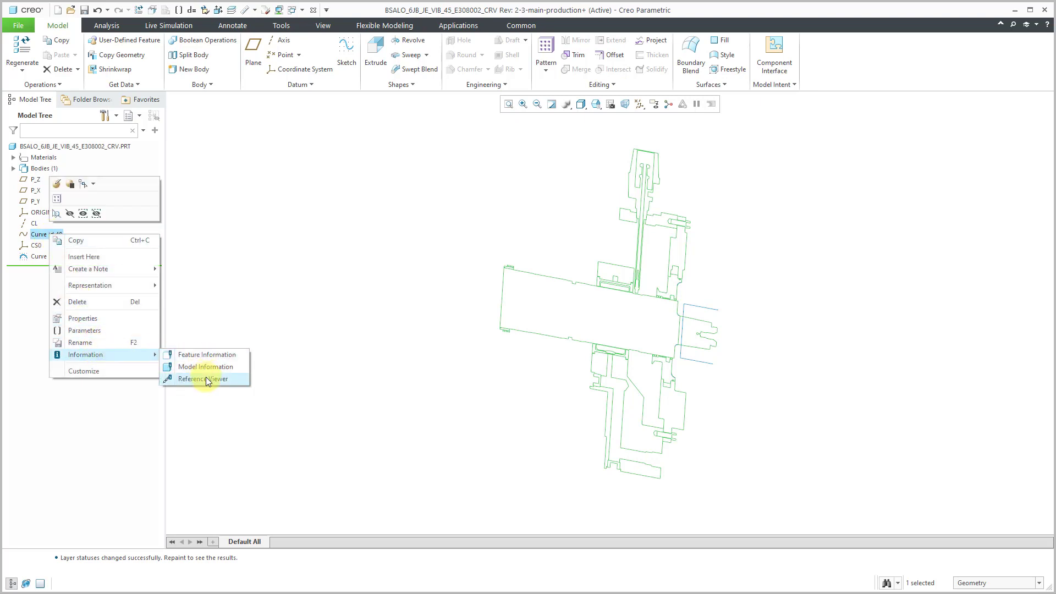
click(198, 378)
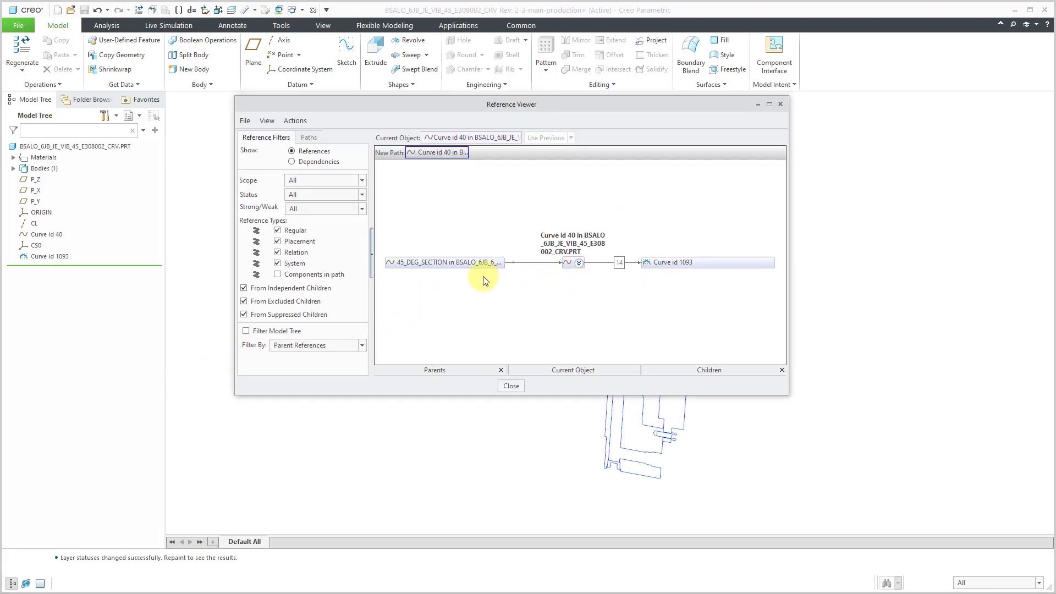
mouse_move(432, 262)
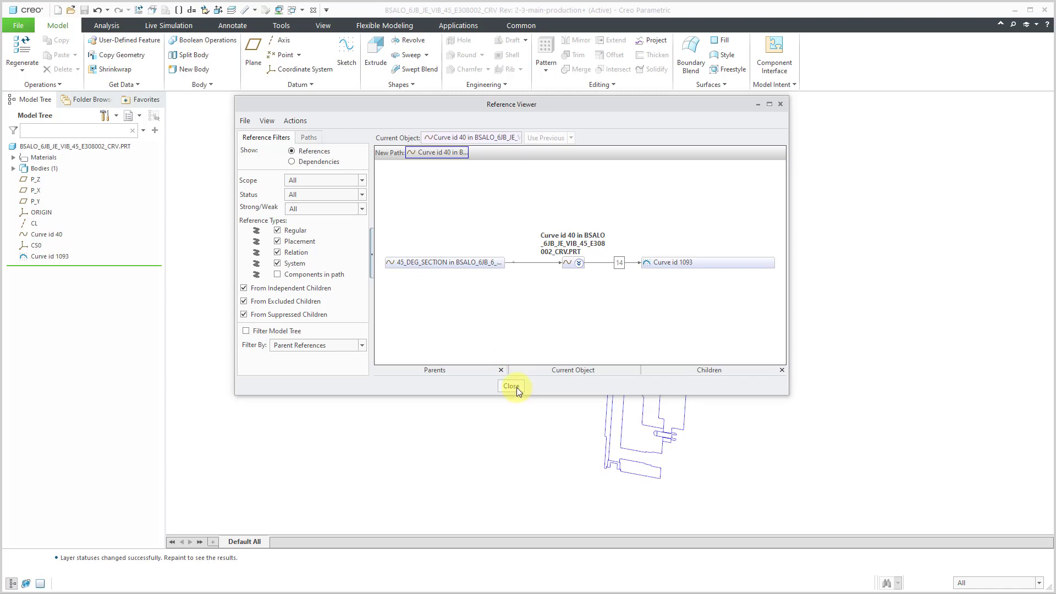
click(511, 386)
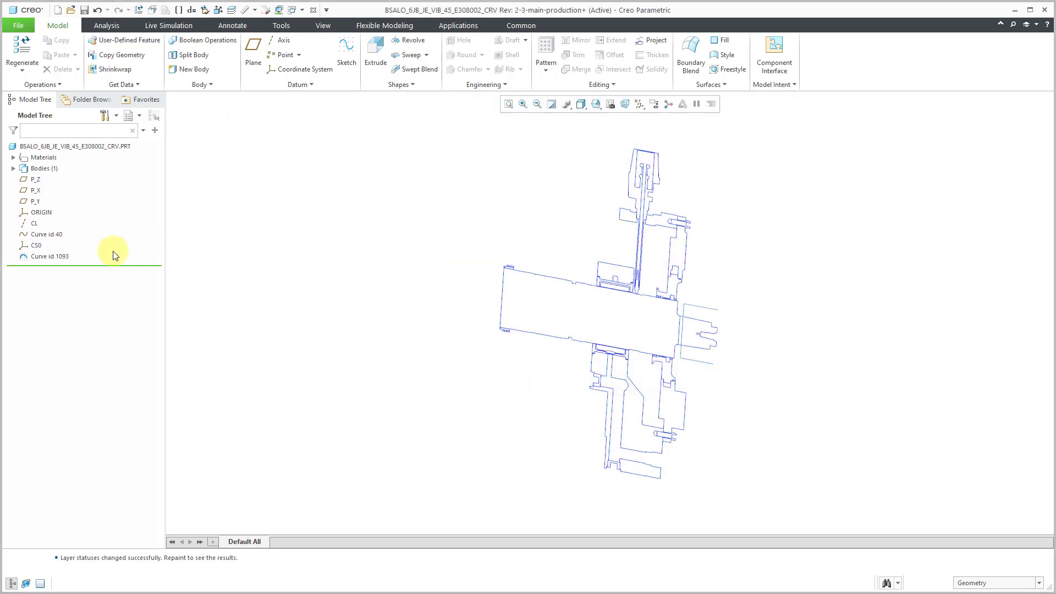
right_click(45, 234)
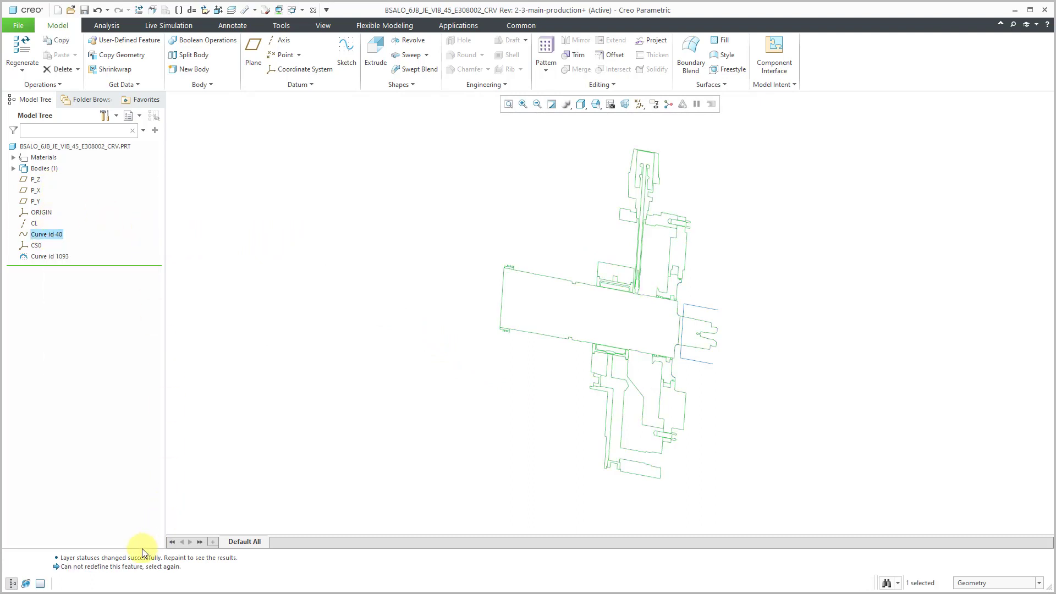
mouse_move(32, 254)
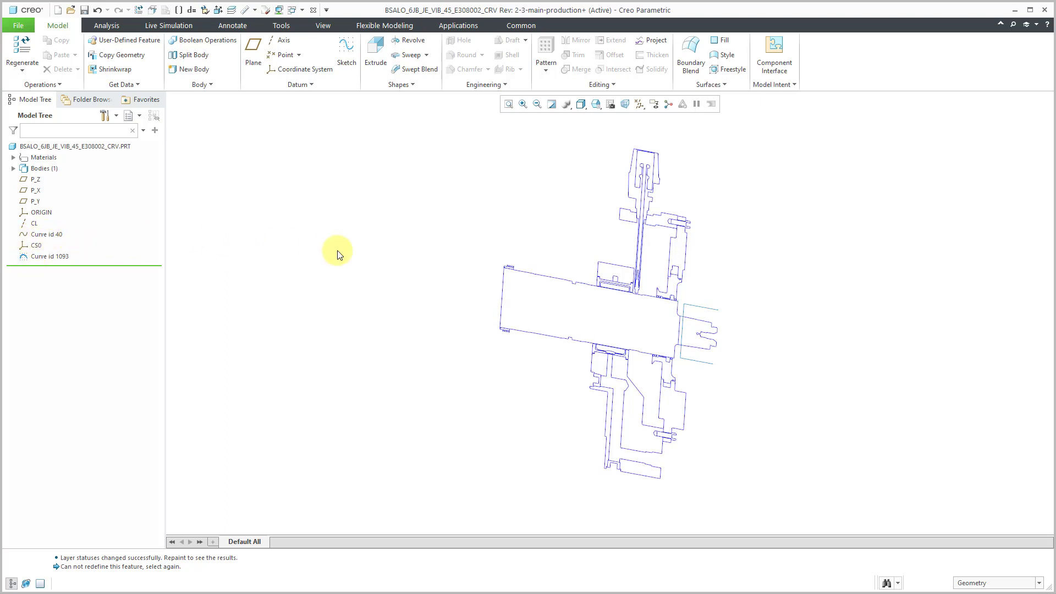
mouse_move(323, 26)
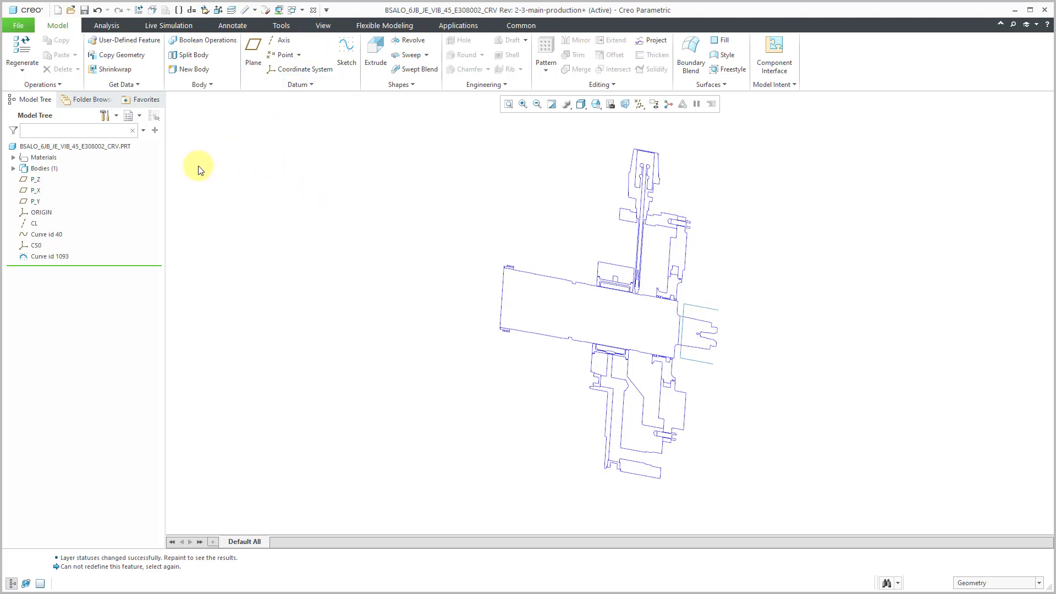
mouse_move(76, 180)
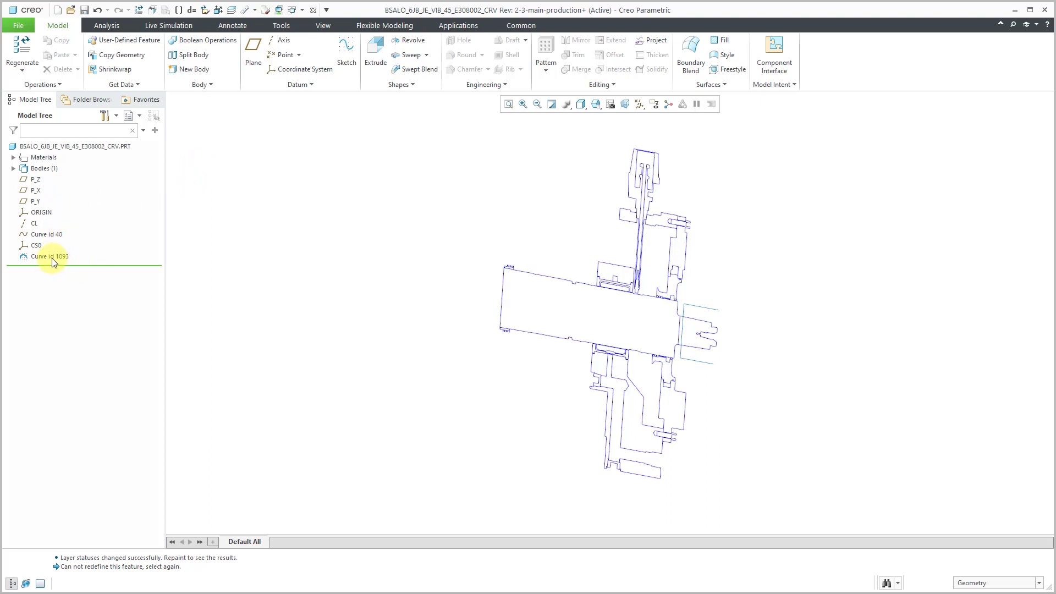
click(48, 256)
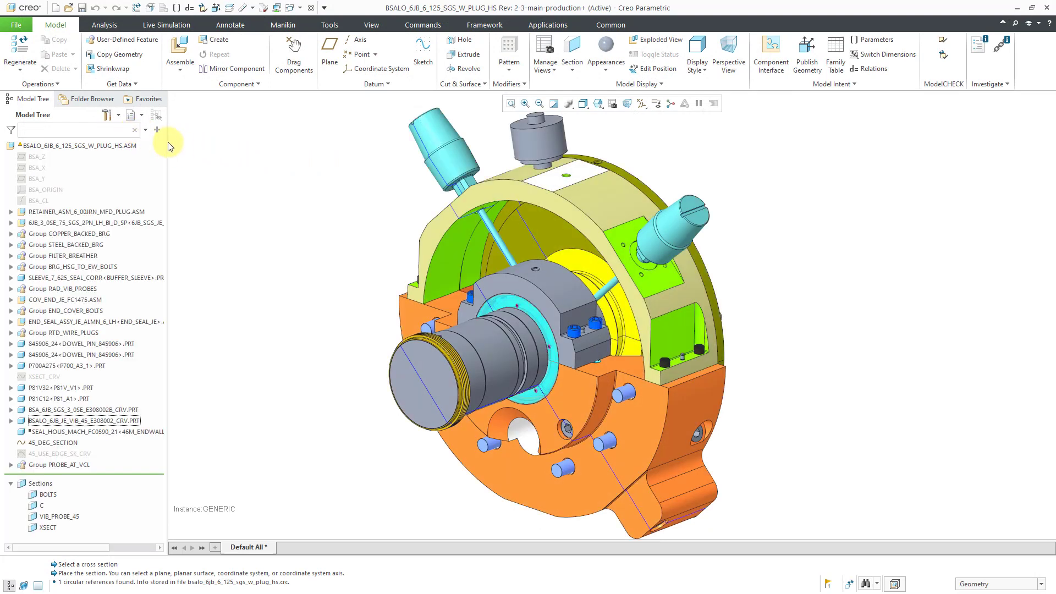
mouse_move(210, 167)
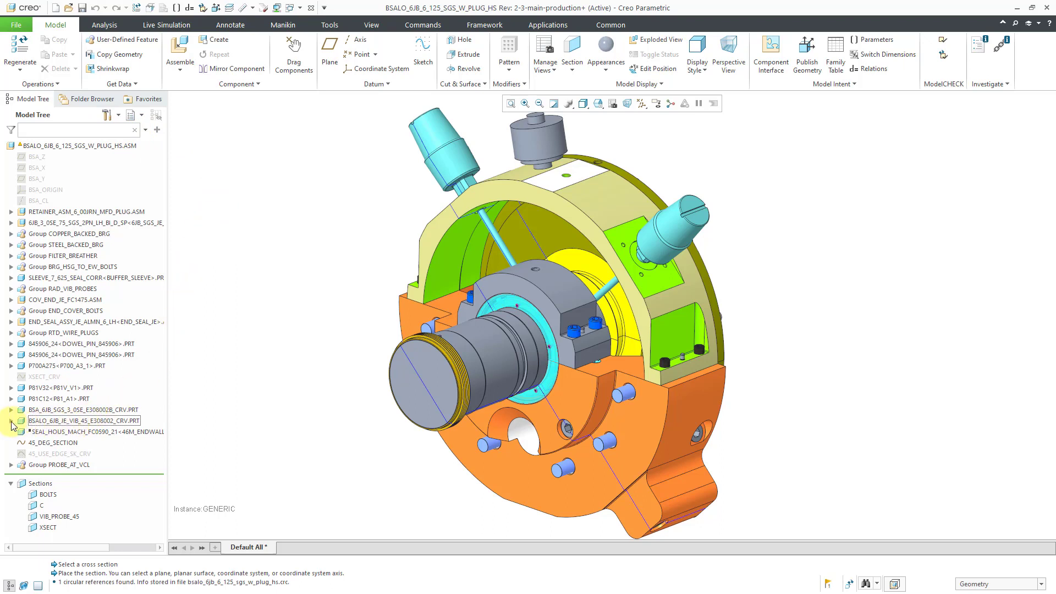
click(11, 423)
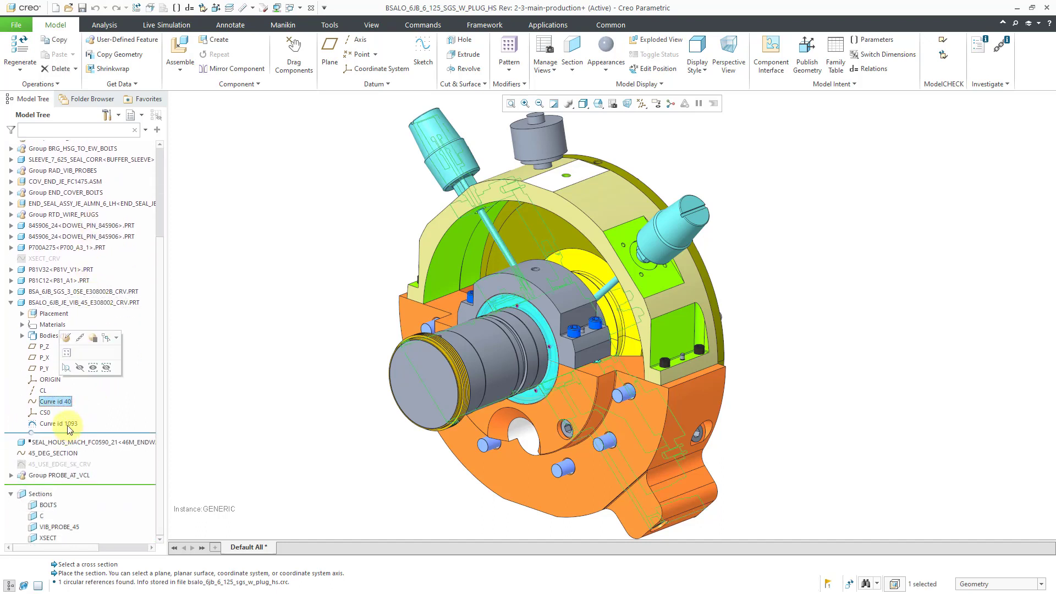
click(56, 423)
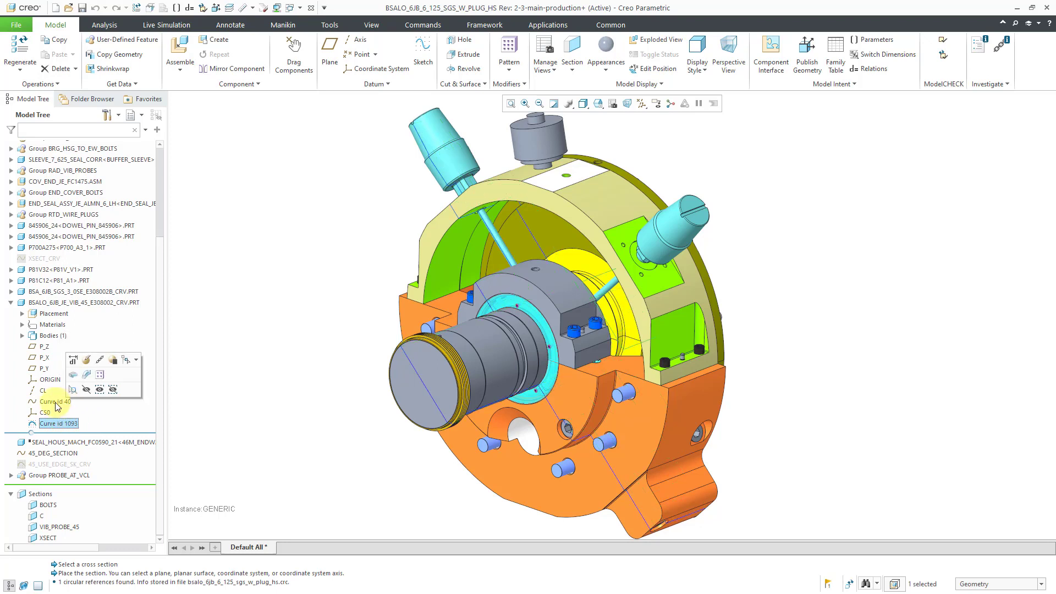
click(55, 401)
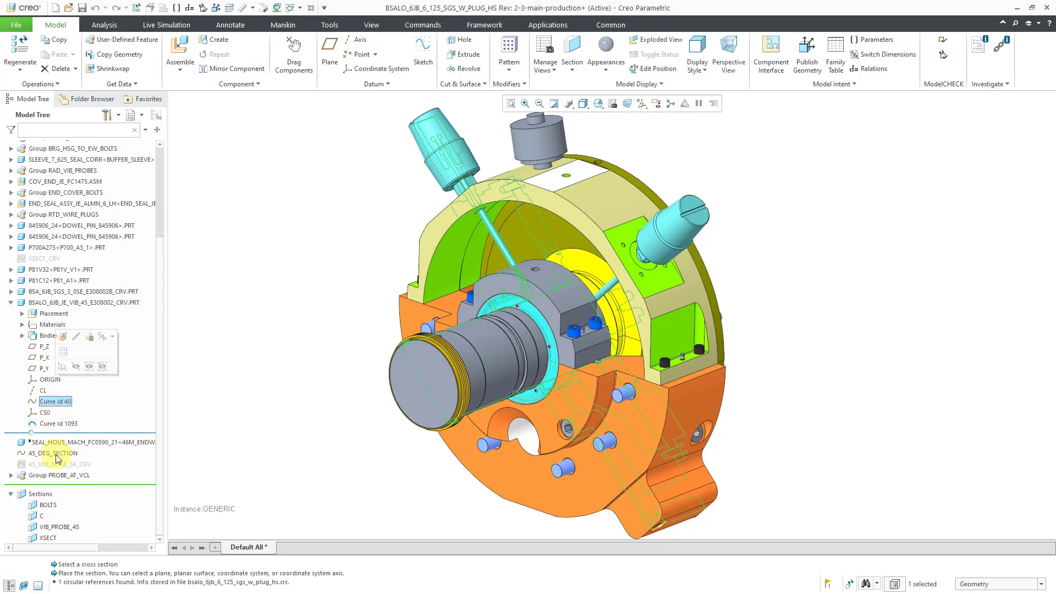
click(52, 453)
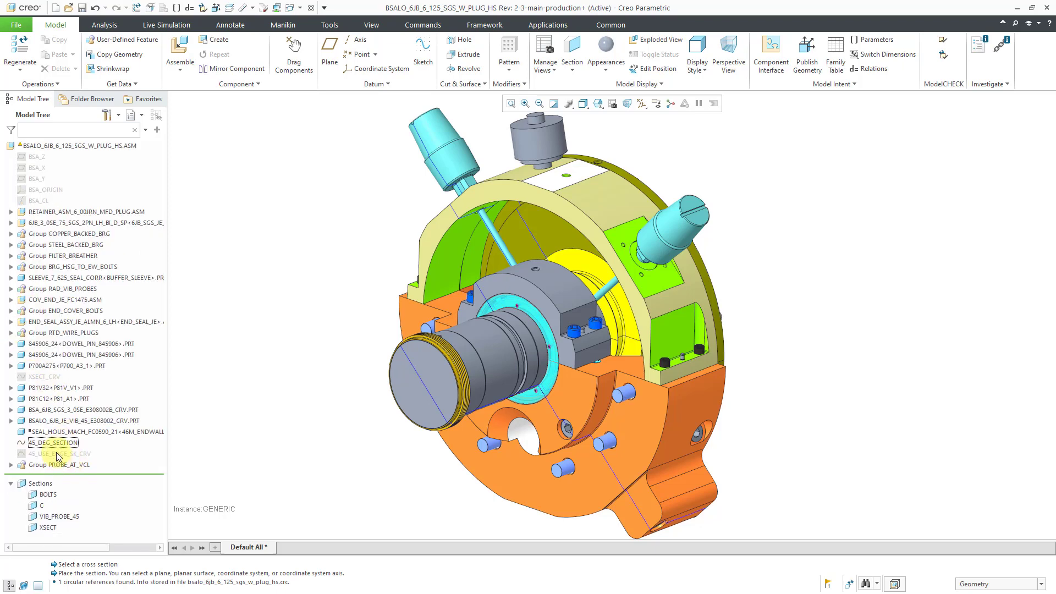
Add 45_USE_EDGE_SK_CRV, the PROBE_AT_VCL group and Curve id 9564 to the selection.
click(60, 453)
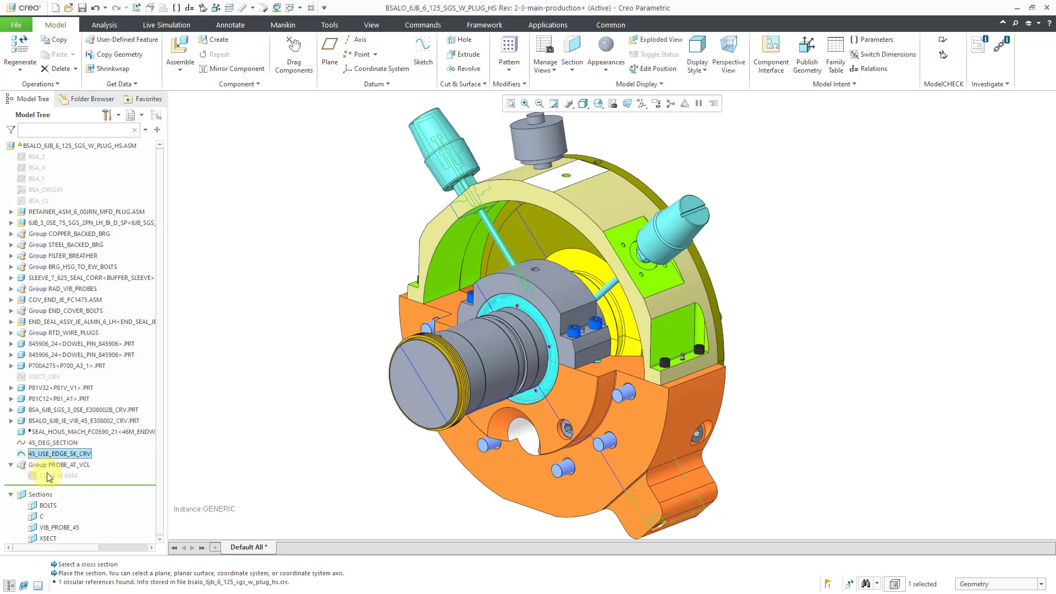
click(57, 476)
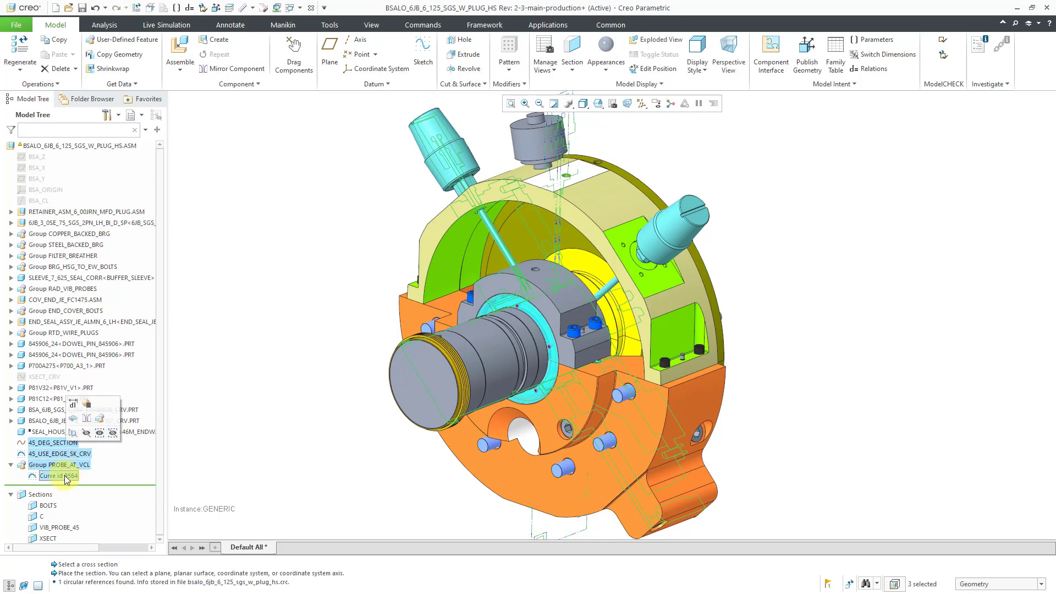
click(39, 84)
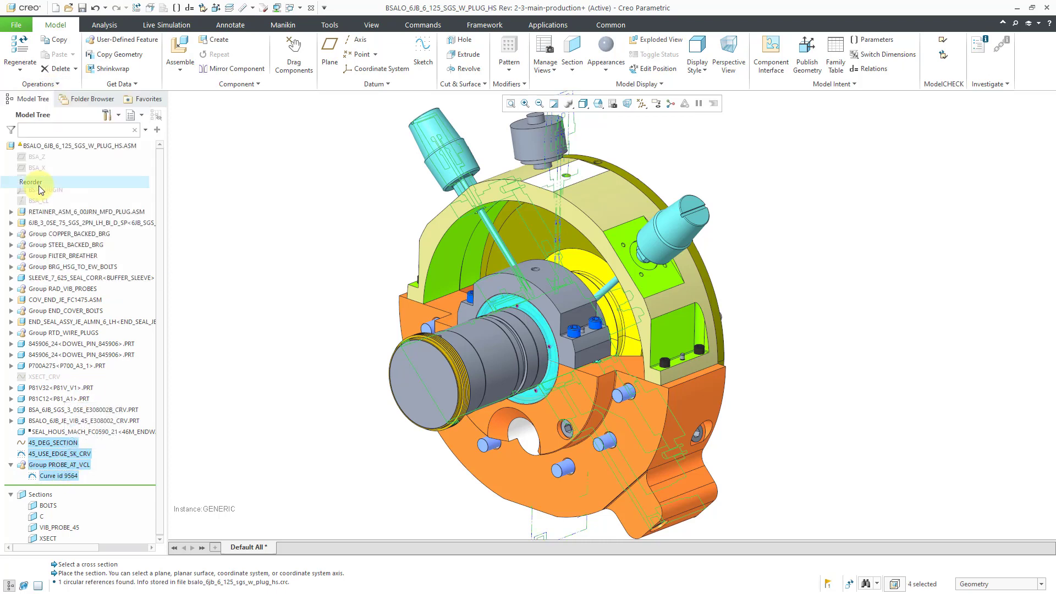
Reorder the selected features to sit after P81C12<P81_A1>.PRT and confirm.
click(31, 182)
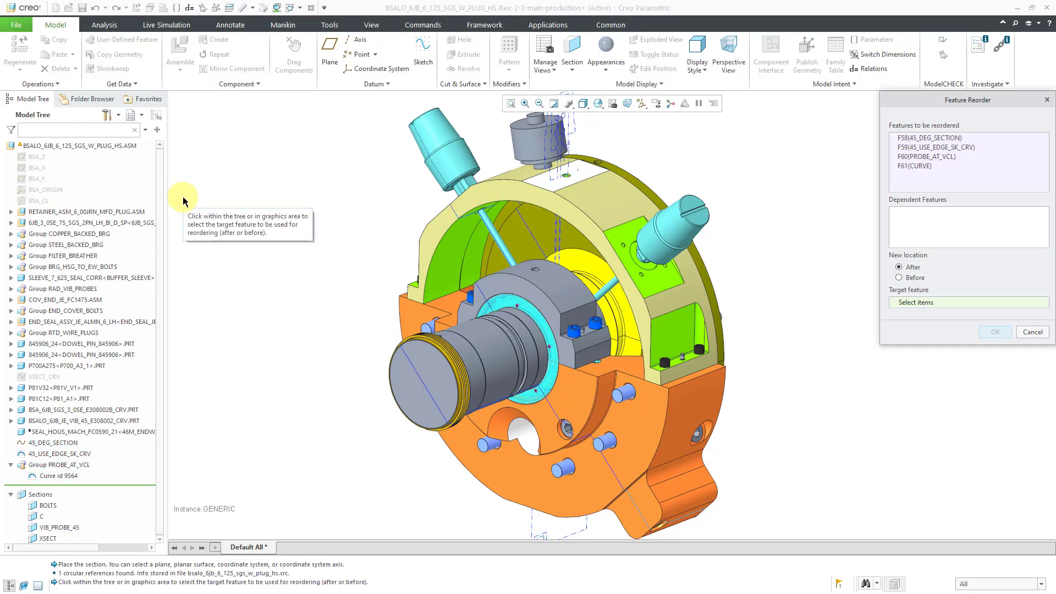
mouse_move(225, 225)
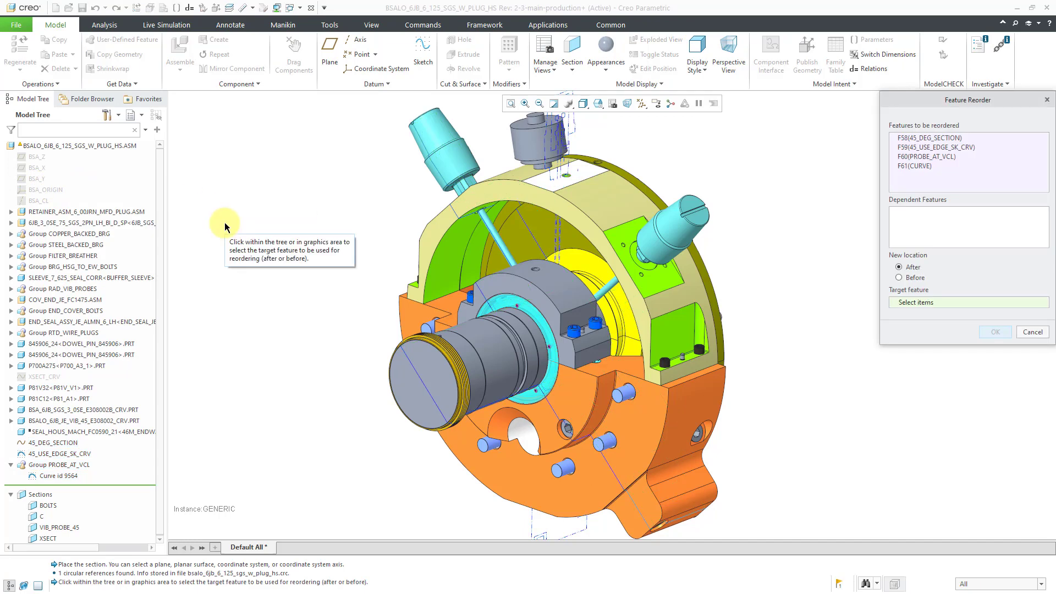
right_click(225, 226)
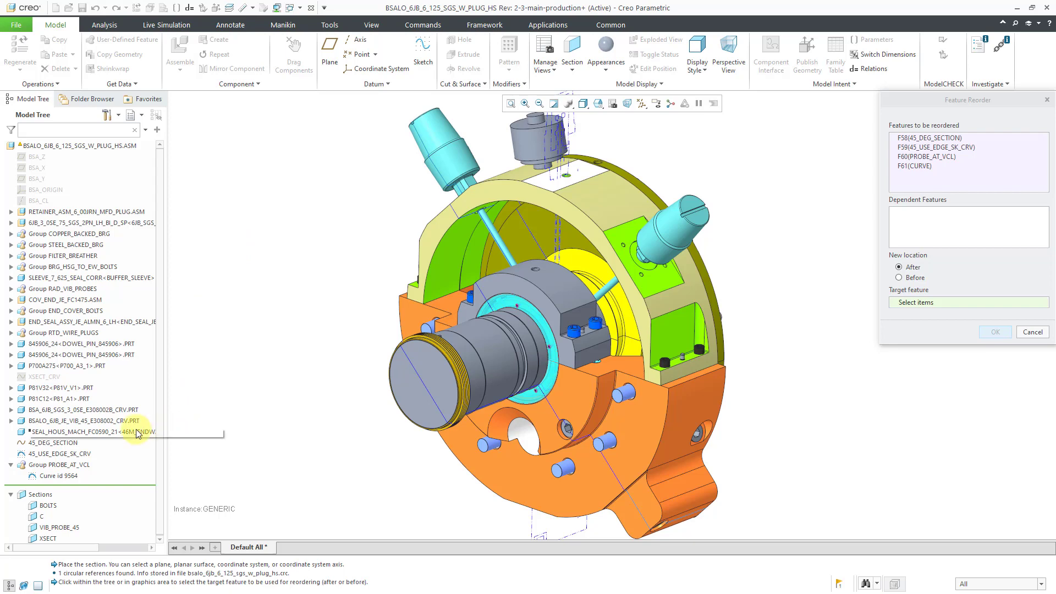
click(58, 399)
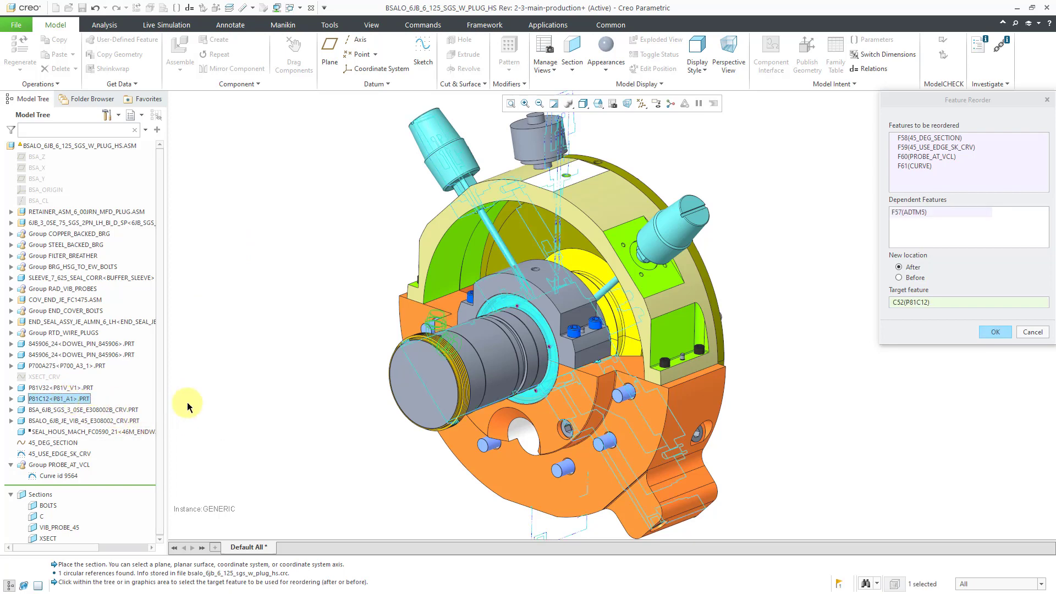
mouse_move(241, 387)
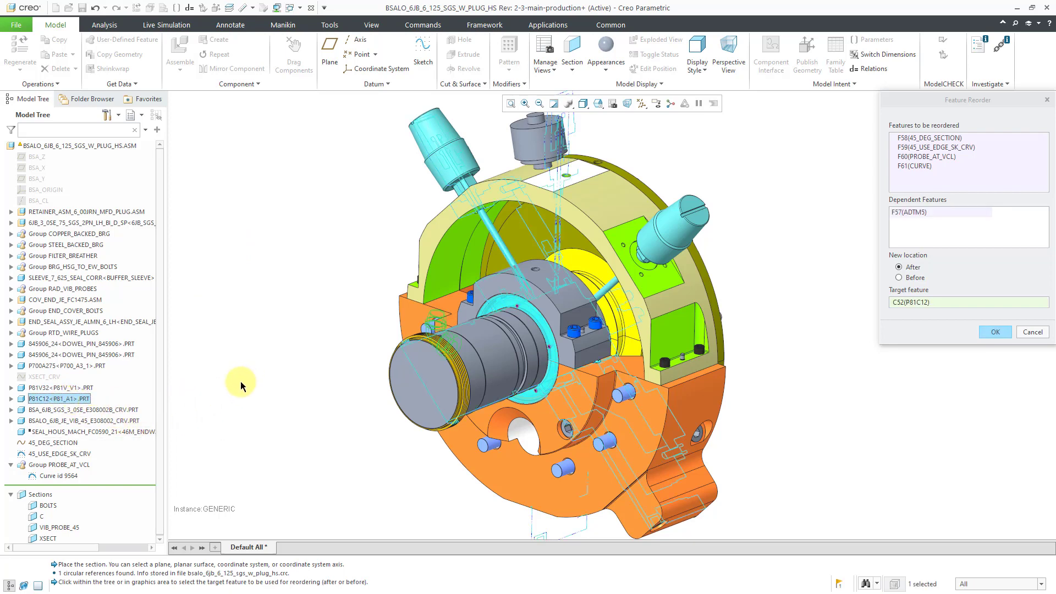
click(996, 331)
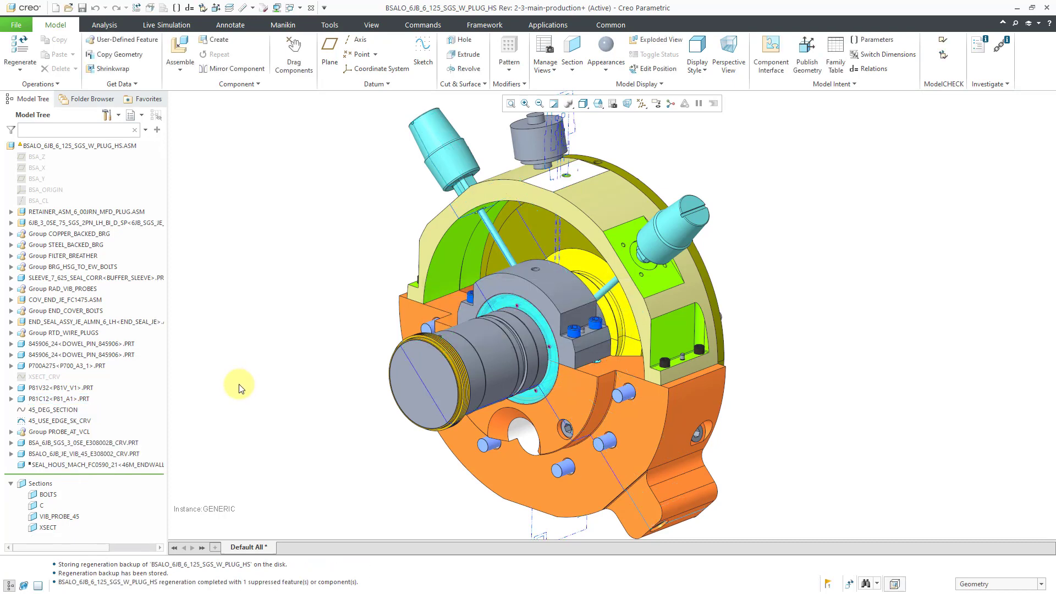
mouse_move(13, 440)
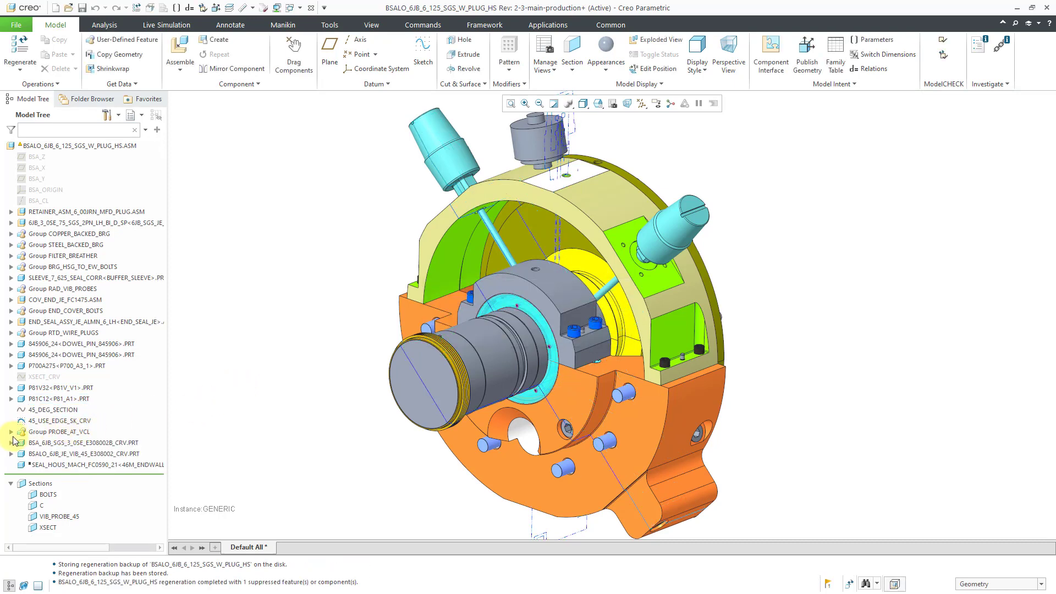
Hide Curve id 9564 in PROBE_AT_VCL and expand the VIB_45 curve part's features.
click(11, 432)
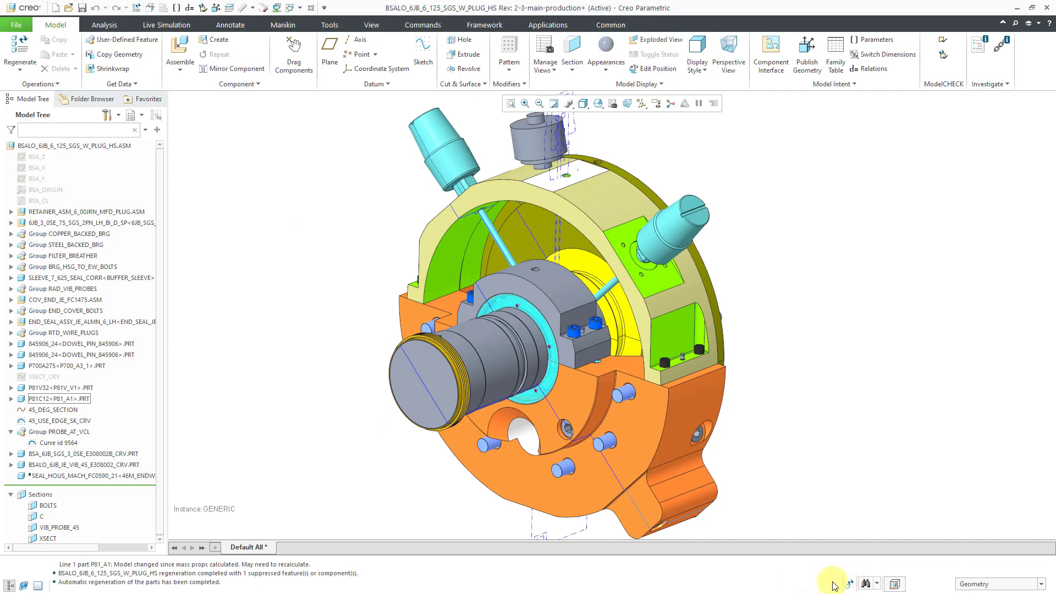
mouse_move(836, 582)
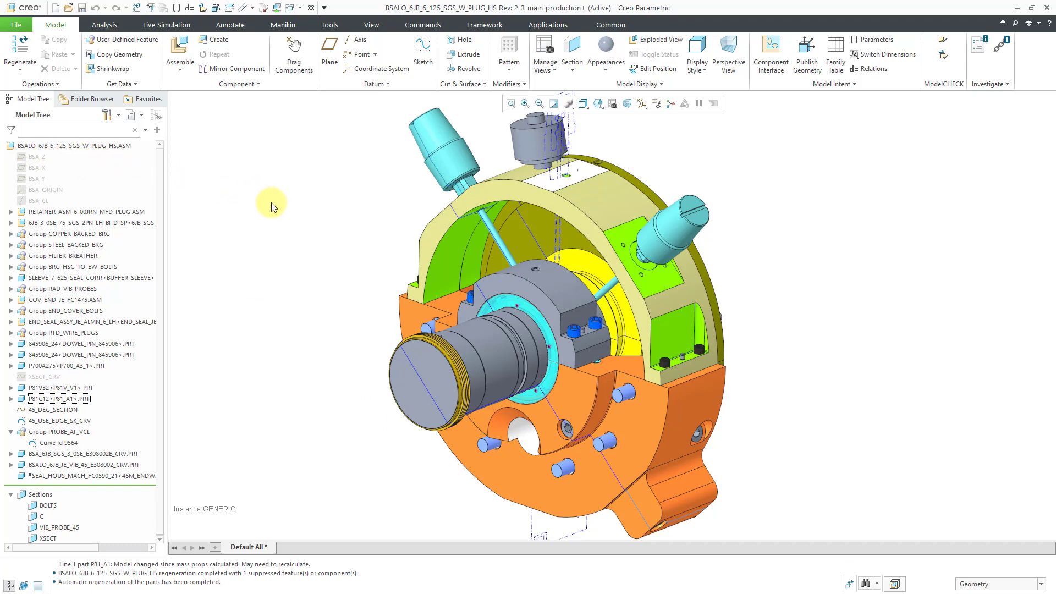
click(56, 443)
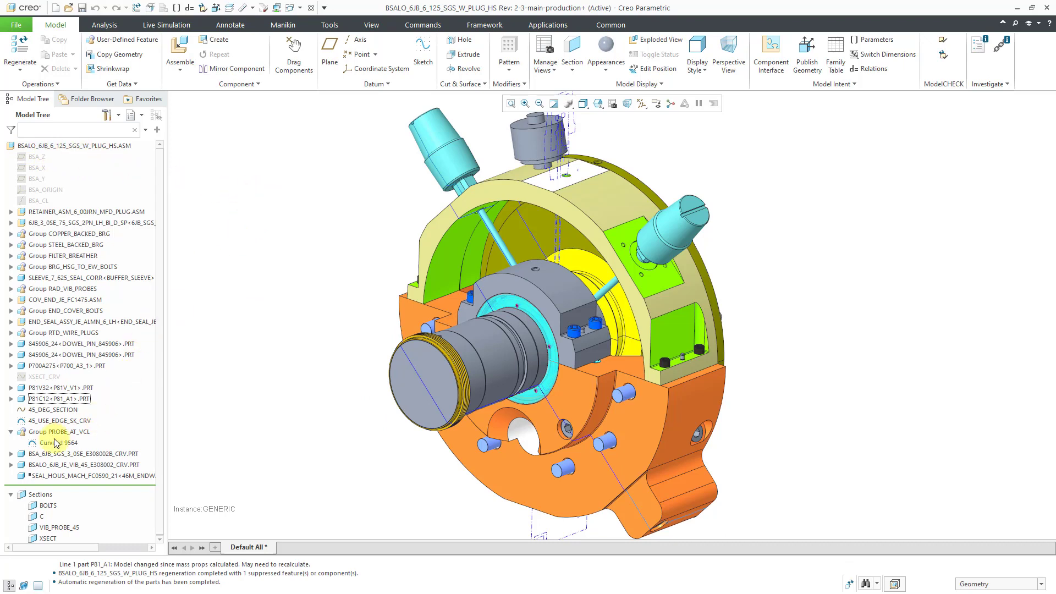
click(57, 442)
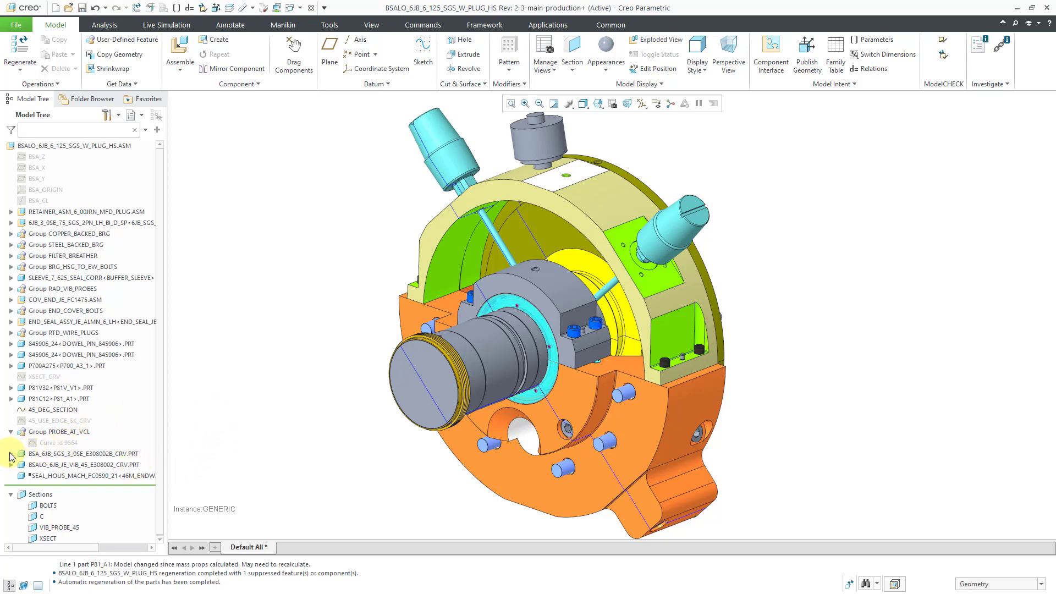
click(21, 431)
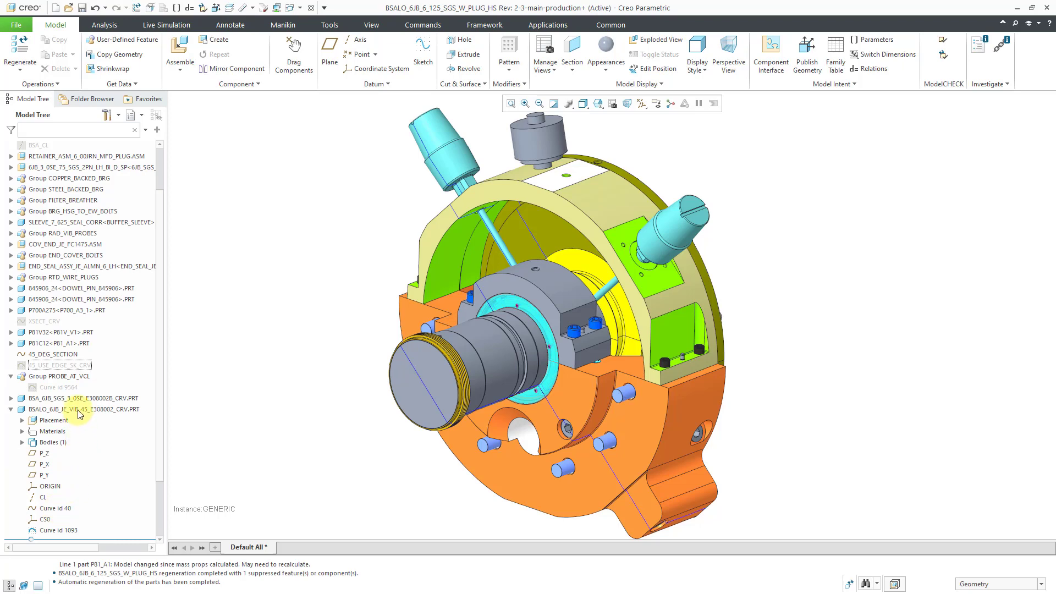
Activate BSALO_6JB_JE_VIB_45_E308002_CRV.PRT in the assembly and select 45_DEG_SECTION.
click(84, 409)
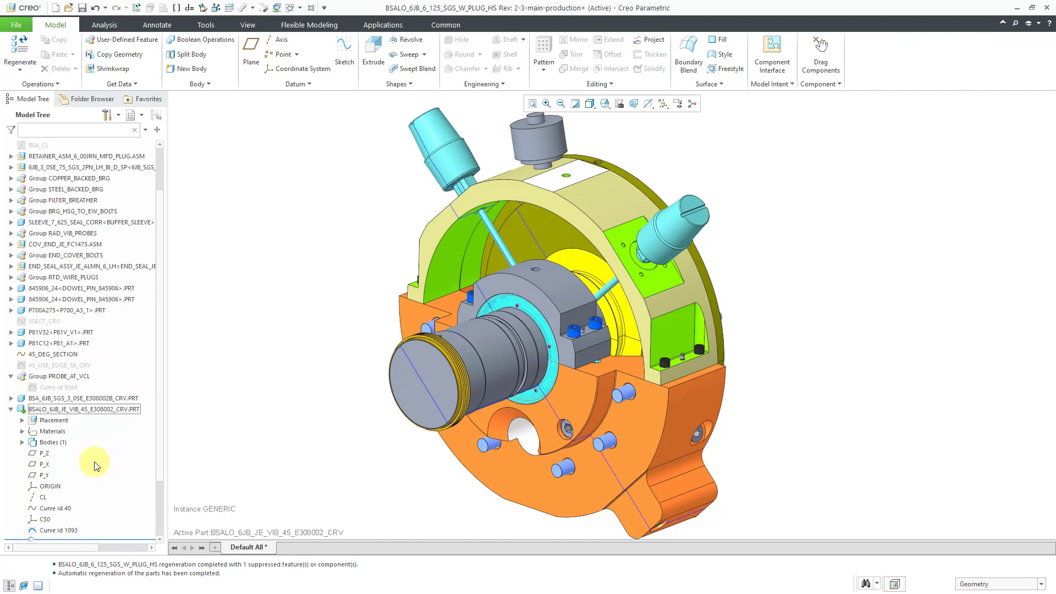
right_click(85, 408)
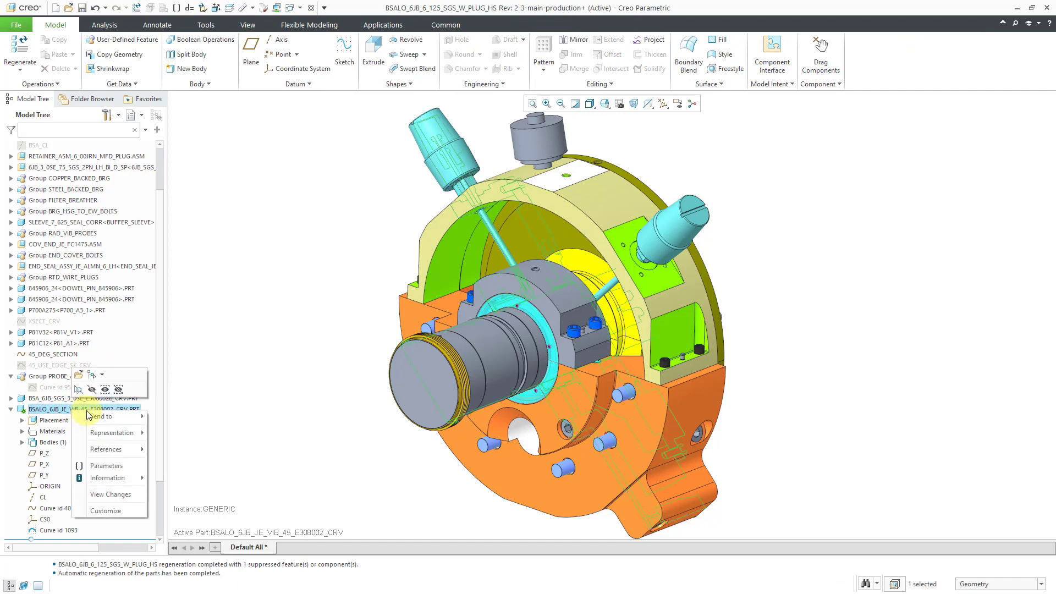
click(222, 391)
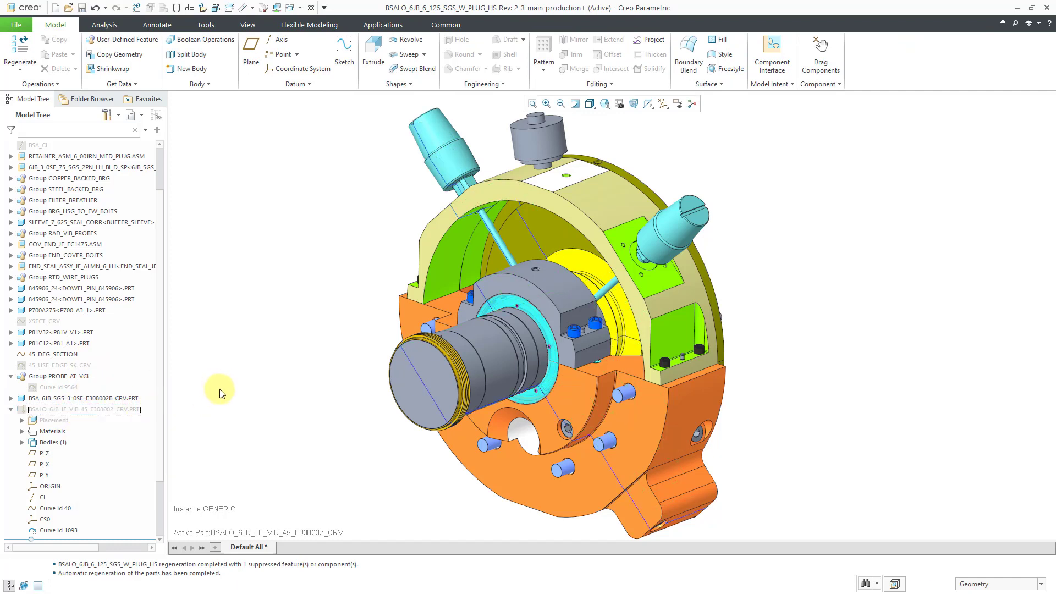
mouse_move(279, 439)
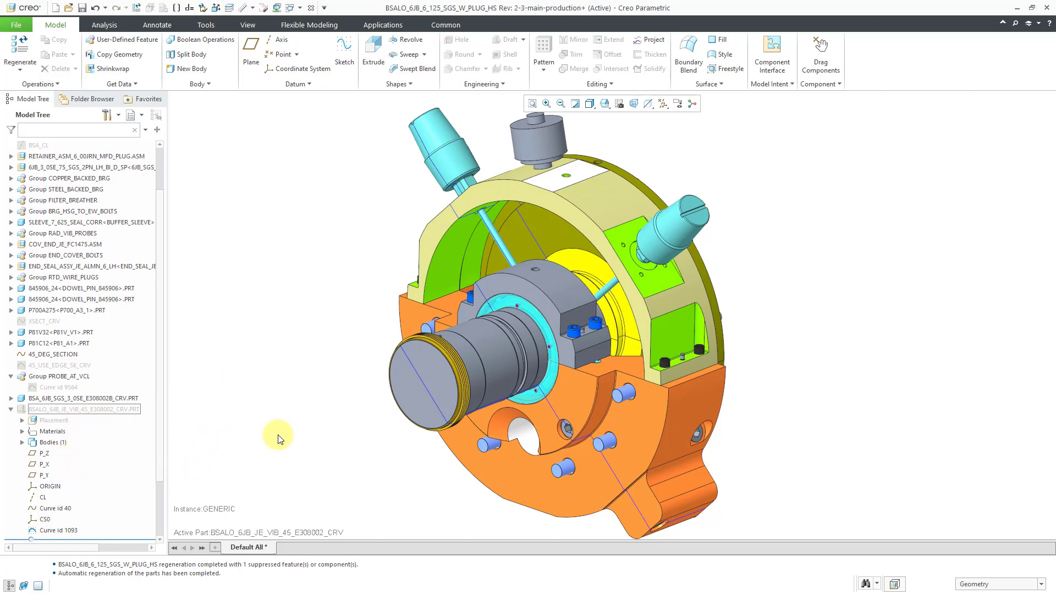
mouse_move(320, 424)
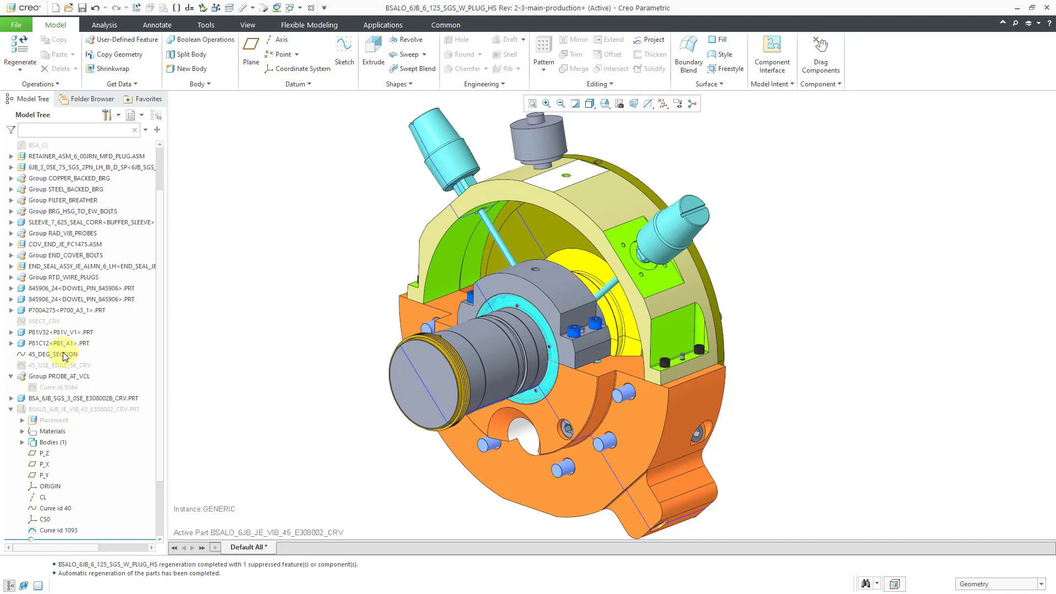
click(52, 354)
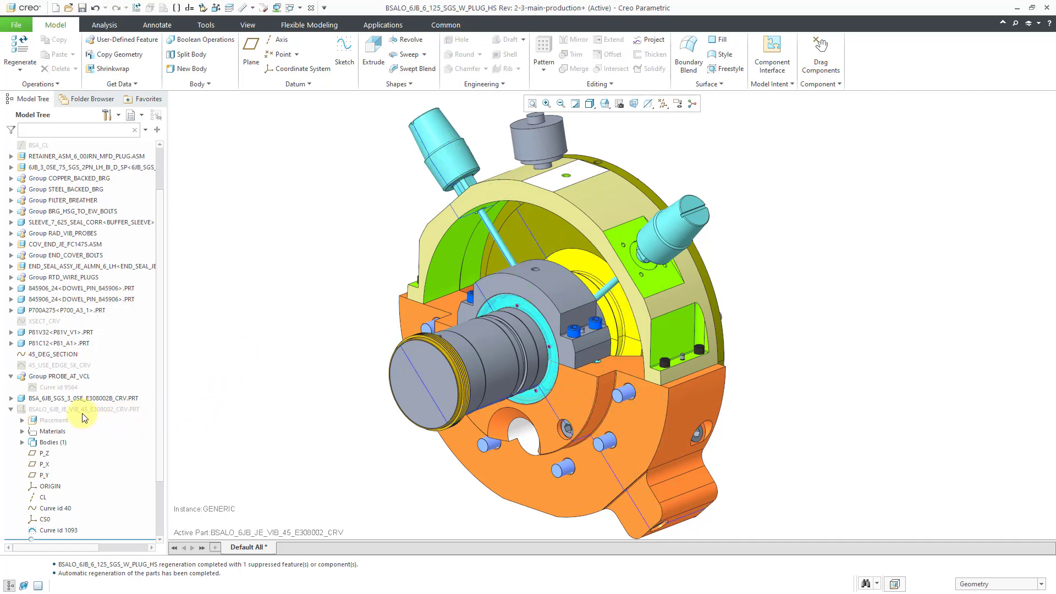
click(84, 409)
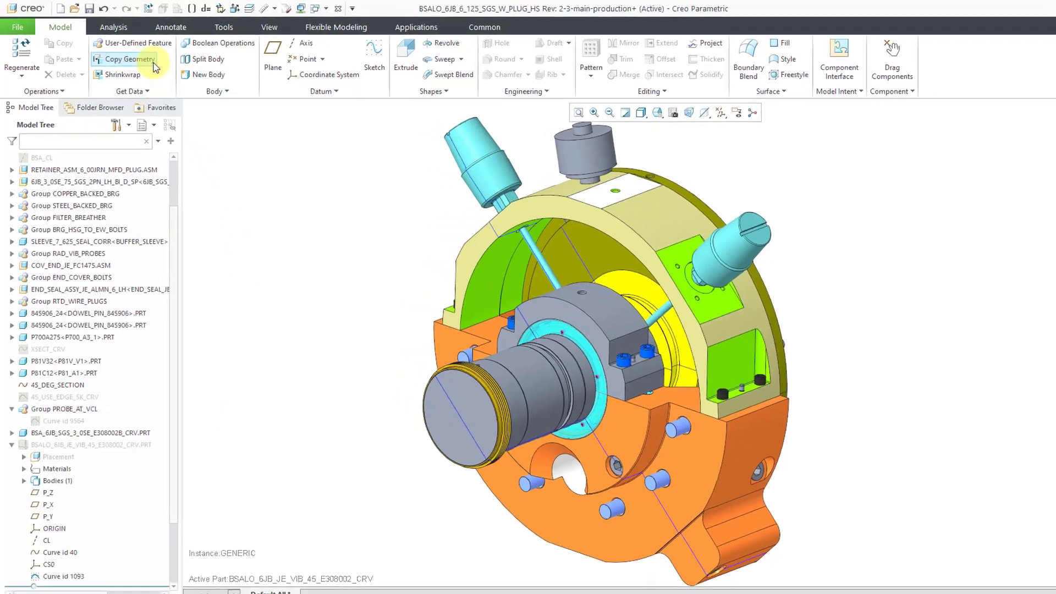
Start Copy Geometry with a rule-based chain of all curves in 45_DEG_SECTION.
click(127, 59)
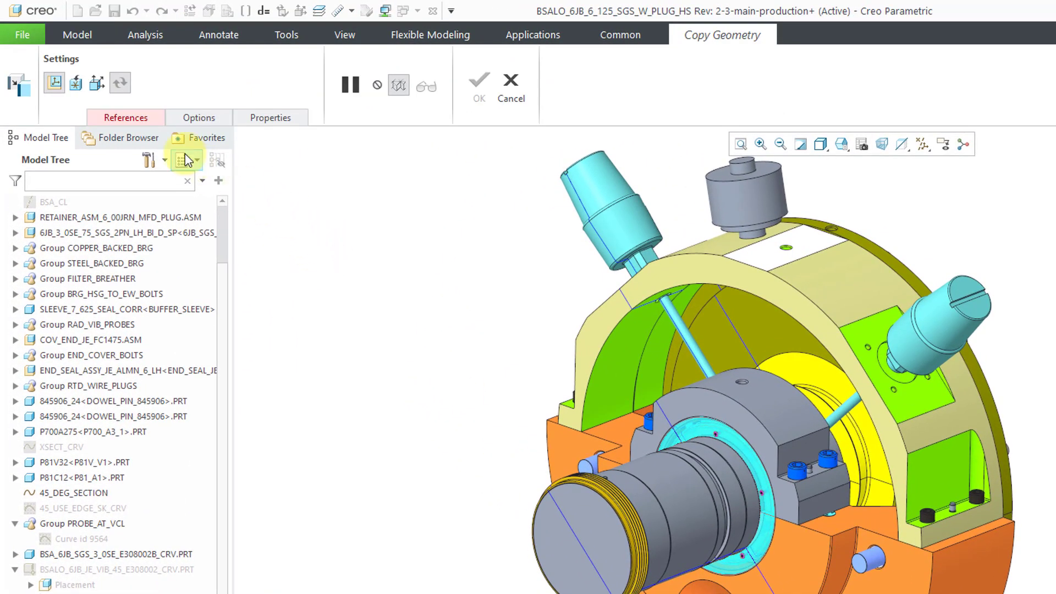
click(125, 117)
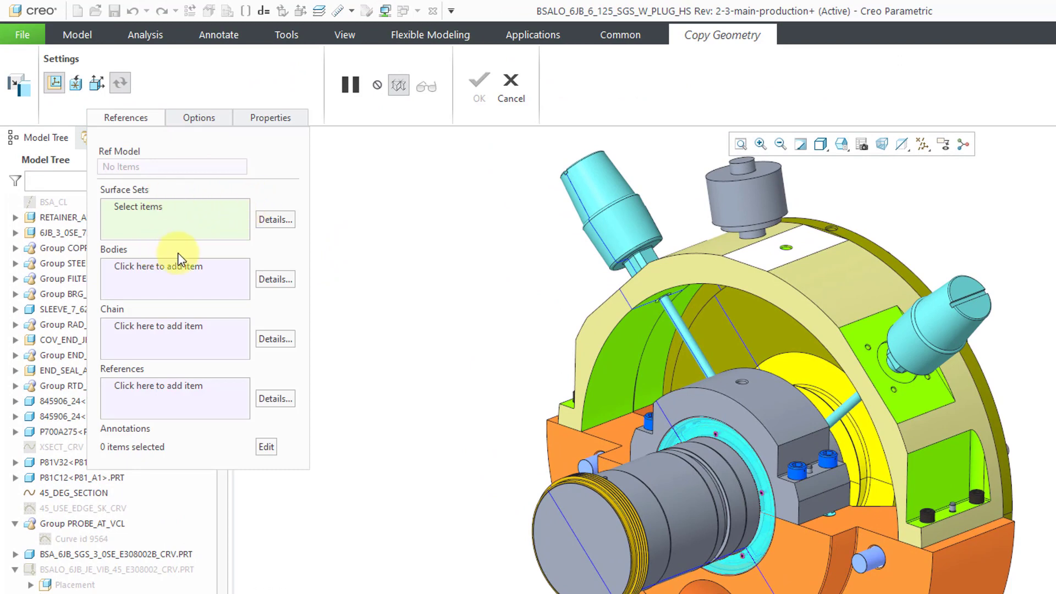
click(174, 327)
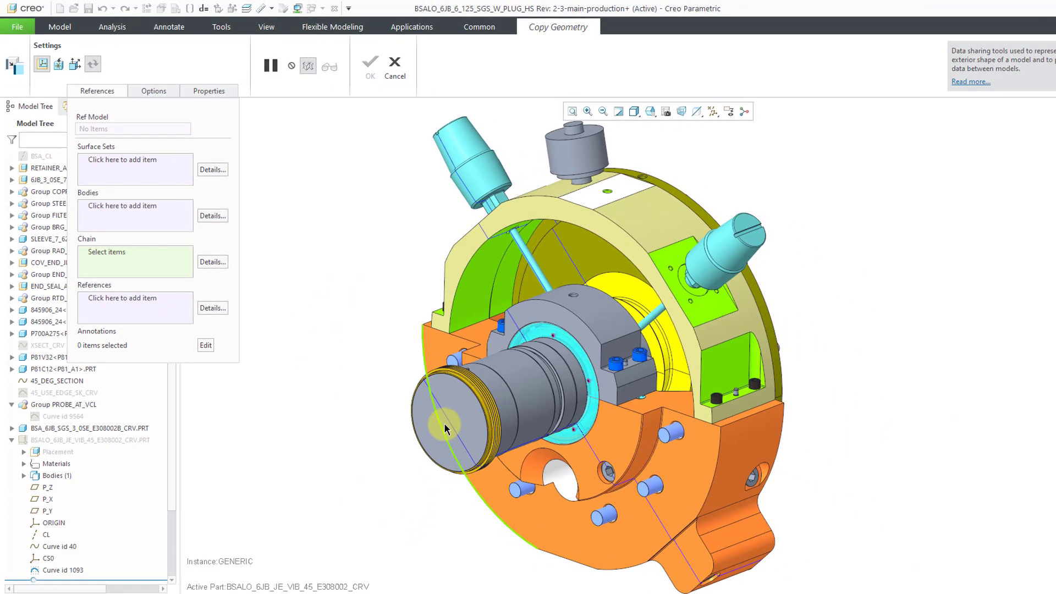
mouse_move(450, 429)
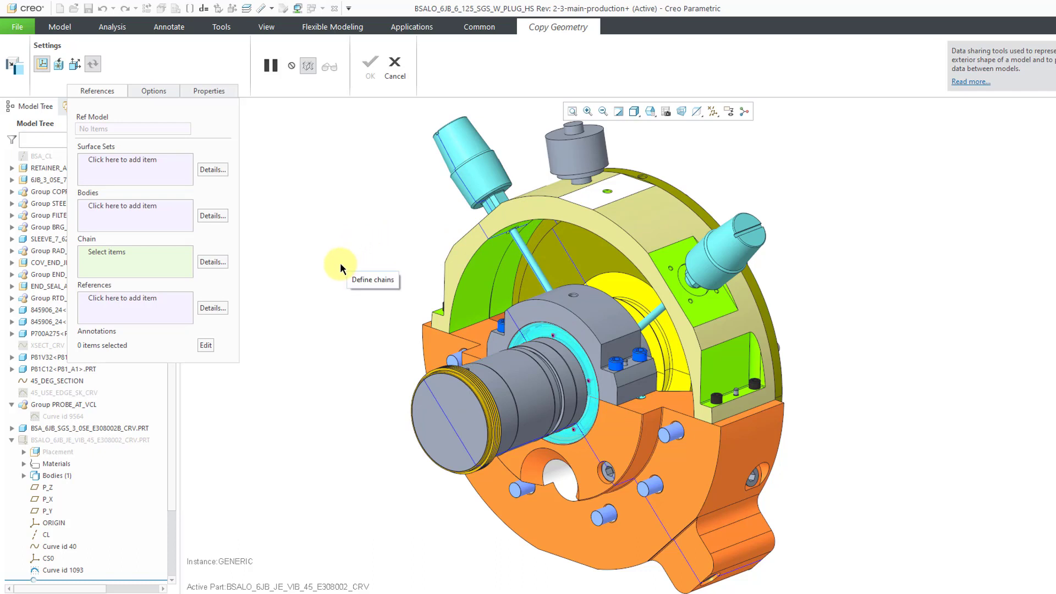
mouse_move(269, 398)
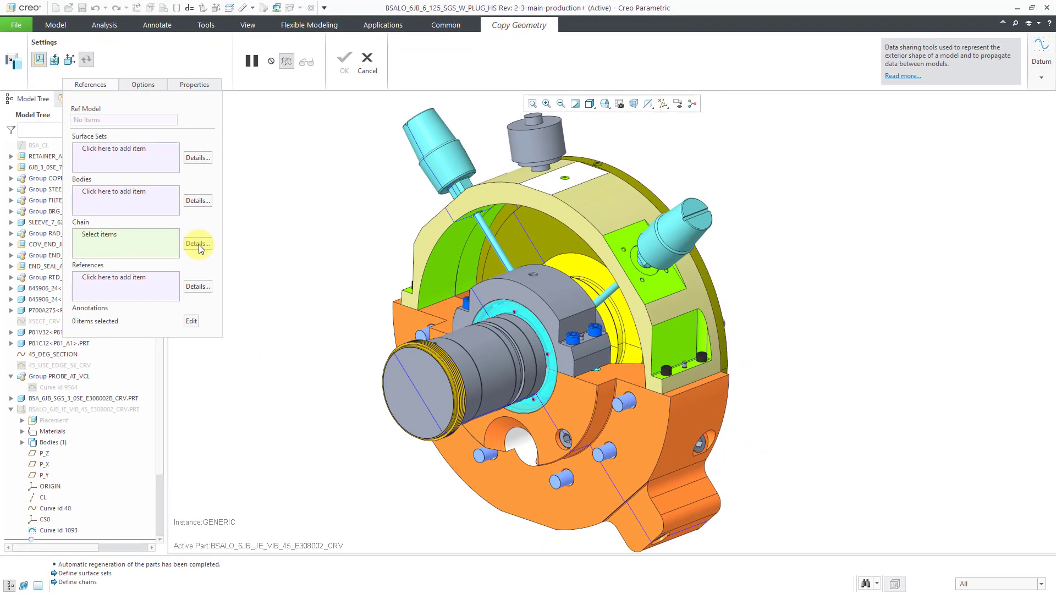
click(197, 244)
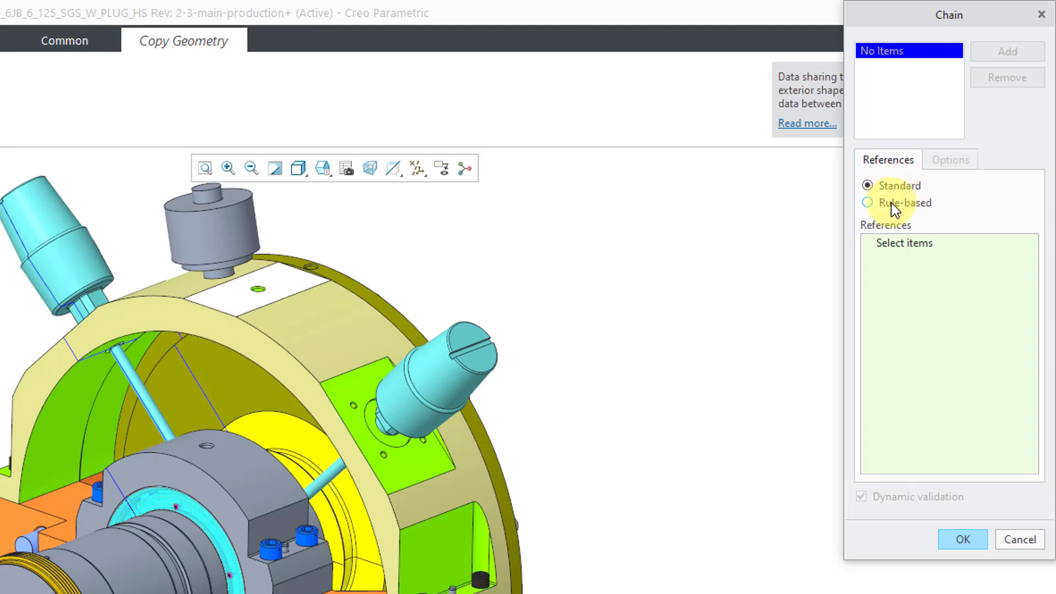
click(868, 202)
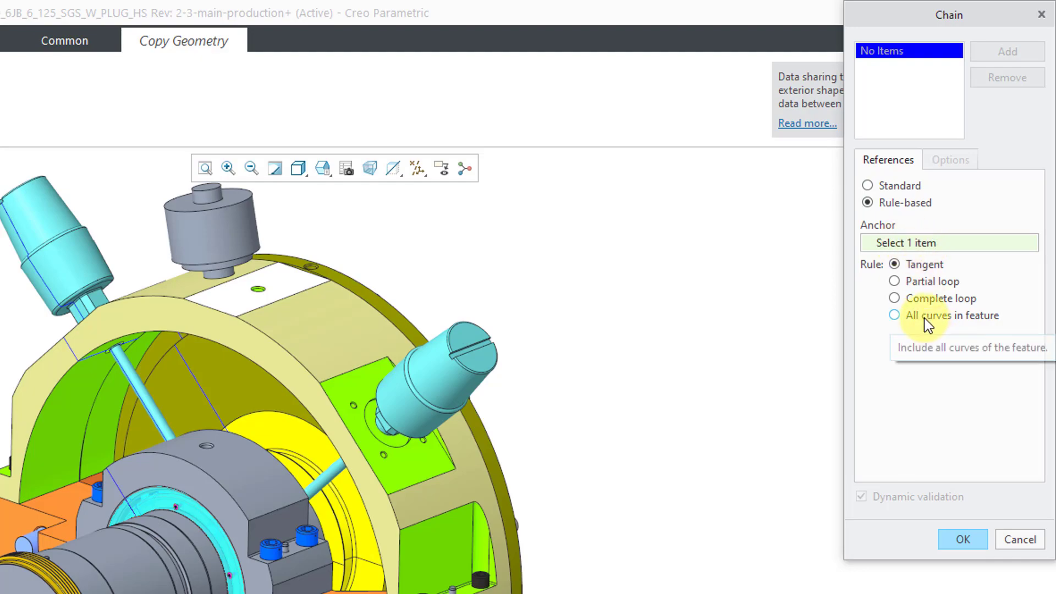
click(894, 314)
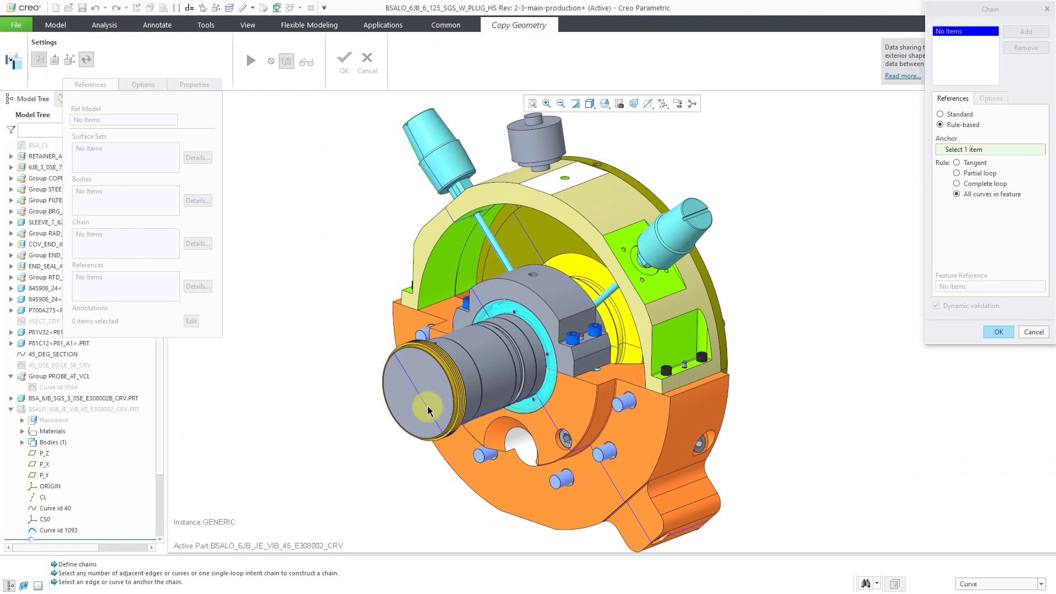
click(428, 411)
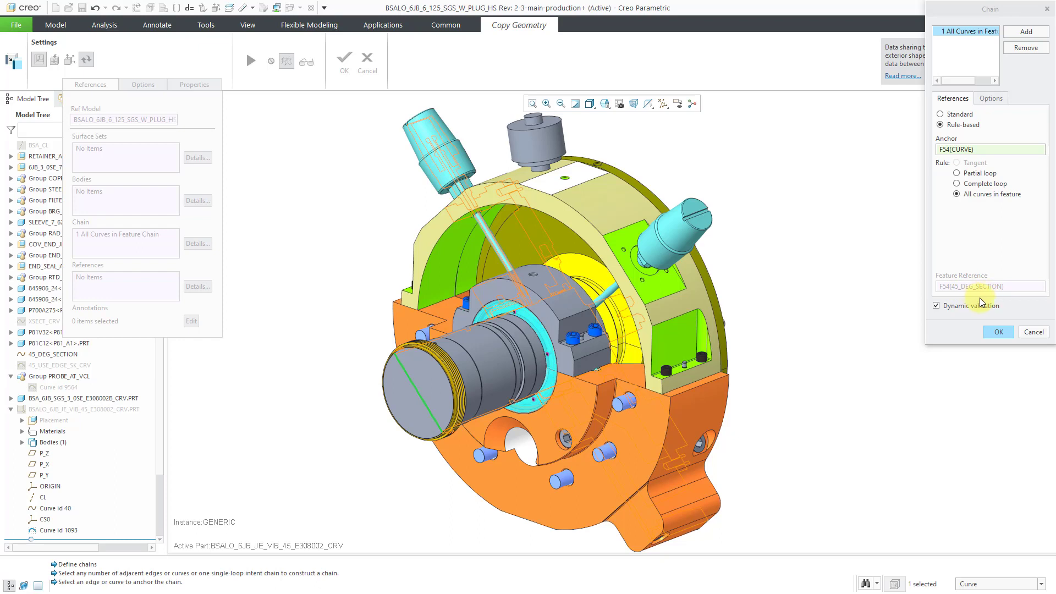
mouse_move(973, 298)
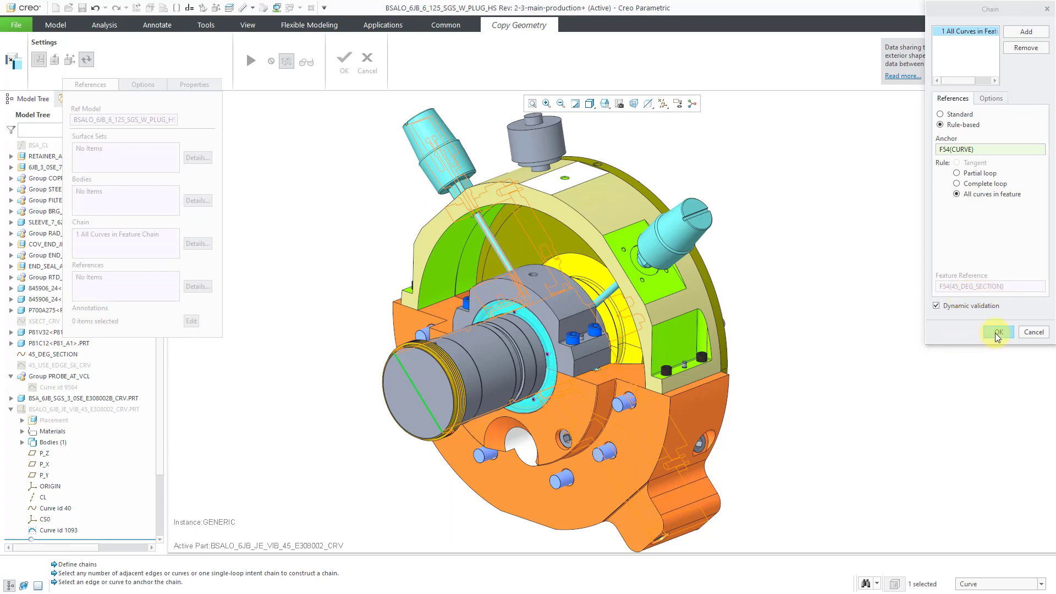
click(998, 331)
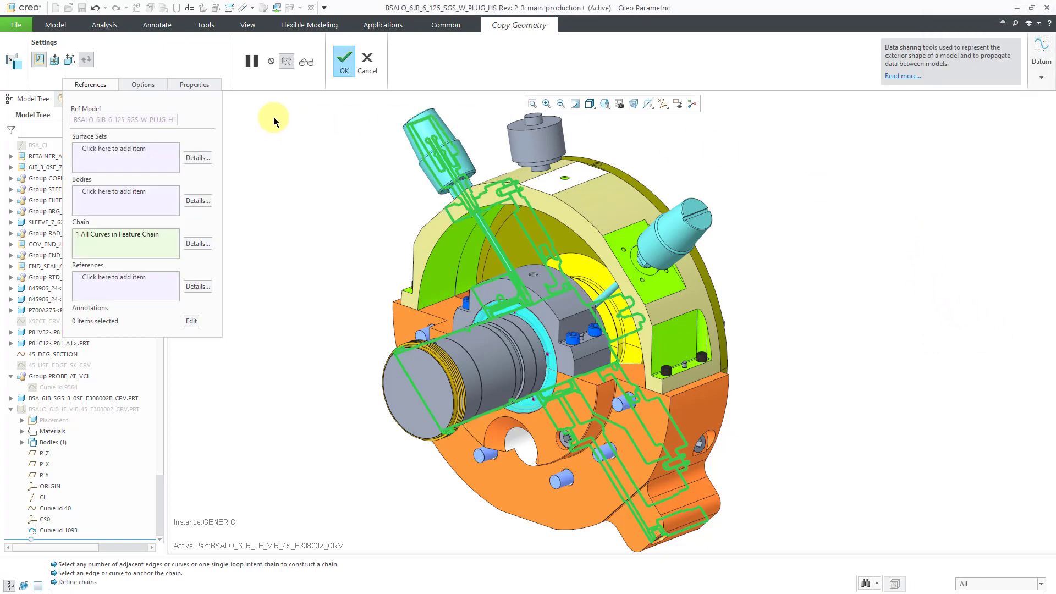
Finish the copy-geometry feature under the name CG_45_DEG_SECTION.
click(195, 84)
text(CG_45_DEG_SECTIO)
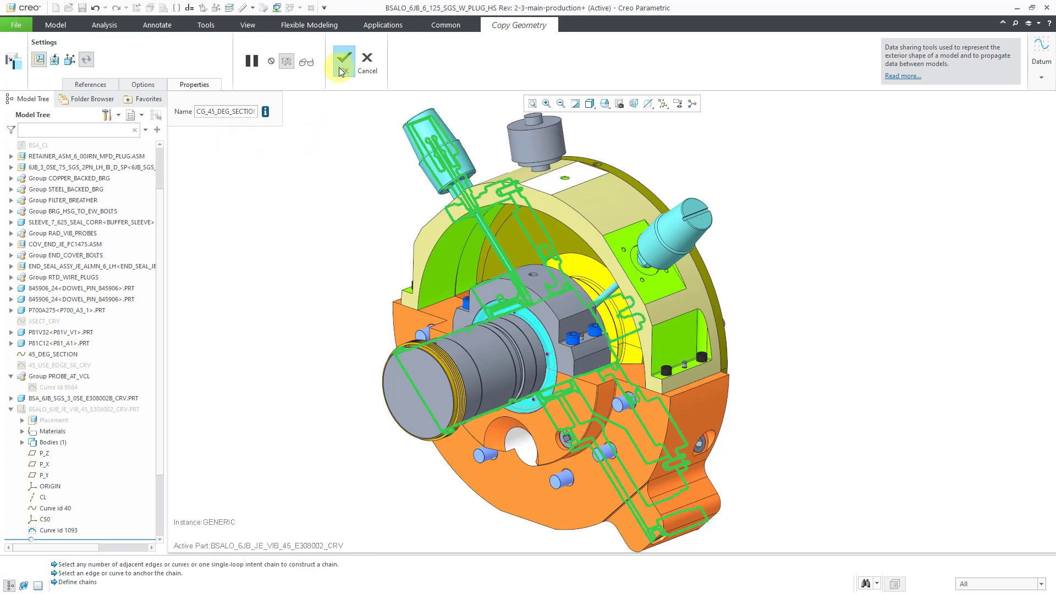
click(342, 60)
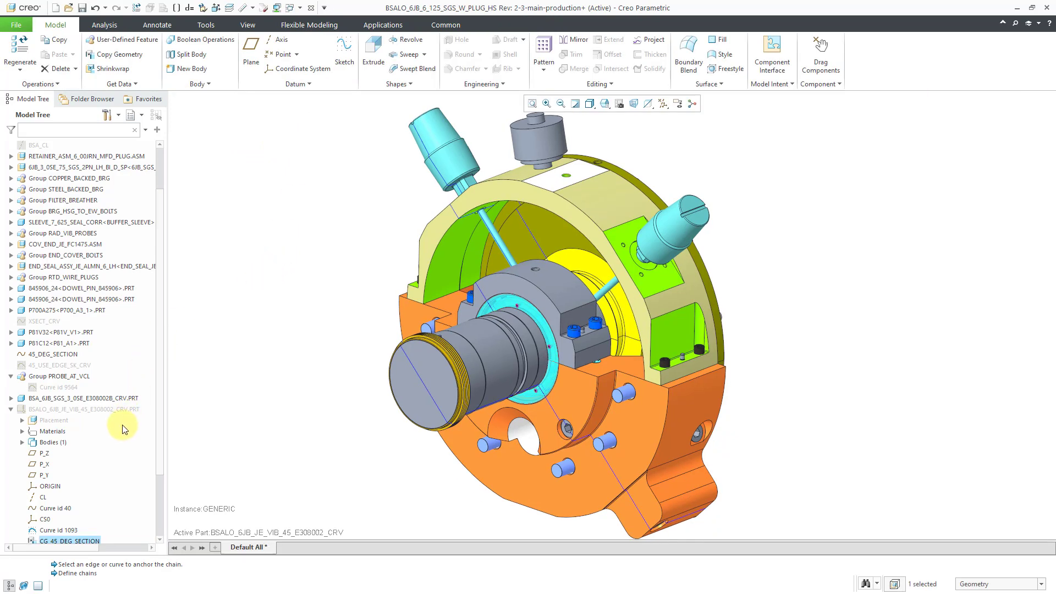
Open the curve part and move CG_45_DEG_SECTION to right after CL.
click(83, 409)
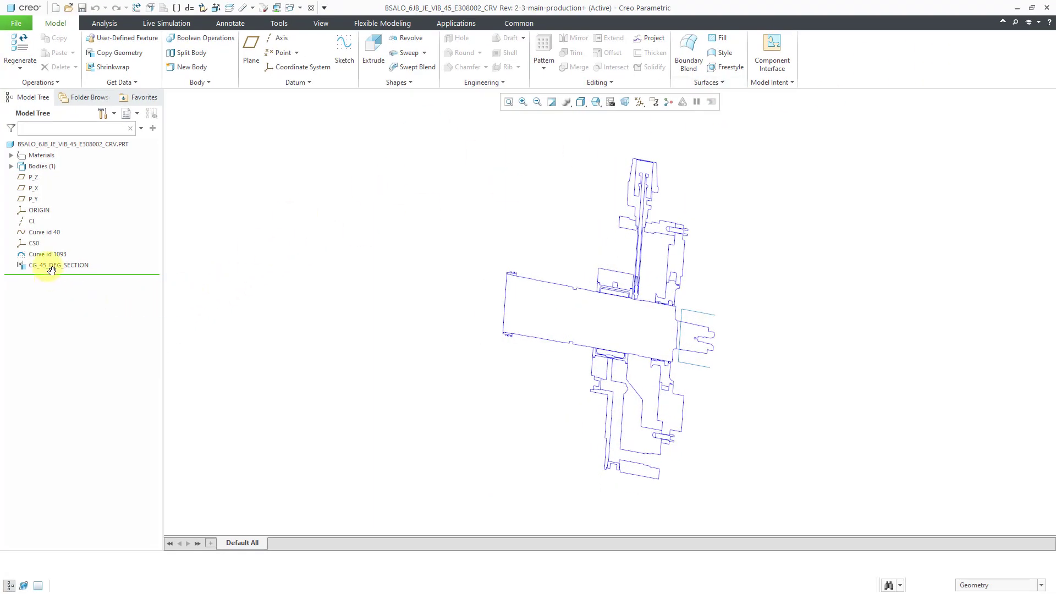
click(57, 264)
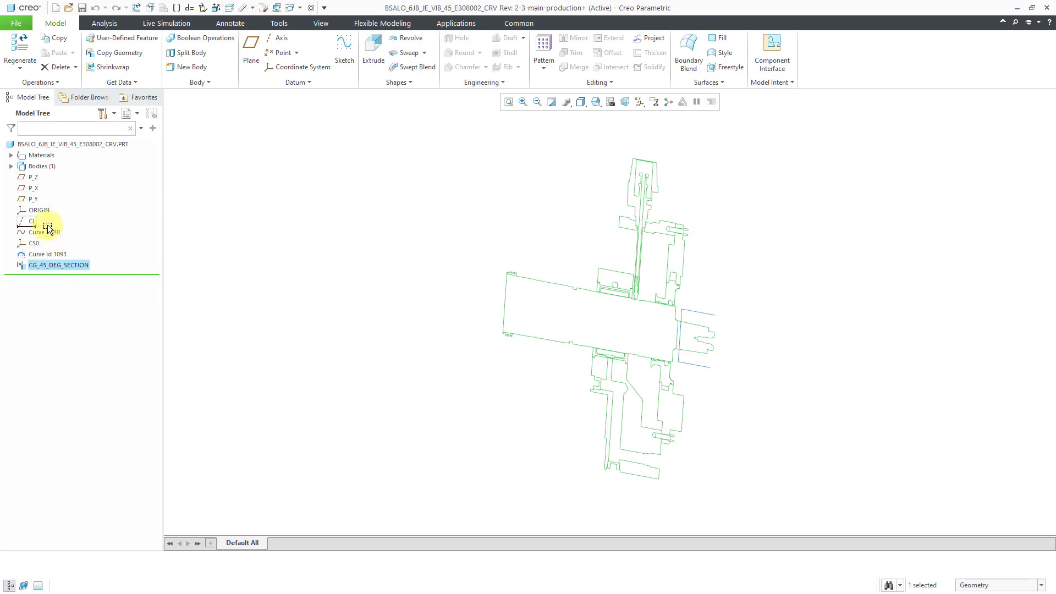
click(20, 51)
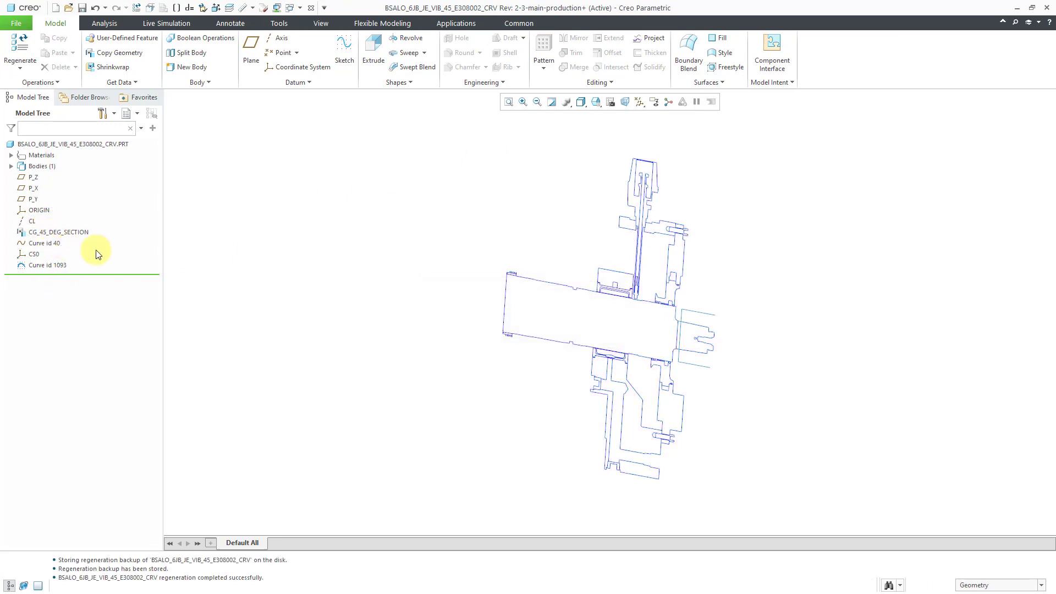
mouse_move(229, 270)
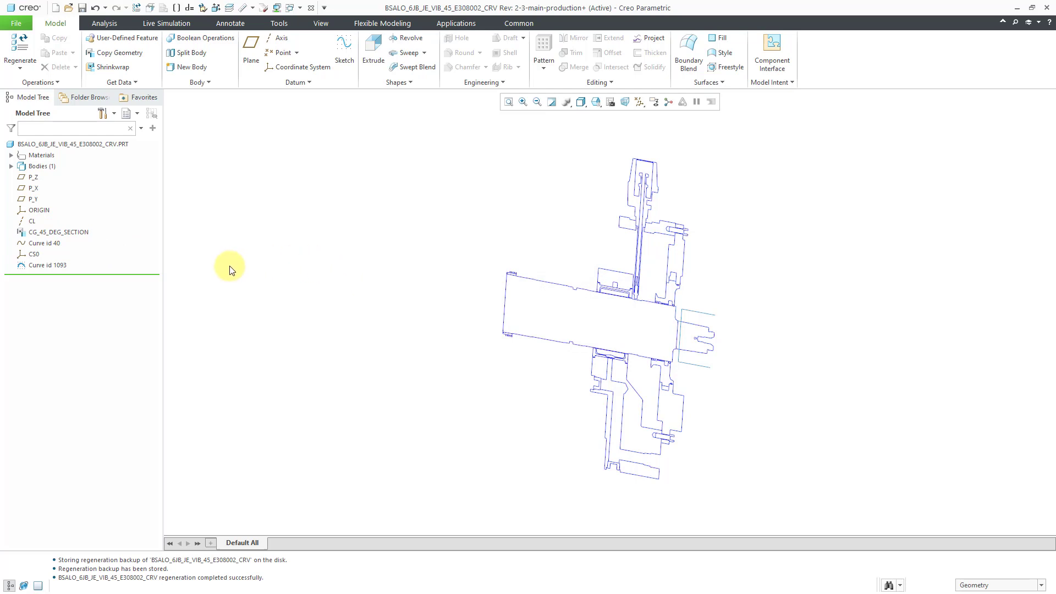
mouse_move(93, 260)
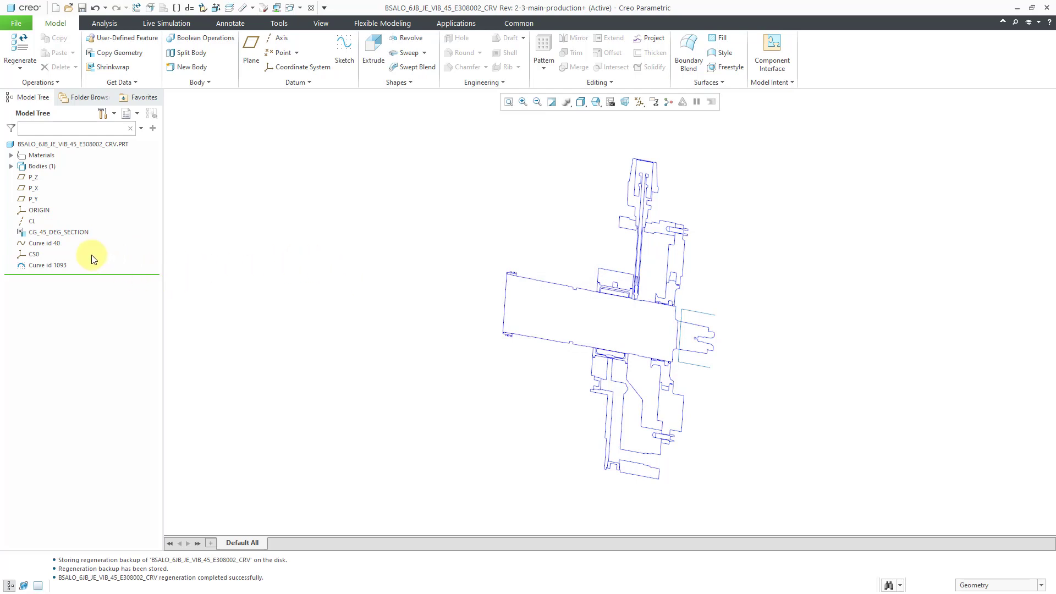
Hide Curve id 40, inspect Curve id 1093's geometry, then reselect Curve id 40.
click(44, 243)
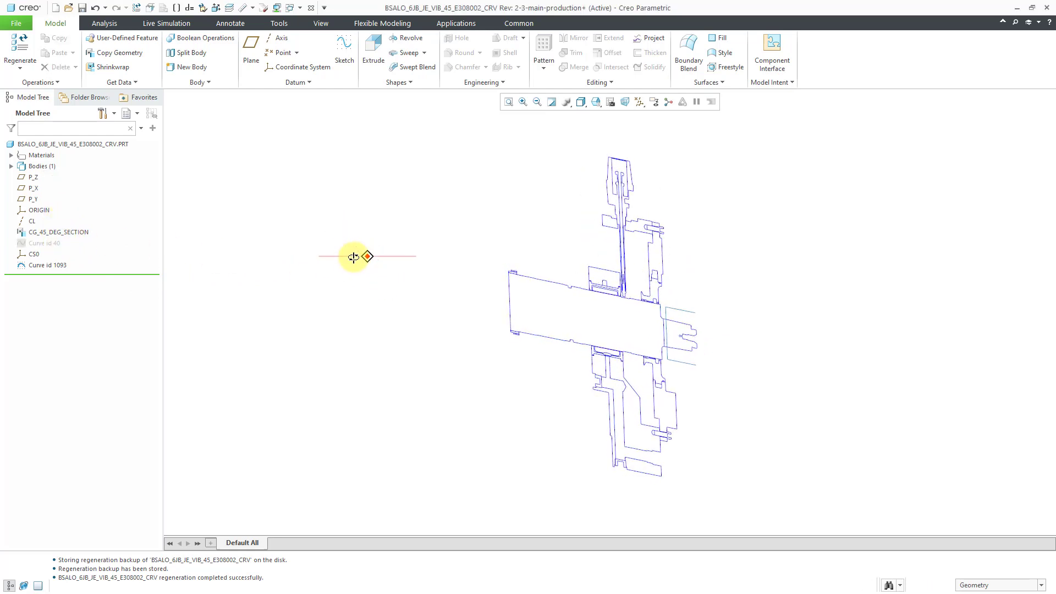
click(59, 231)
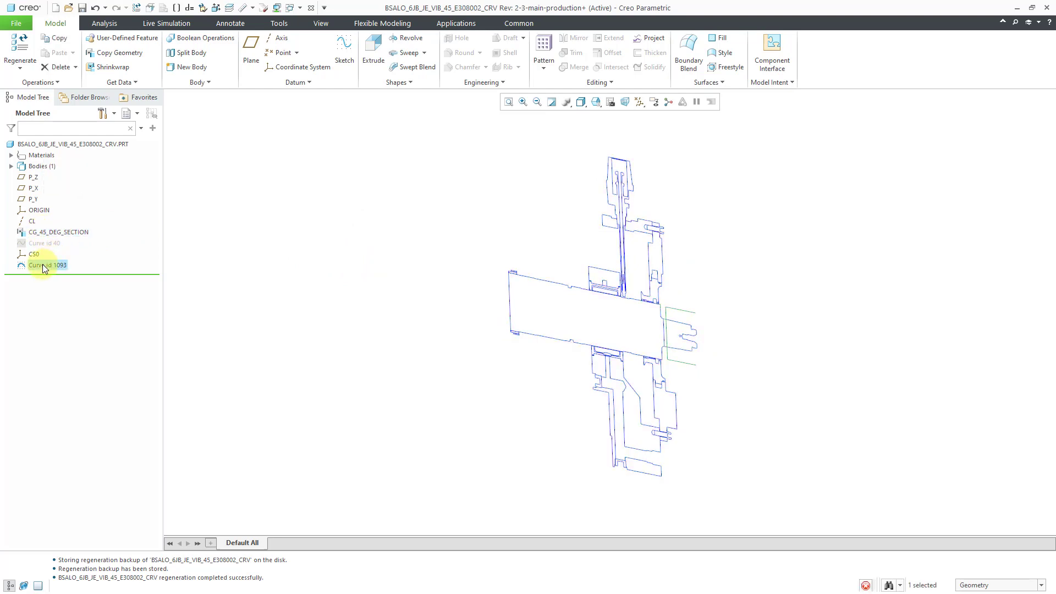
click(44, 243)
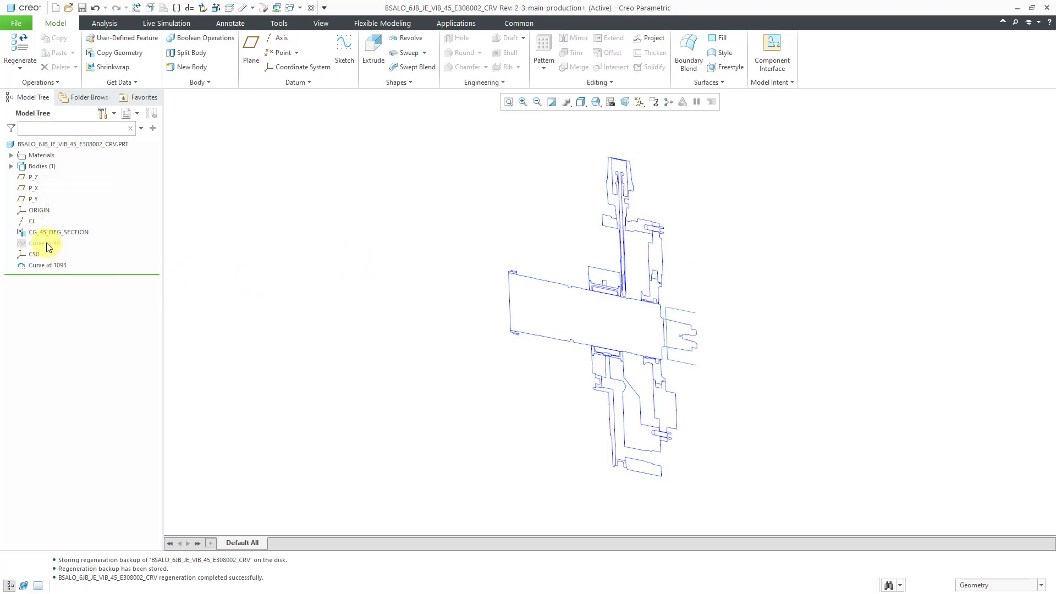
click(43, 243)
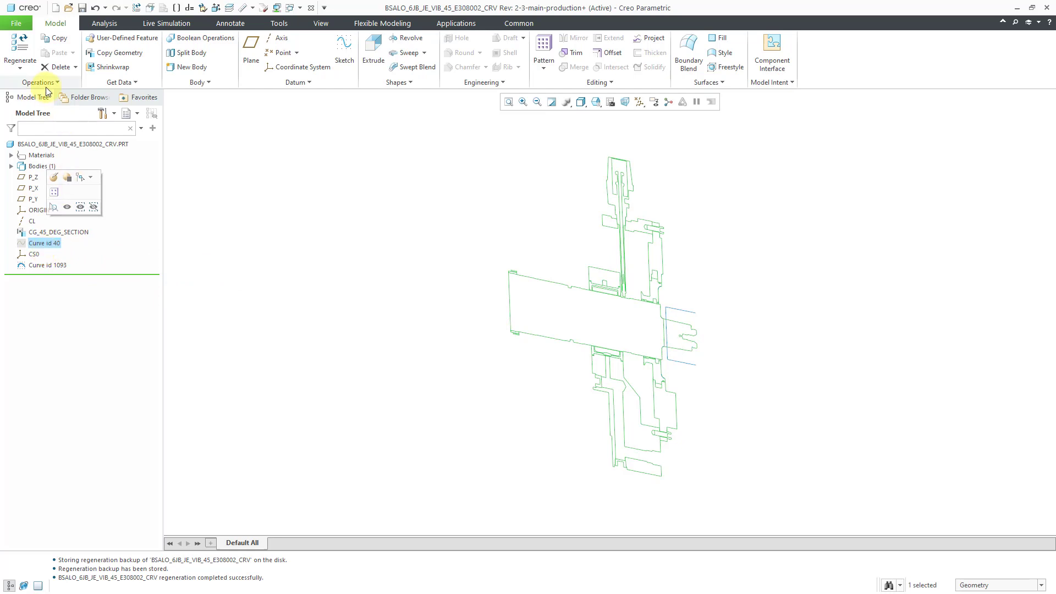
Redirect Curve id 1093's references from Curve id 40 to the CG_45_DEG_SECTION copied edges.
click(40, 82)
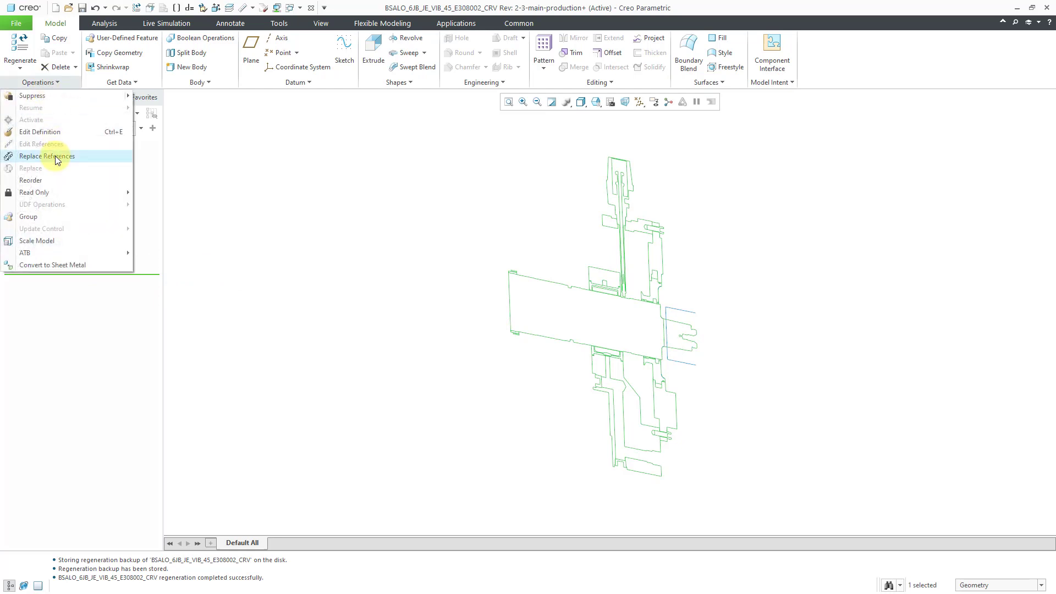
click(47, 156)
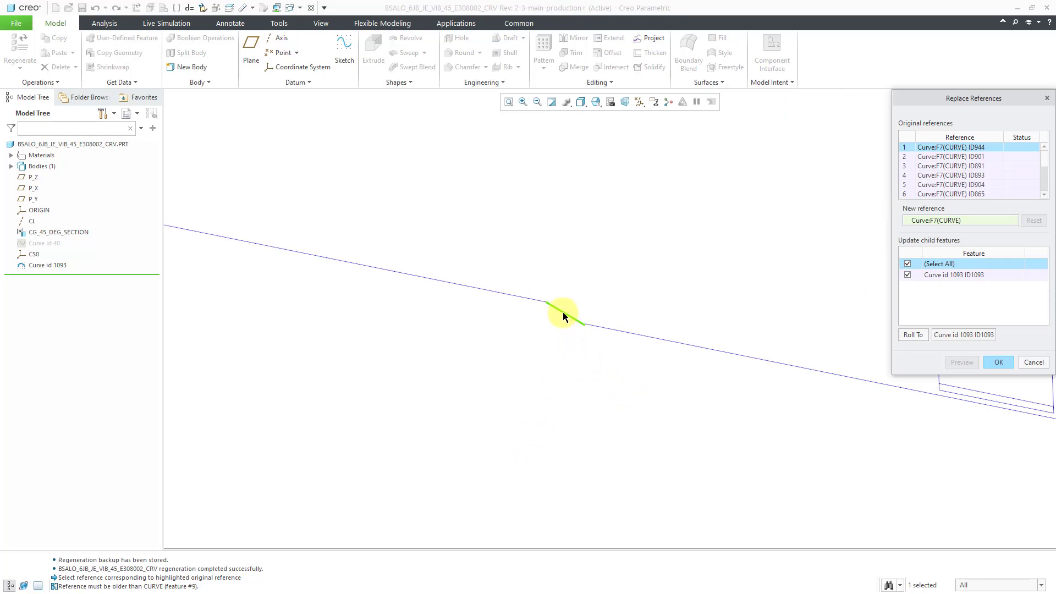
mouse_move(564, 316)
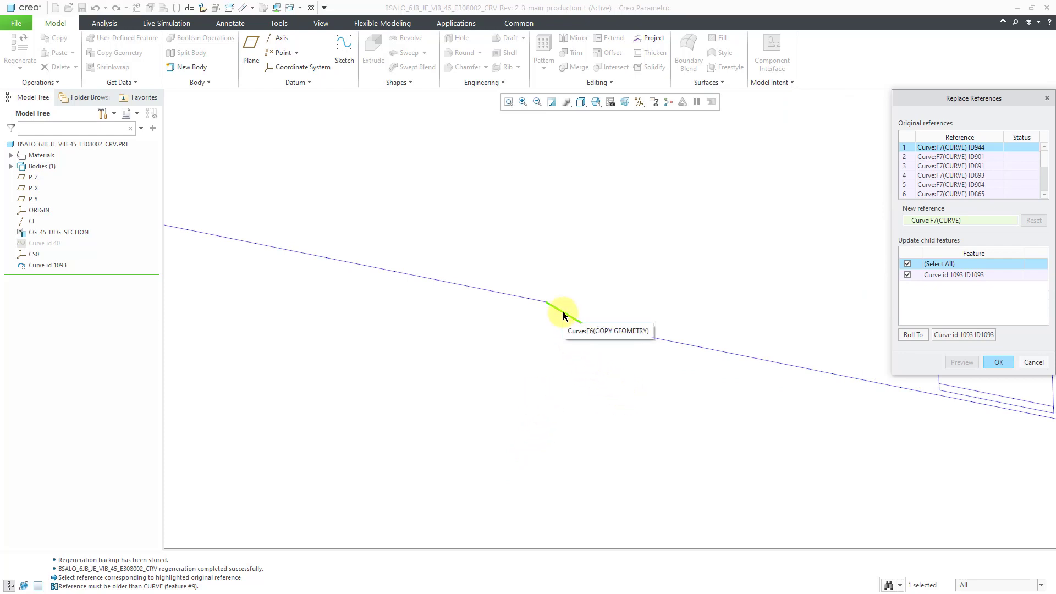
click(563, 309)
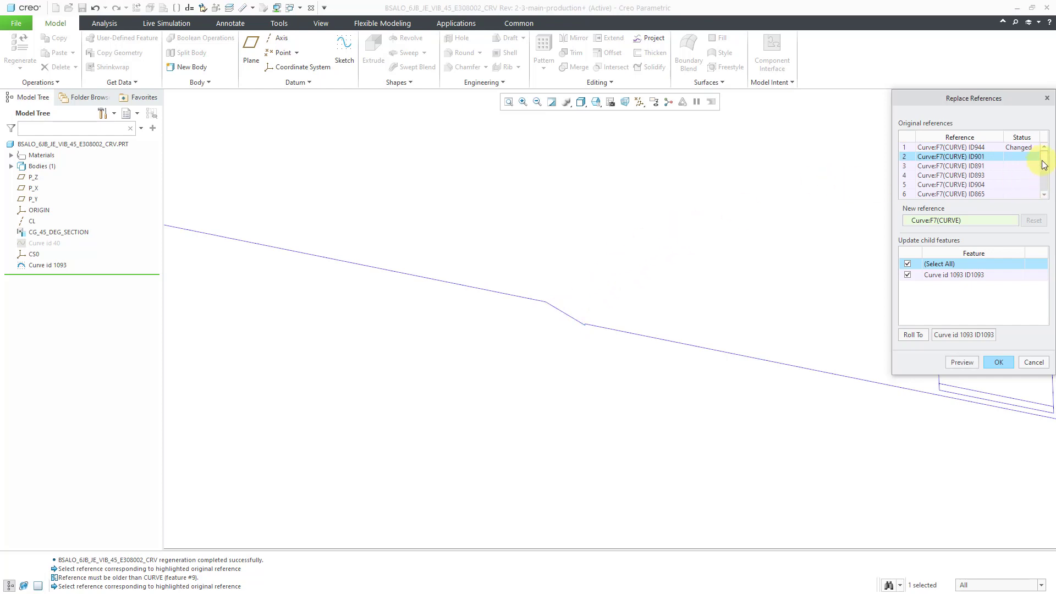
scroll(down, 3)
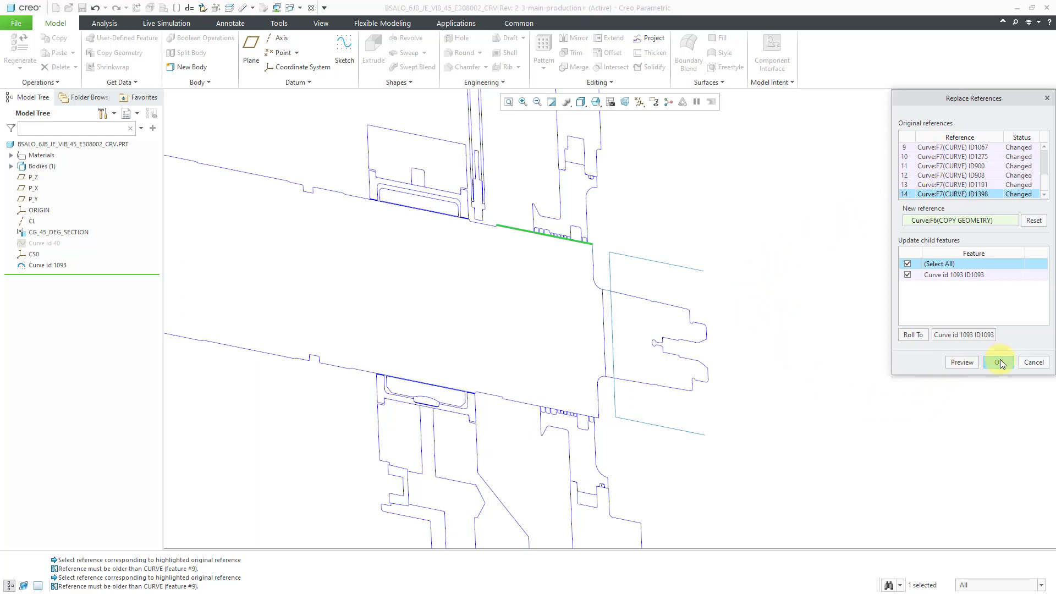
click(1000, 362)
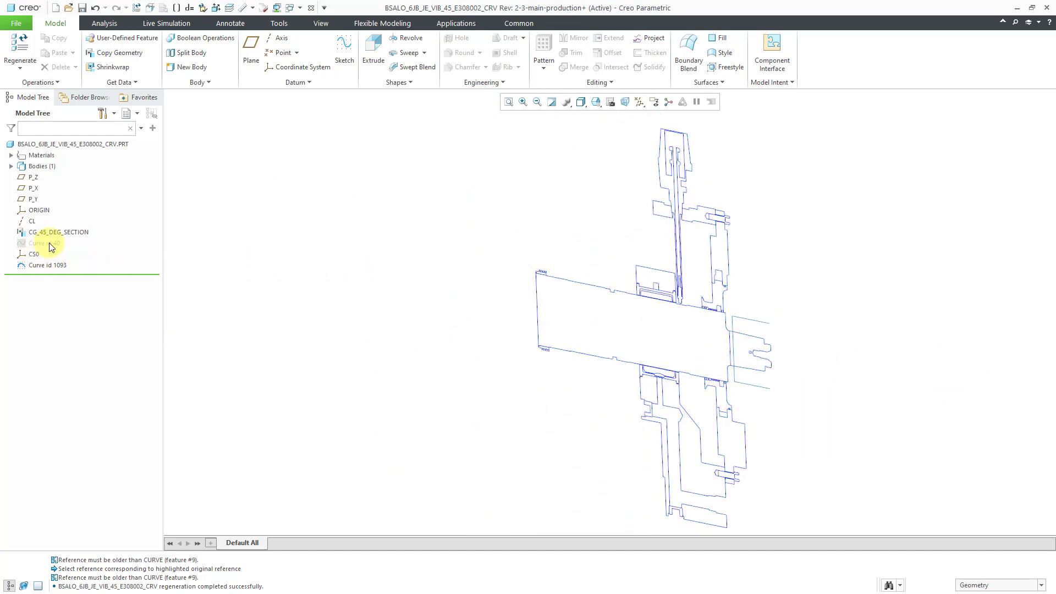
Delete Curve id 40 from the VIB_45 curve part and confirm.
click(43, 242)
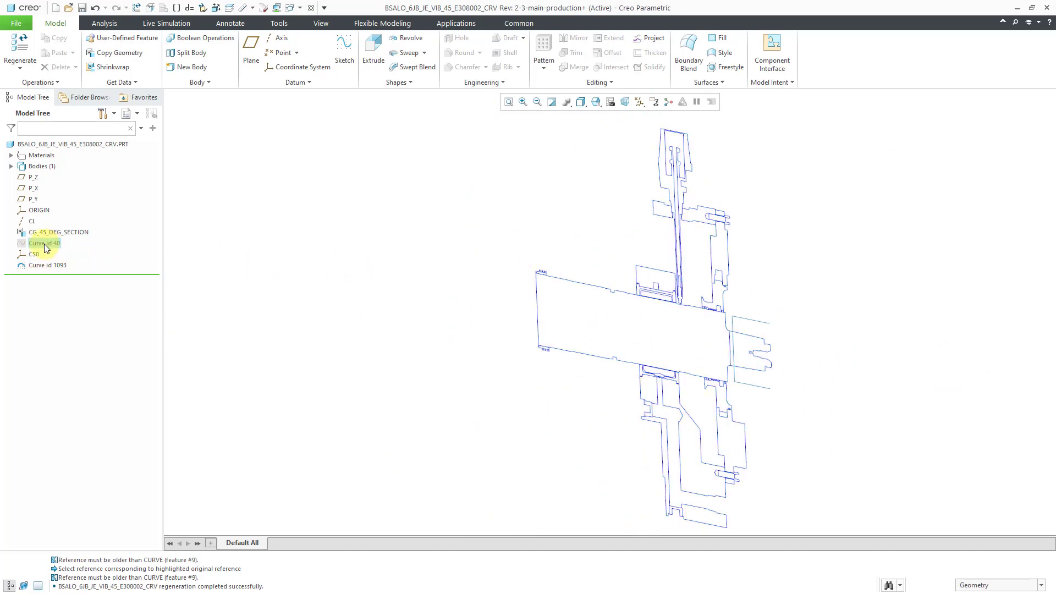
right_click(44, 243)
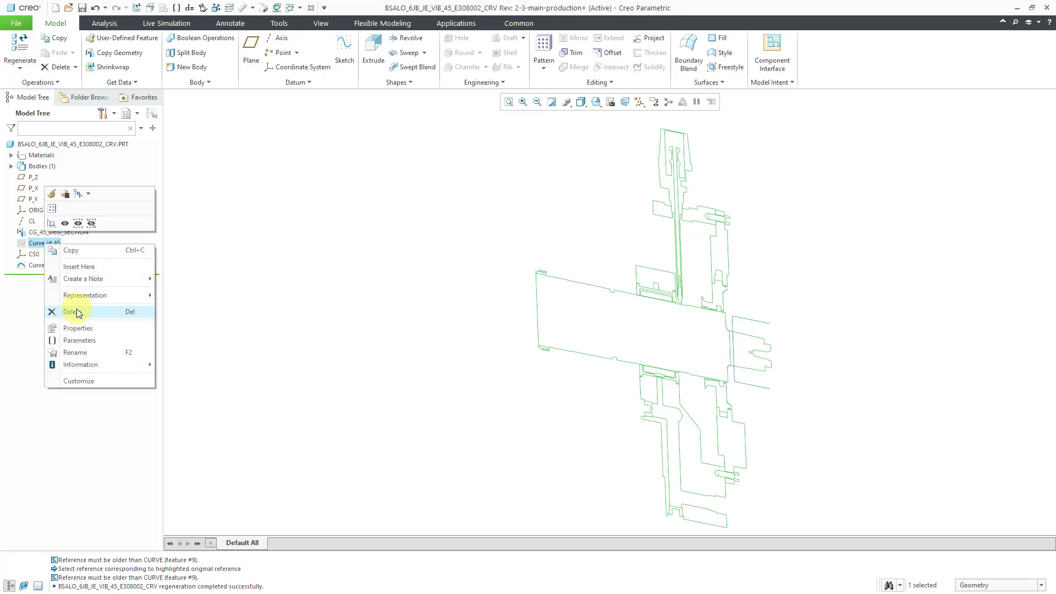
click(71, 311)
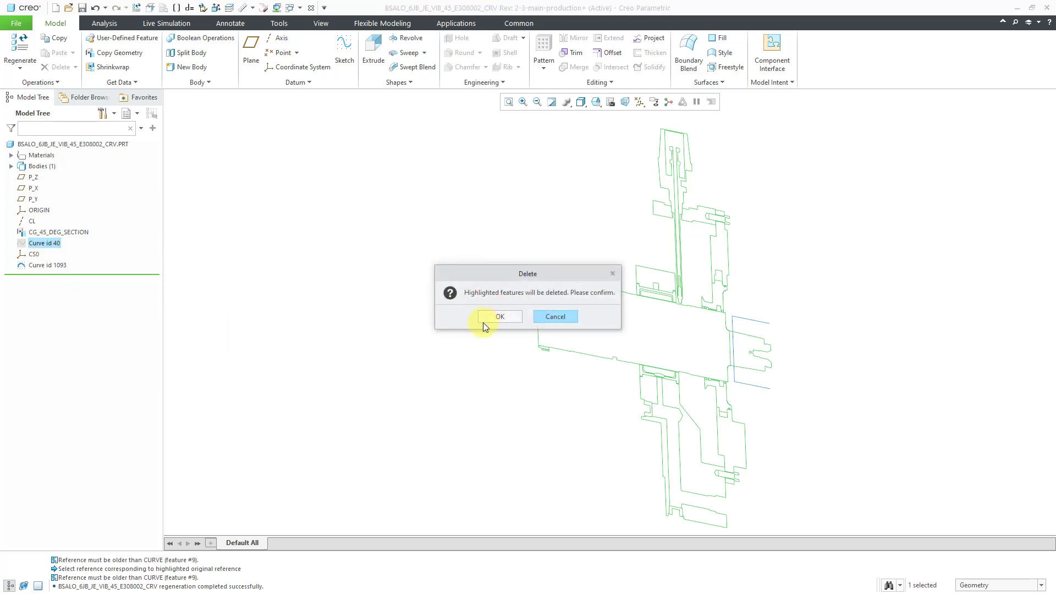
mouse_move(555, 317)
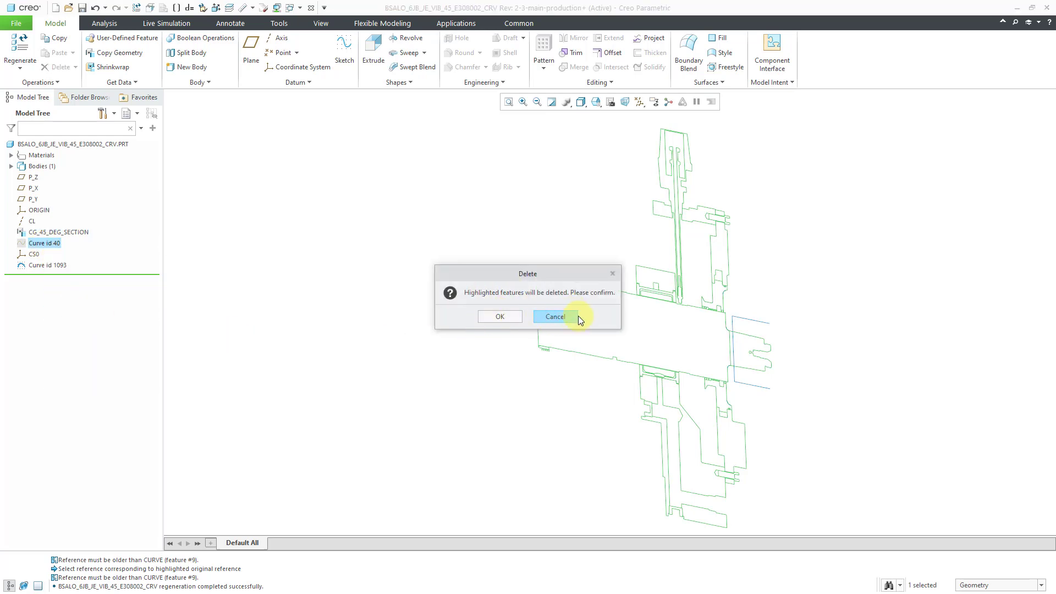
mouse_move(500, 317)
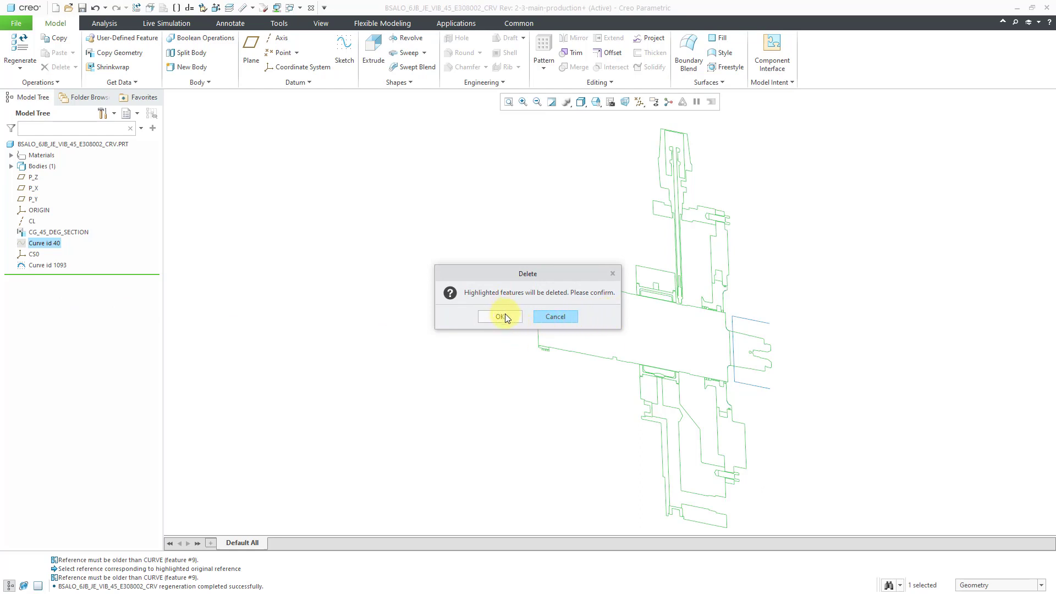
click(500, 317)
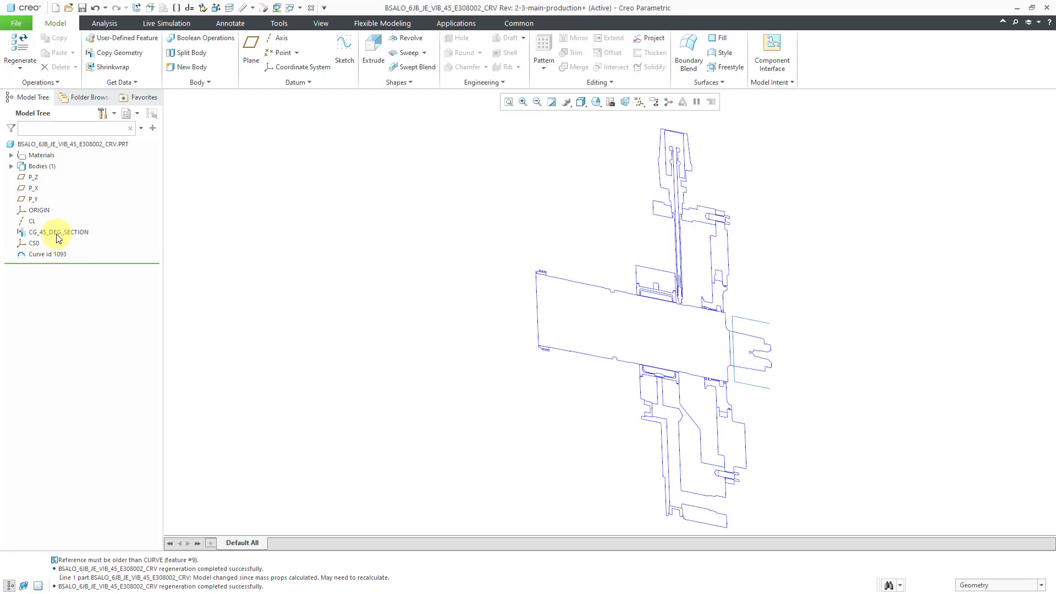
Set CG_45_DEG_SECTION to Manual Update and save the curve part.
click(58, 232)
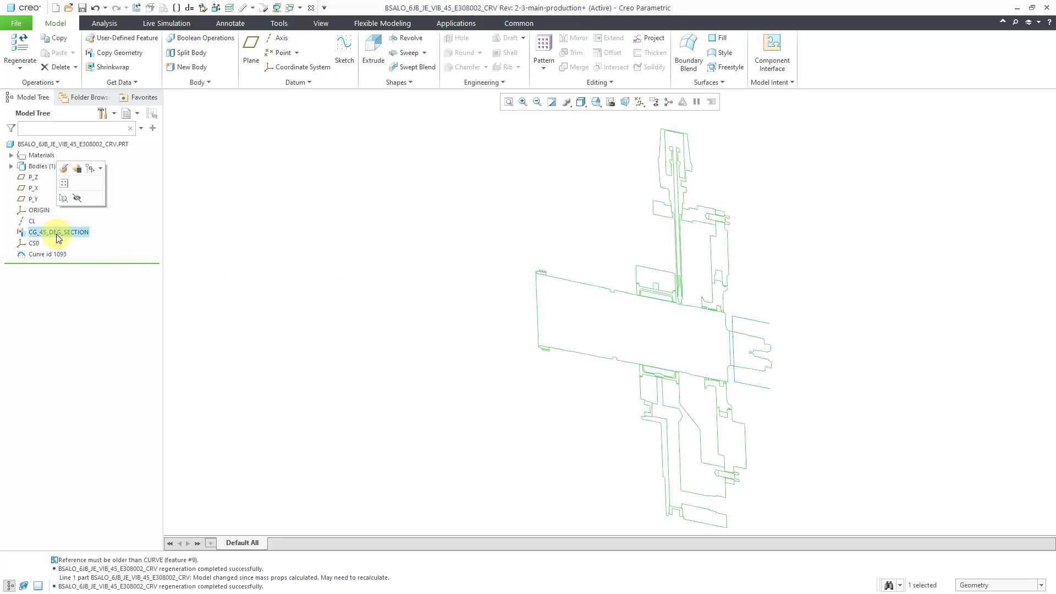
right_click(59, 232)
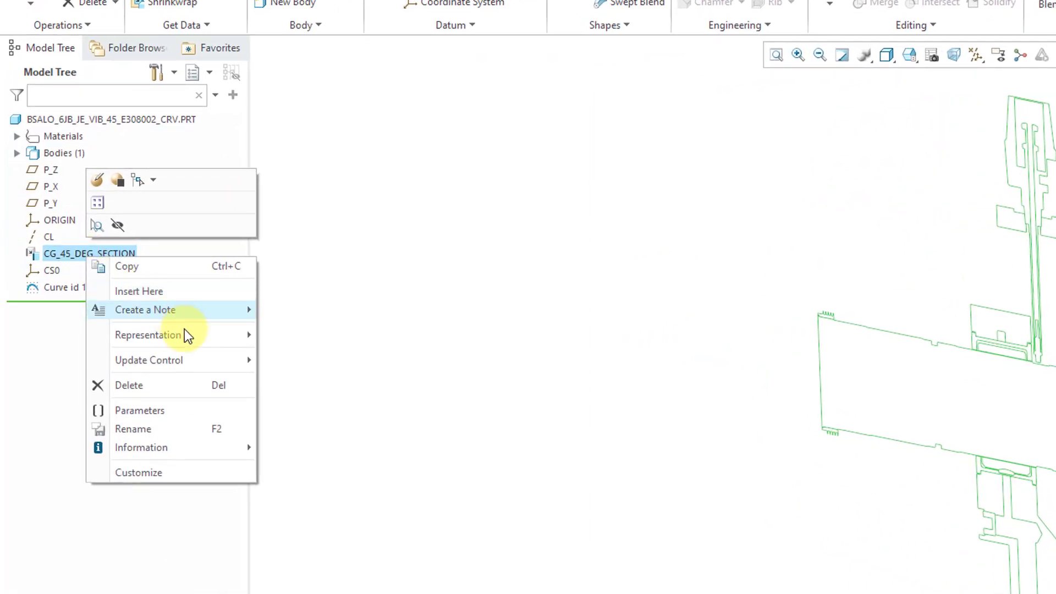
mouse_move(148, 359)
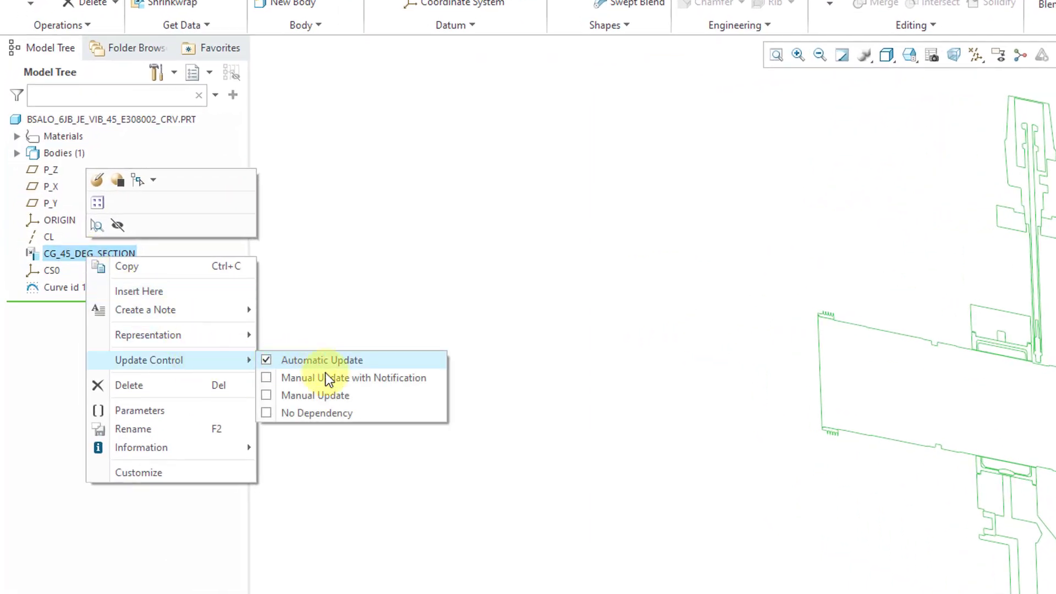
mouse_move(333, 396)
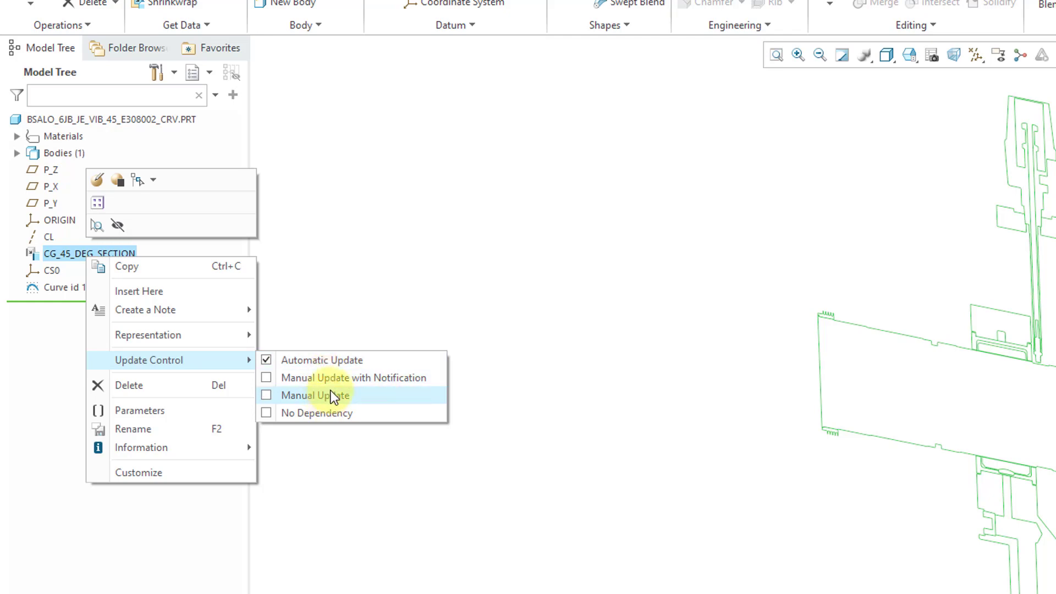
click(317, 395)
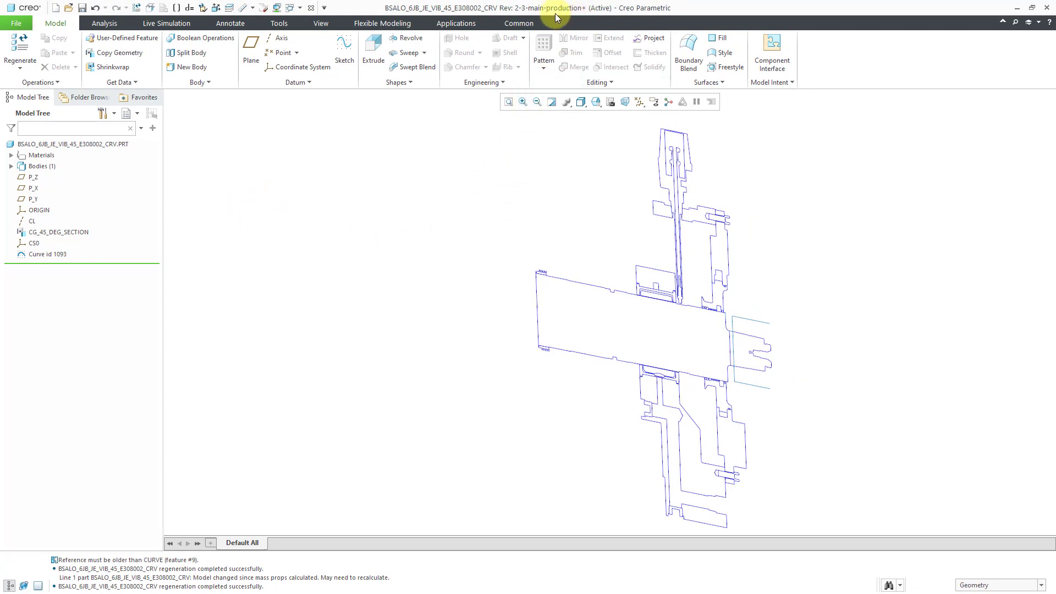
mouse_move(443, 205)
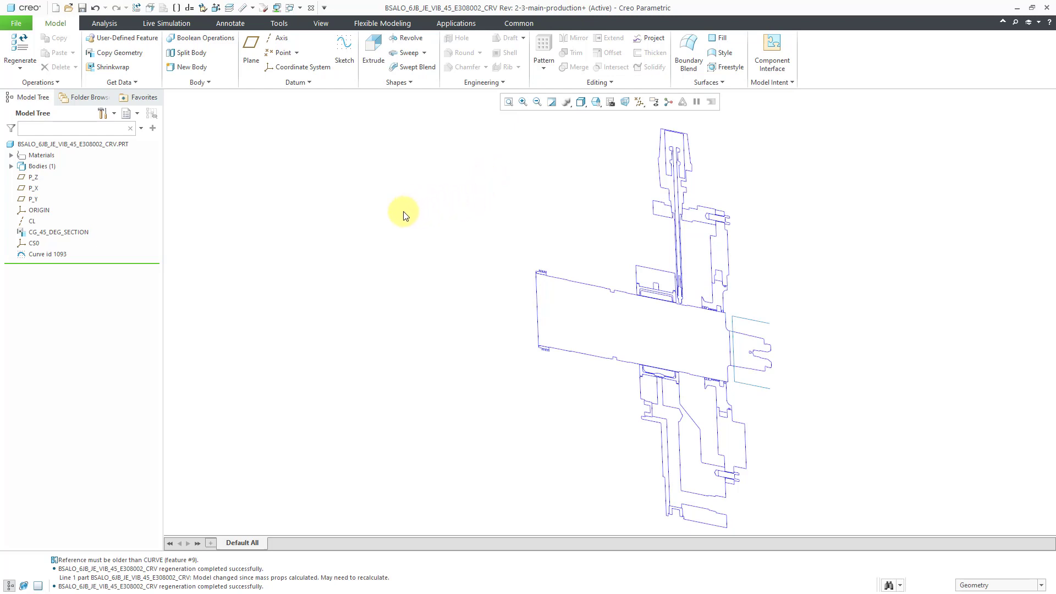
mouse_move(393, 215)
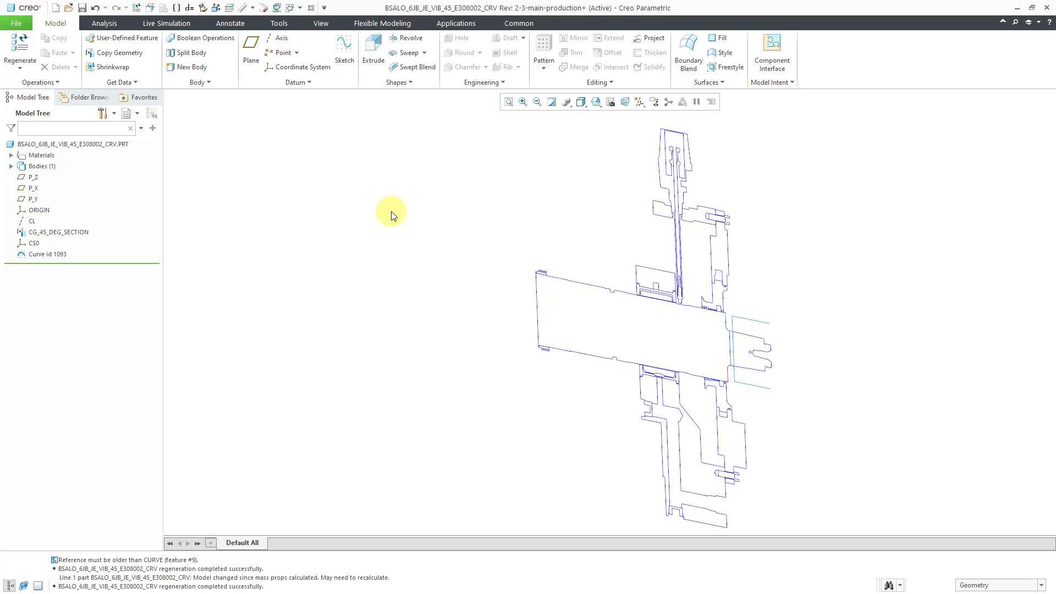
mouse_move(232, 270)
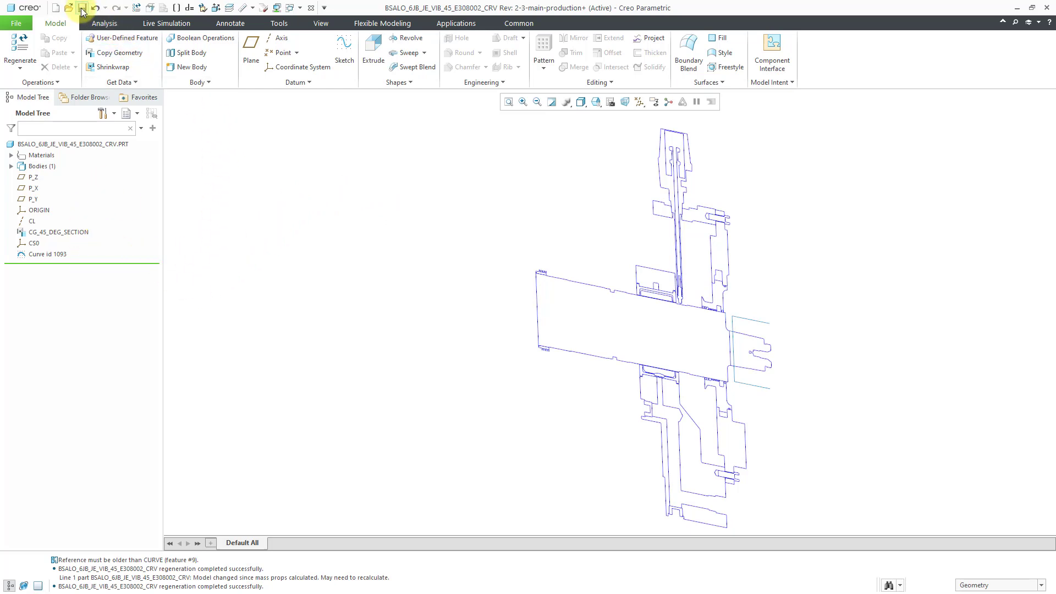
click(82, 7)
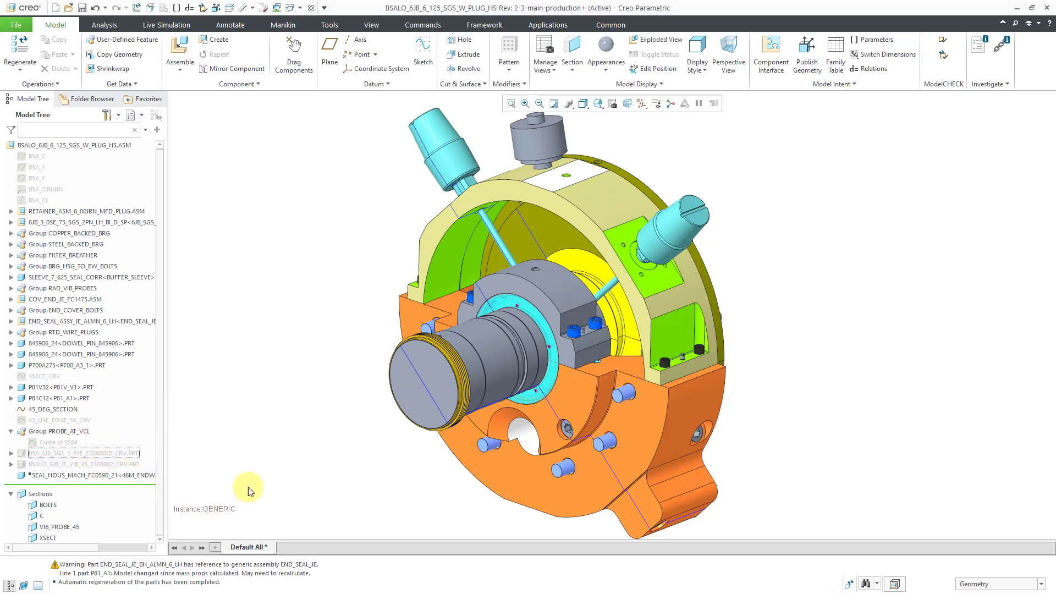
mouse_move(890, 116)
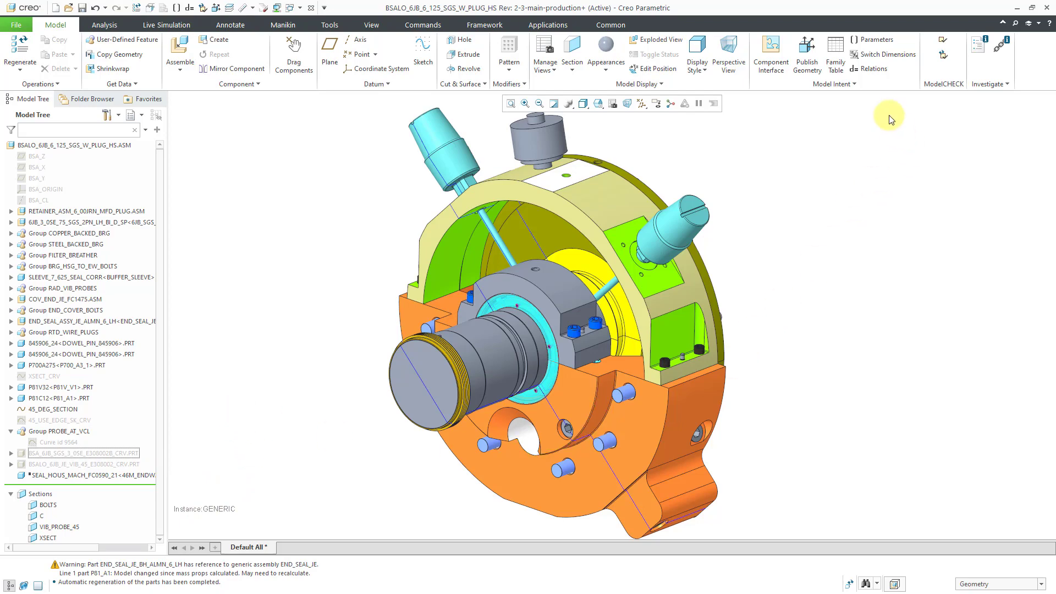
Show the plug-housing assembly's family table with its three instances.
click(834, 54)
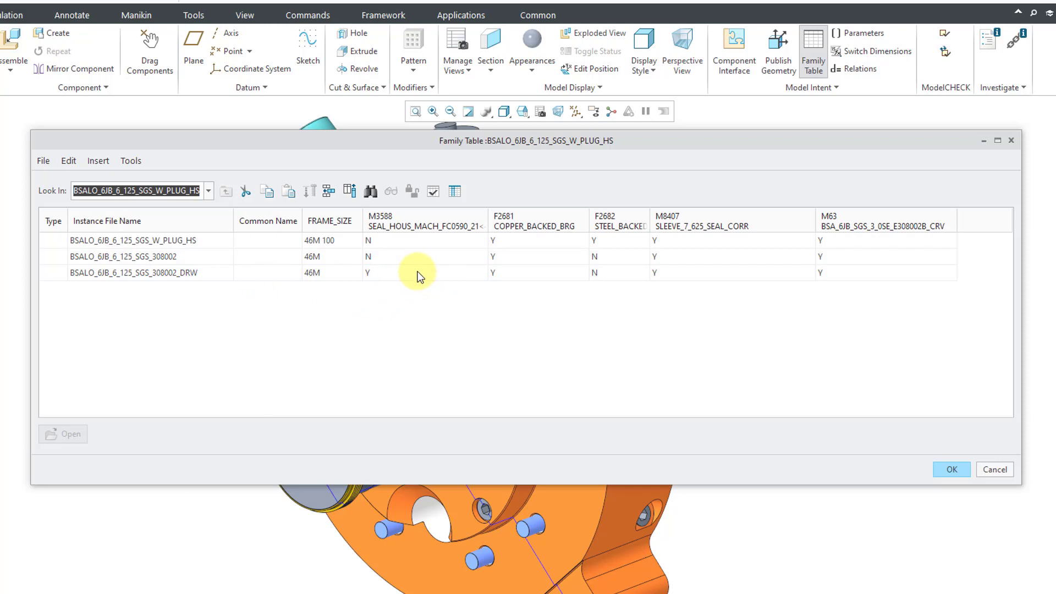
mouse_move(414, 261)
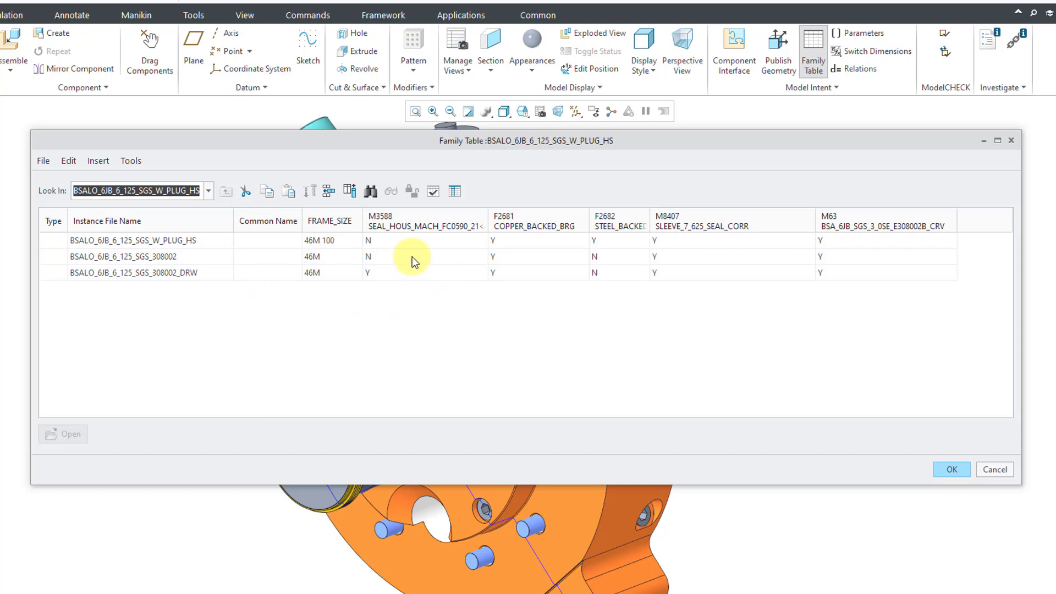
mouse_move(415, 249)
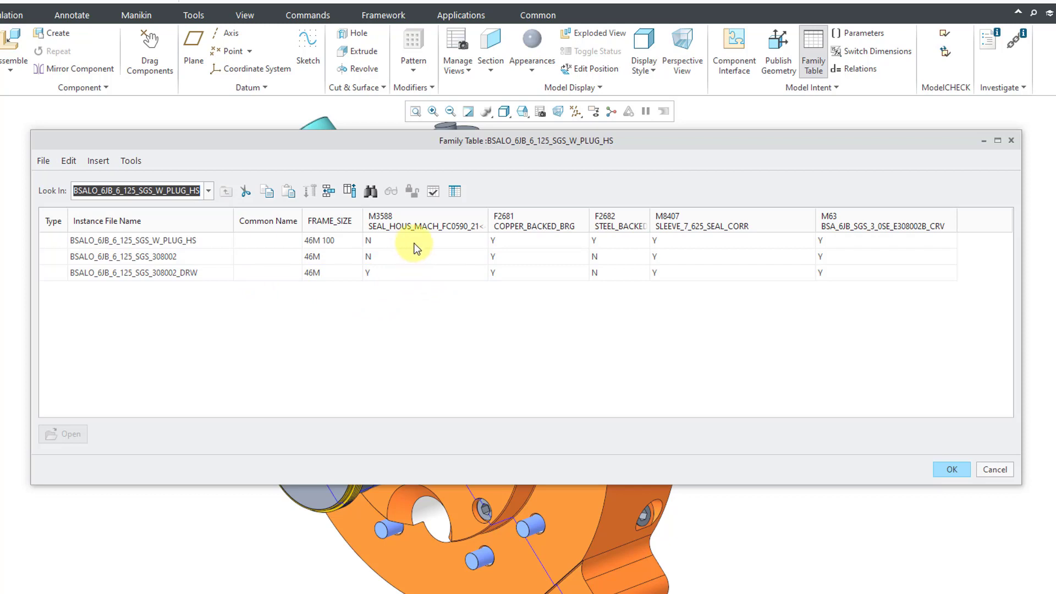
mouse_move(391, 280)
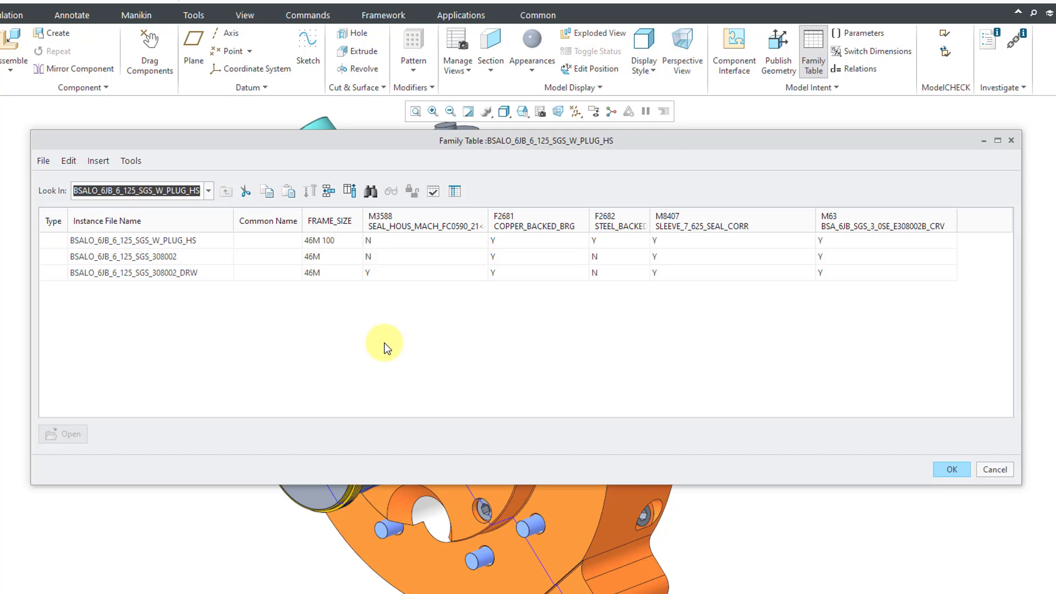
Delete the BSALO_6JB_6_125_SGS_308002_DRW instance row, confirm, and close the table.
click(162, 272)
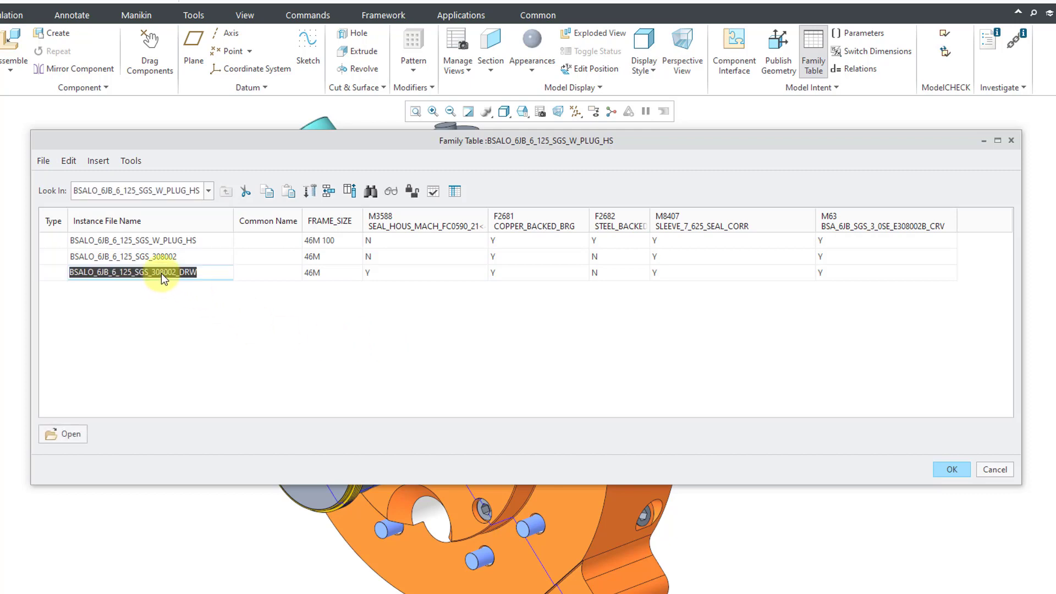
right_click(161, 272)
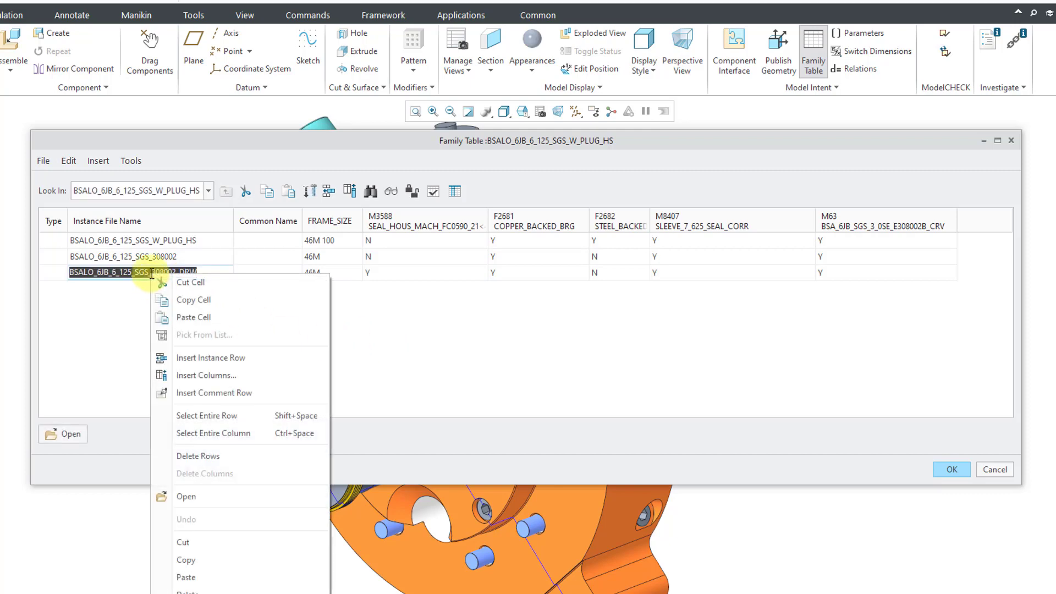
mouse_move(217, 462)
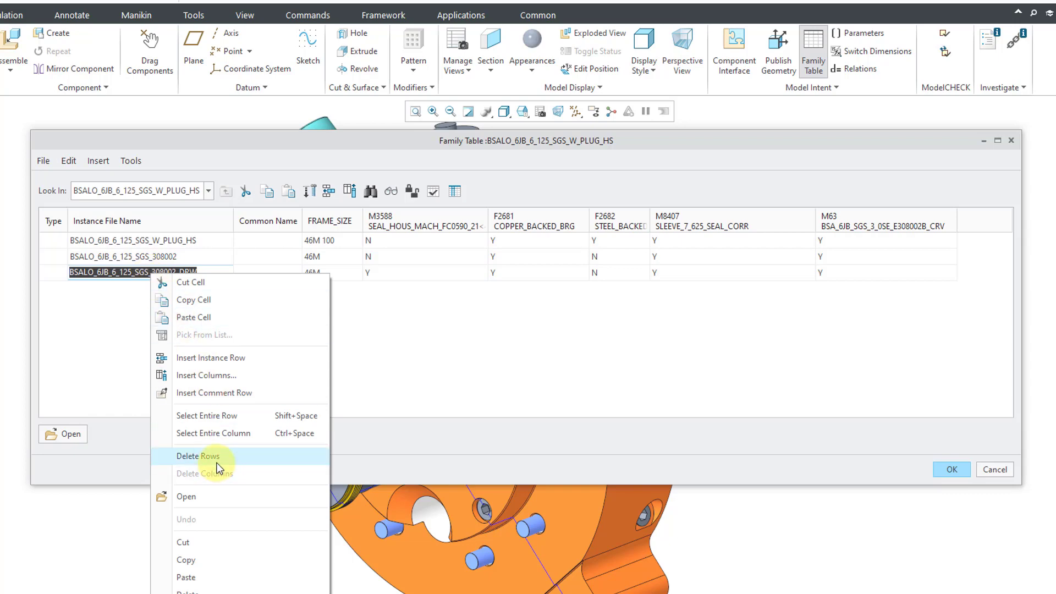
click(198, 456)
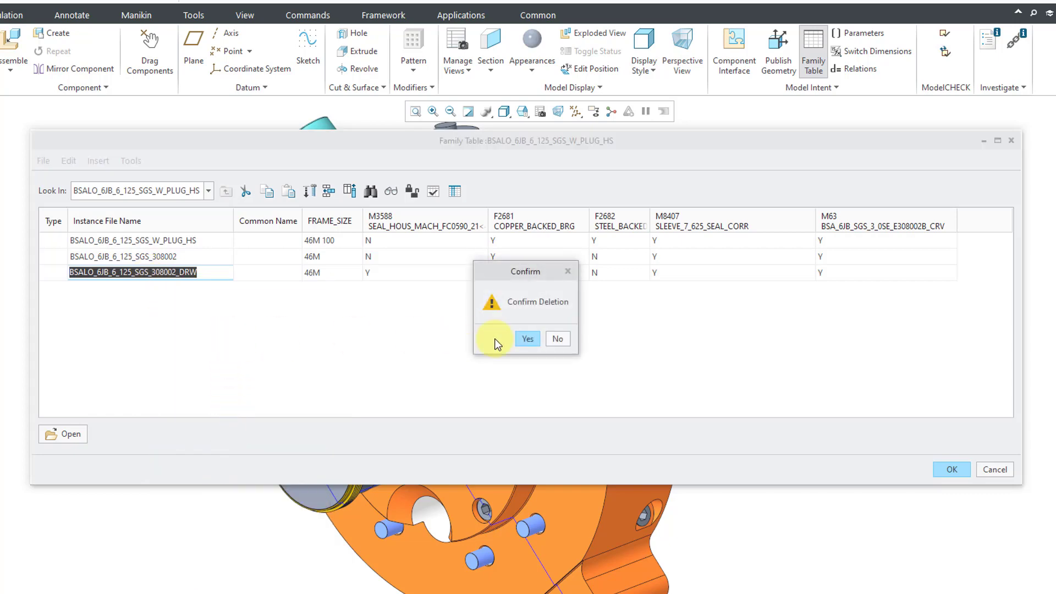
click(527, 338)
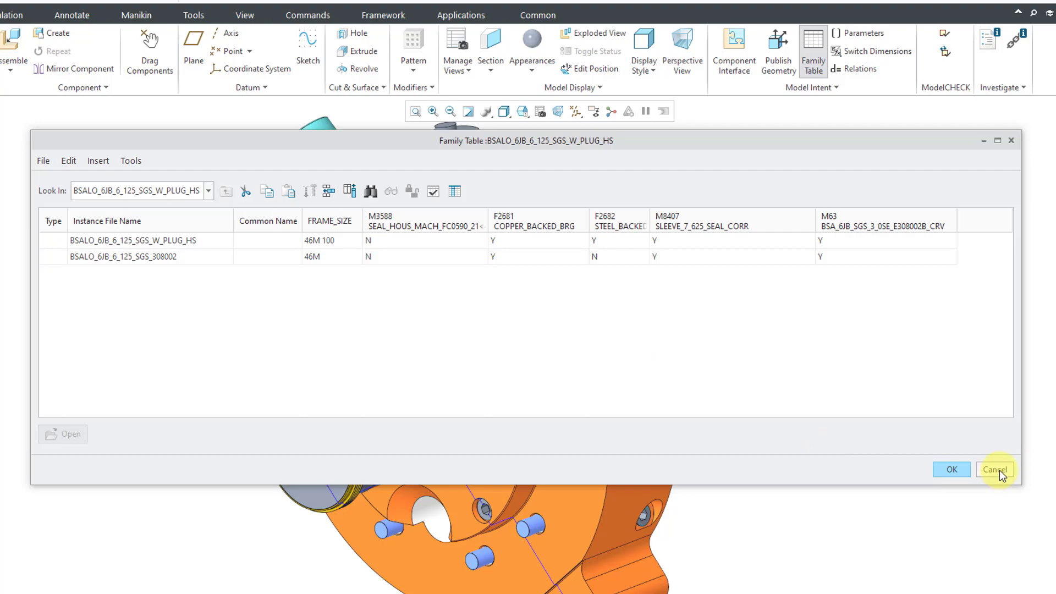
click(996, 469)
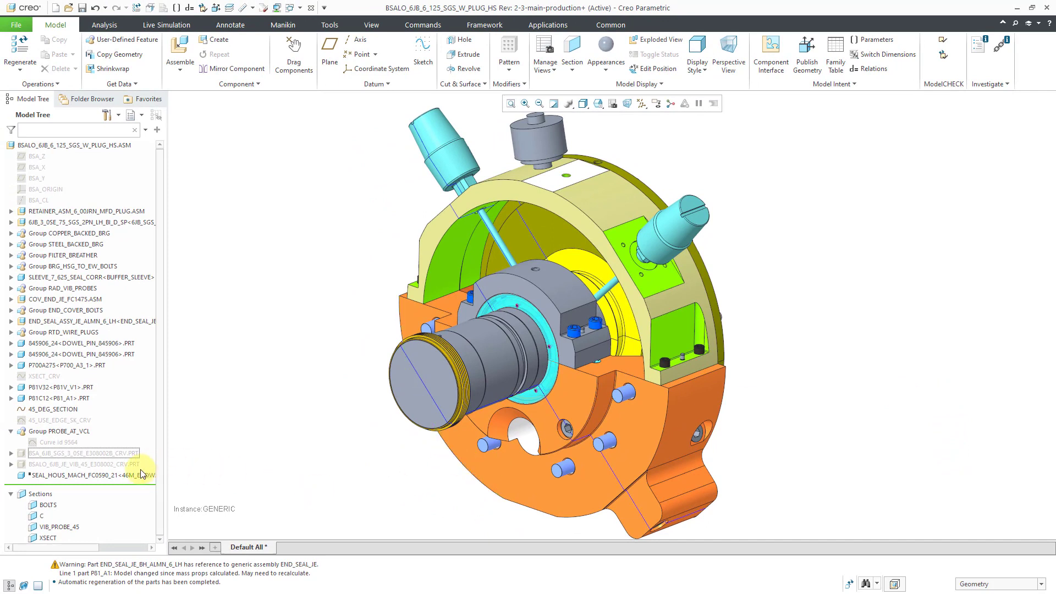
Resume SEAL_HOUS_MACH_FC0590_21, zoom out, and bring up the simplified representations list.
click(87, 475)
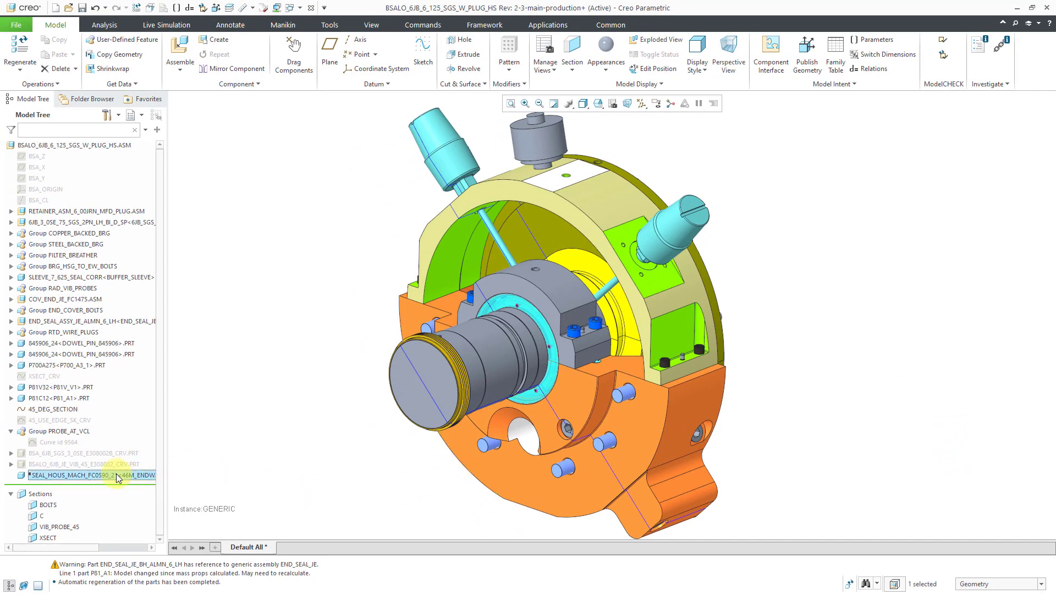
right_click(92, 475)
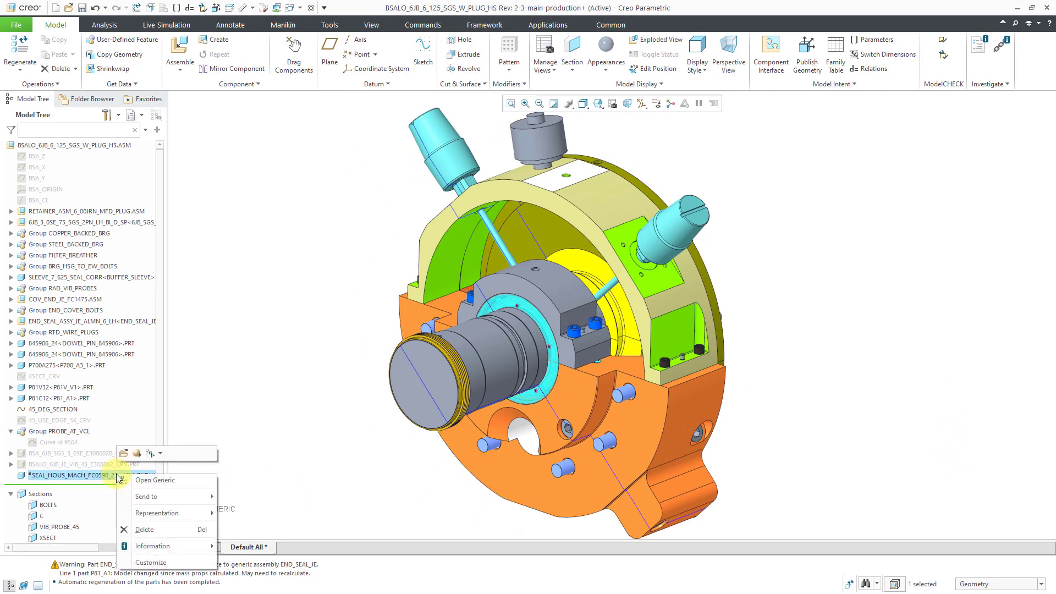
click(155, 480)
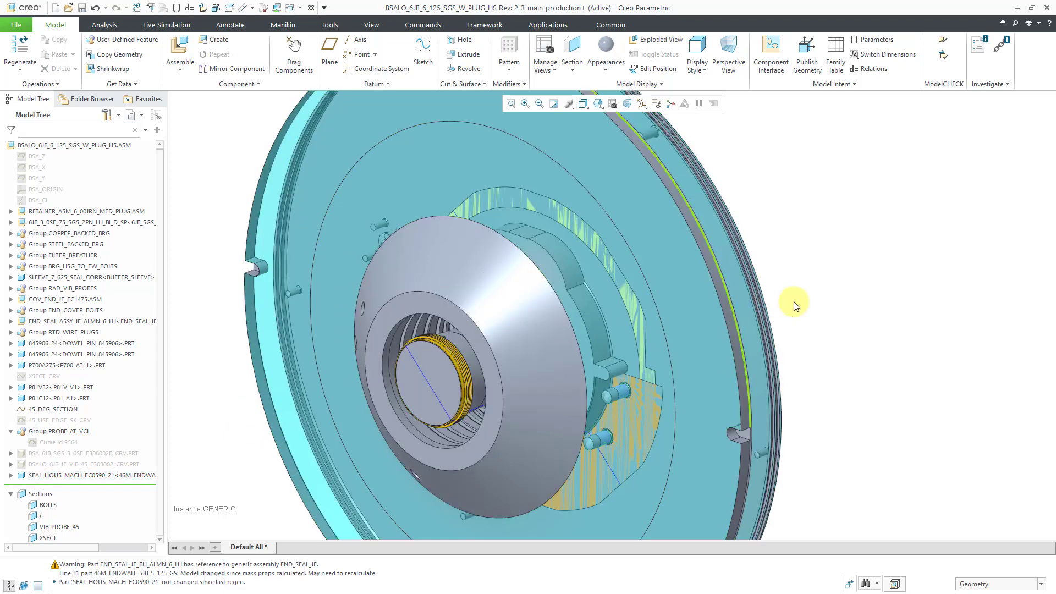
drag(794, 303, 492, 175)
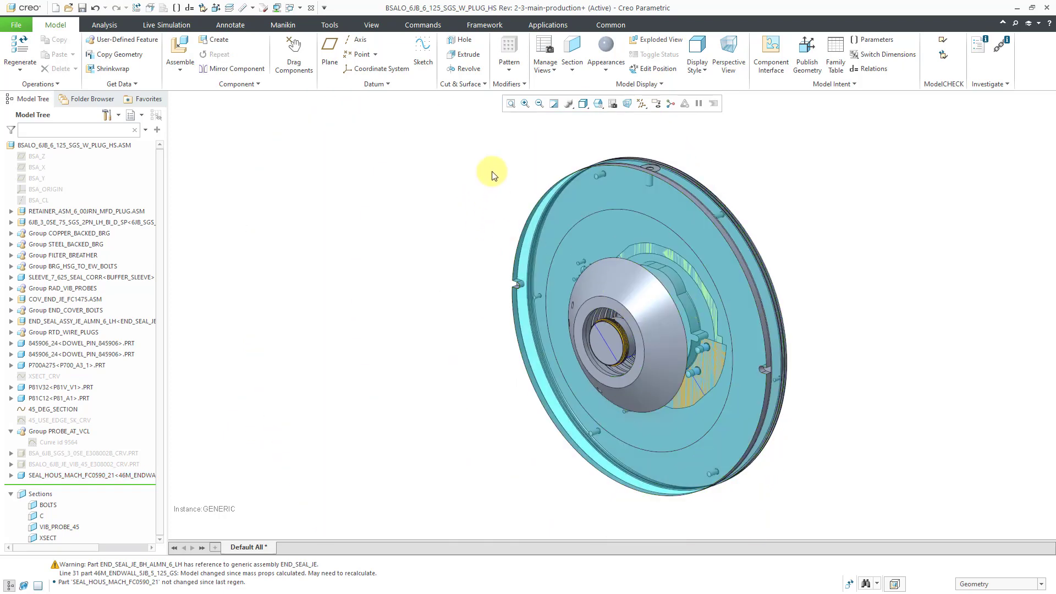
click(544, 51)
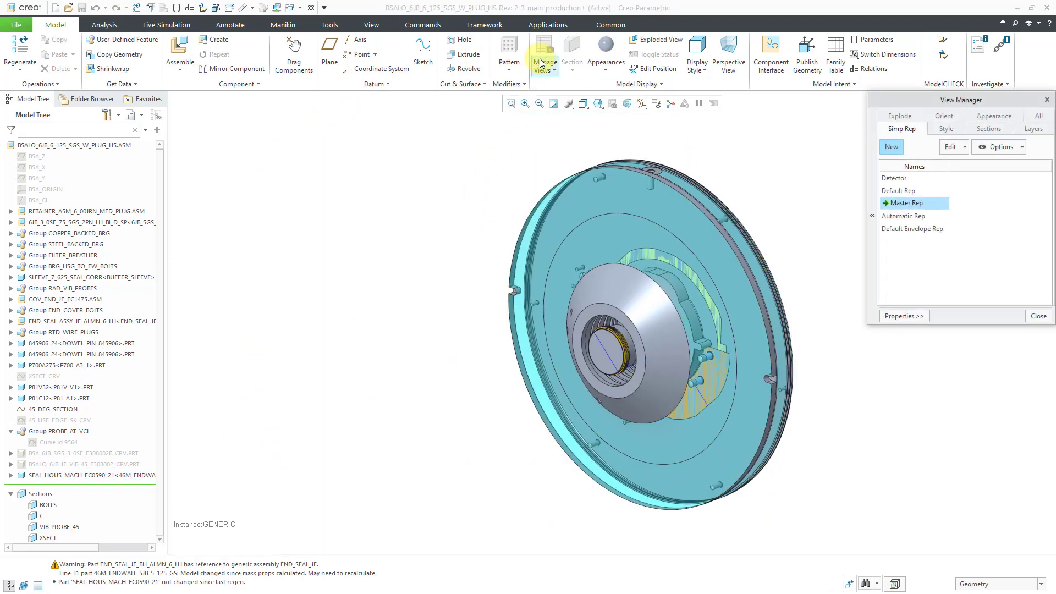
mouse_move(695, 131)
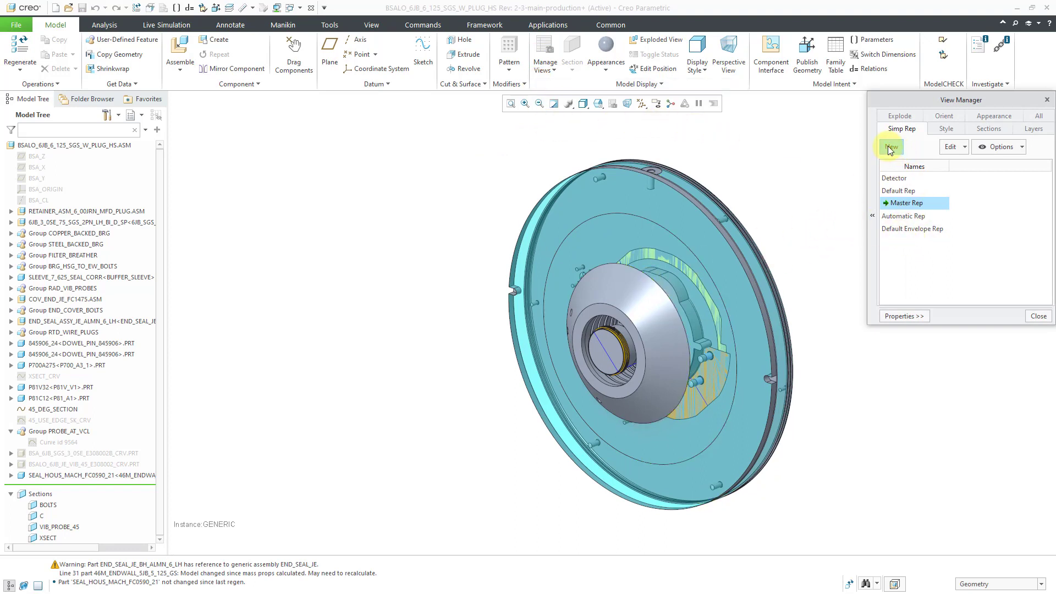
Create a DRAWING simplified representation excluding SEAL_HOUS_MACH, then close View Manager.
click(891, 147)
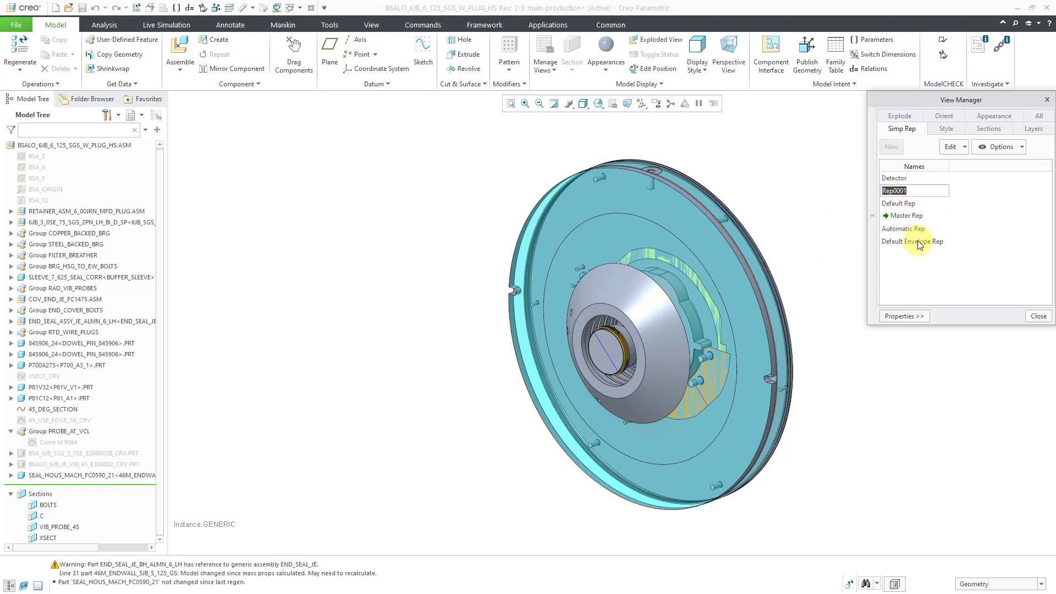
text(Dr)
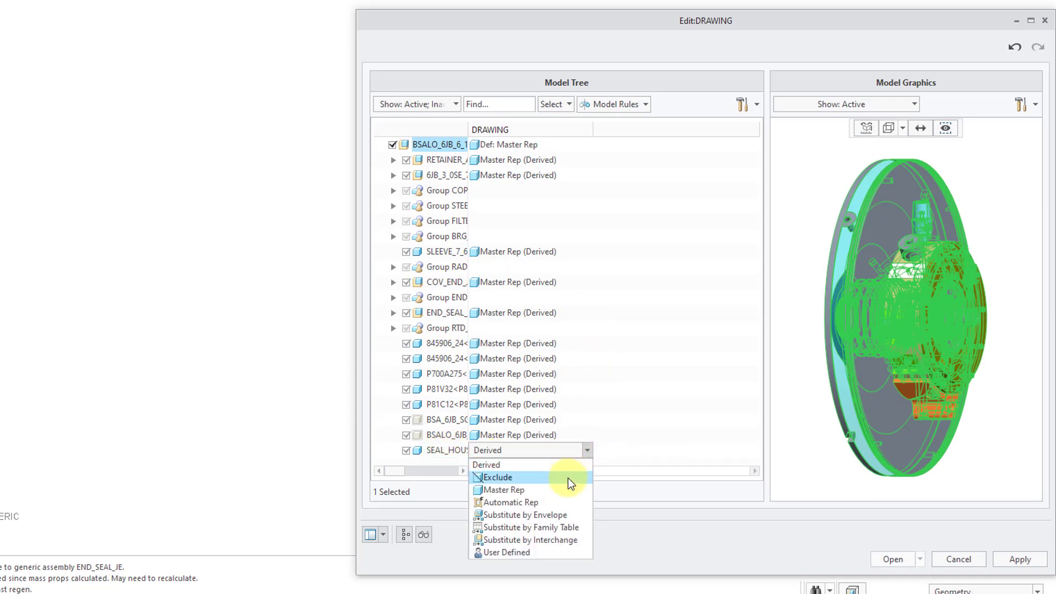
click(497, 477)
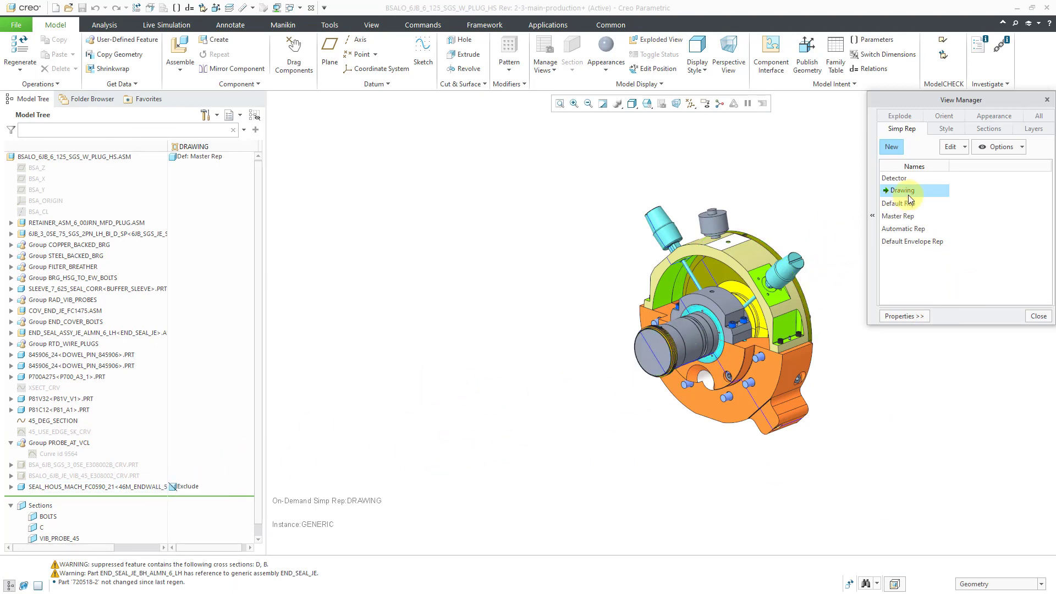
mouse_move(898, 204)
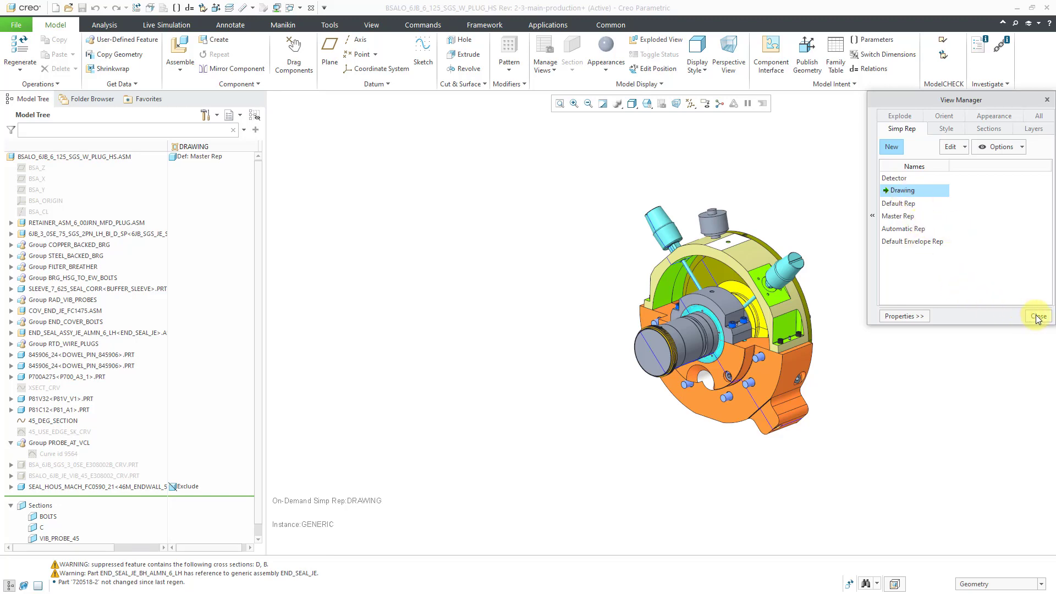
click(1036, 316)
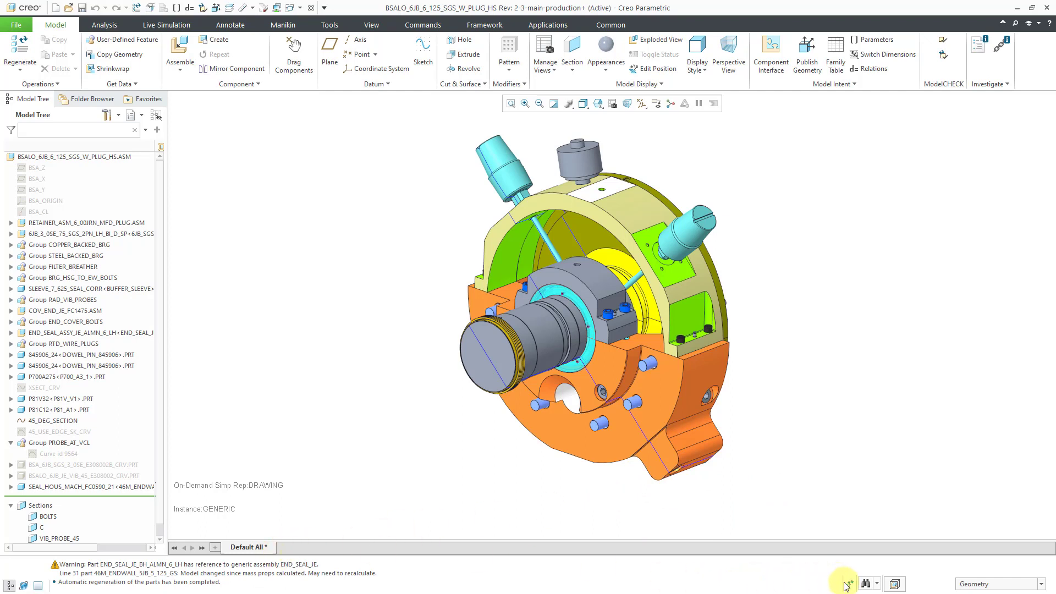
mouse_move(277, 372)
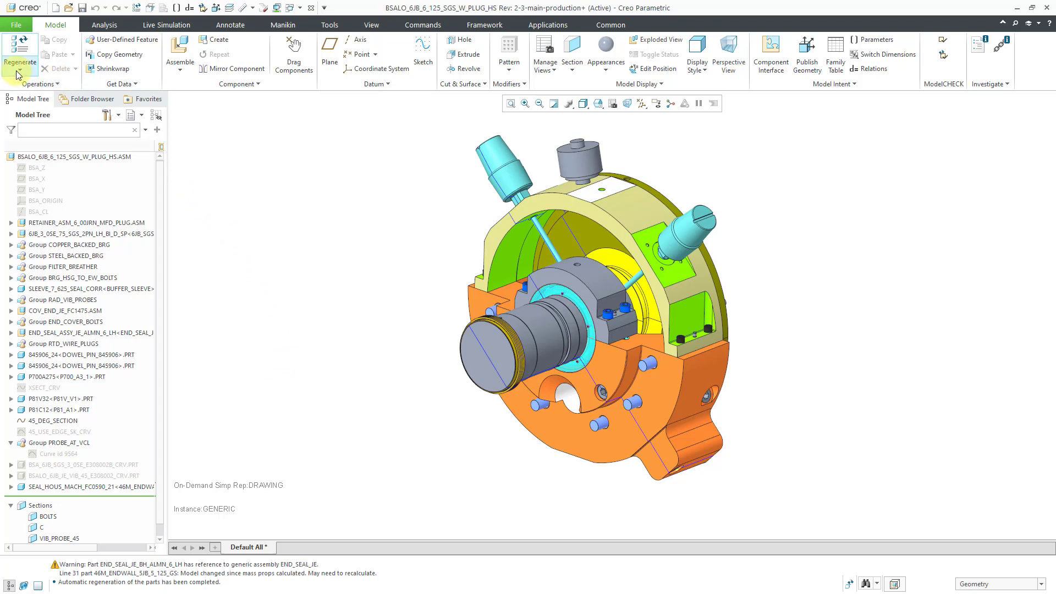
click(37, 63)
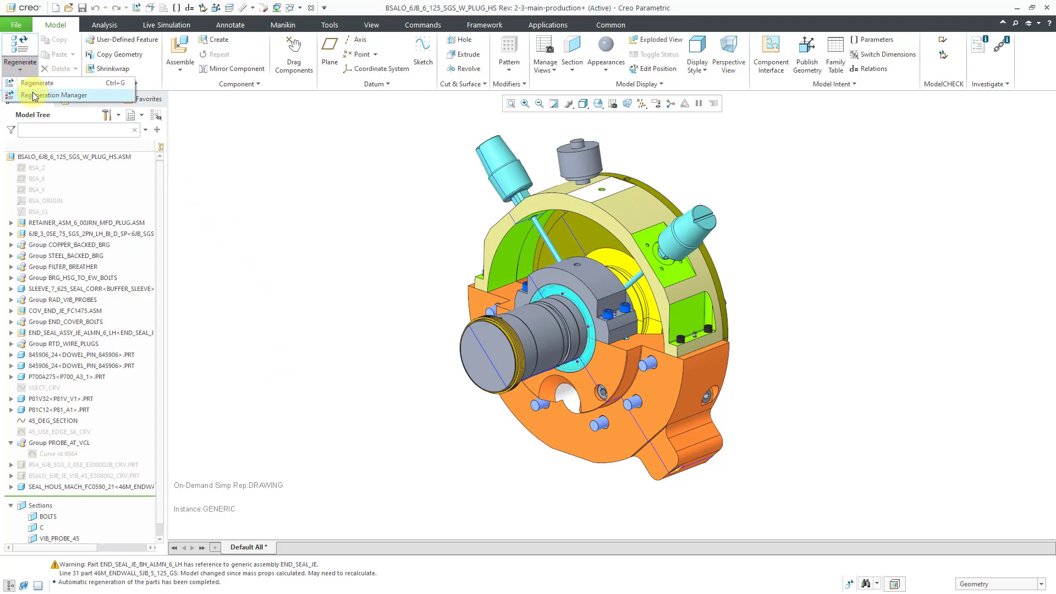
click(60, 95)
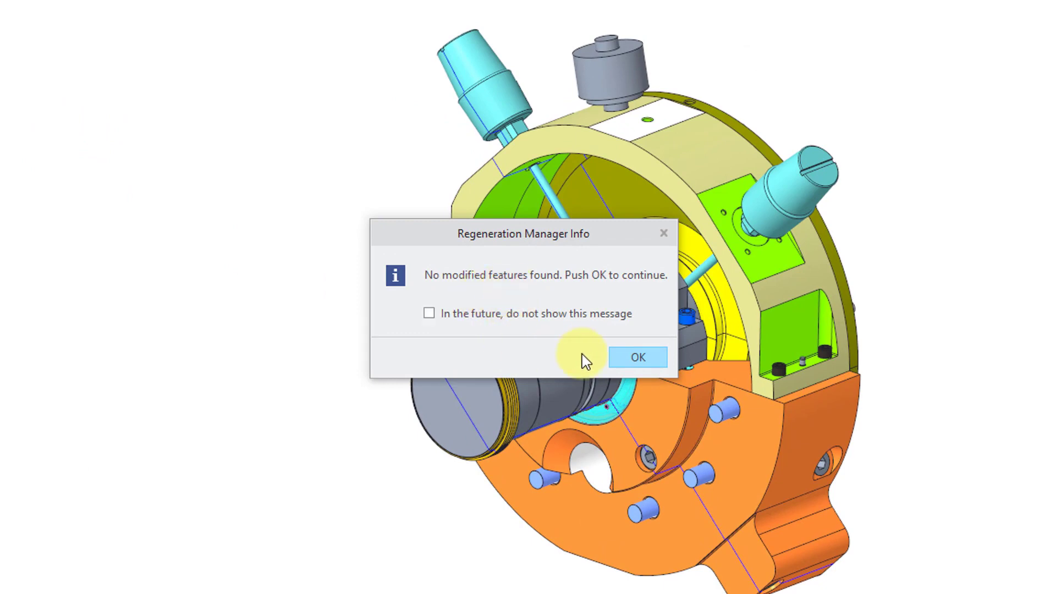
click(636, 357)
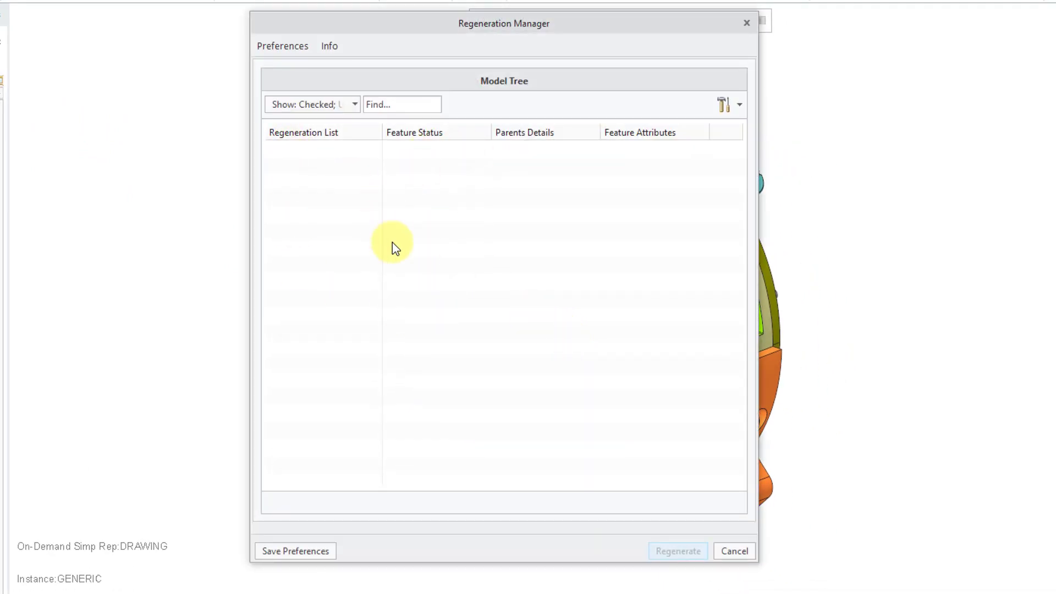
mouse_move(380, 268)
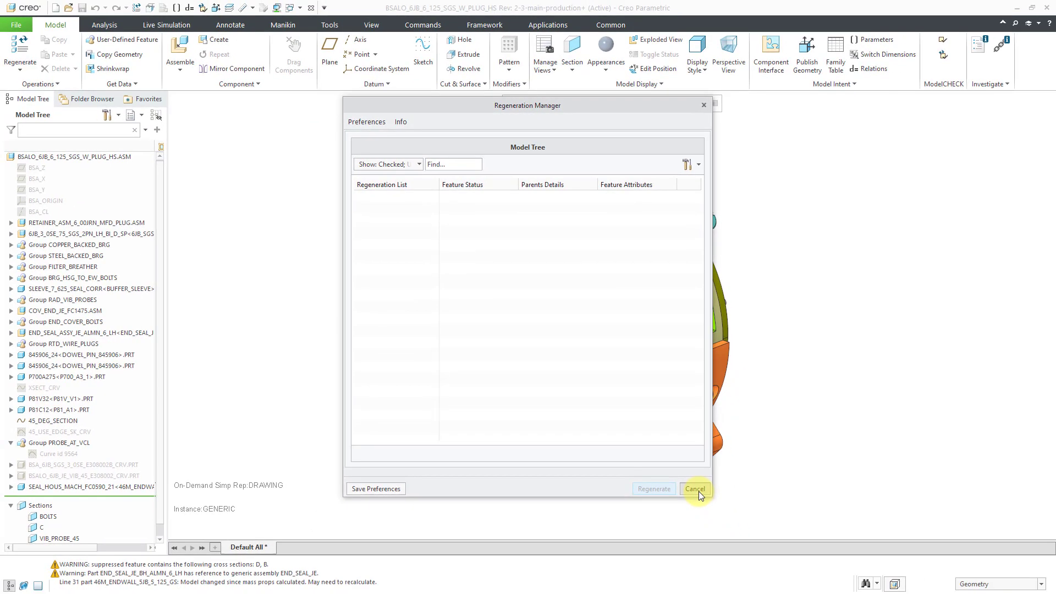
click(693, 489)
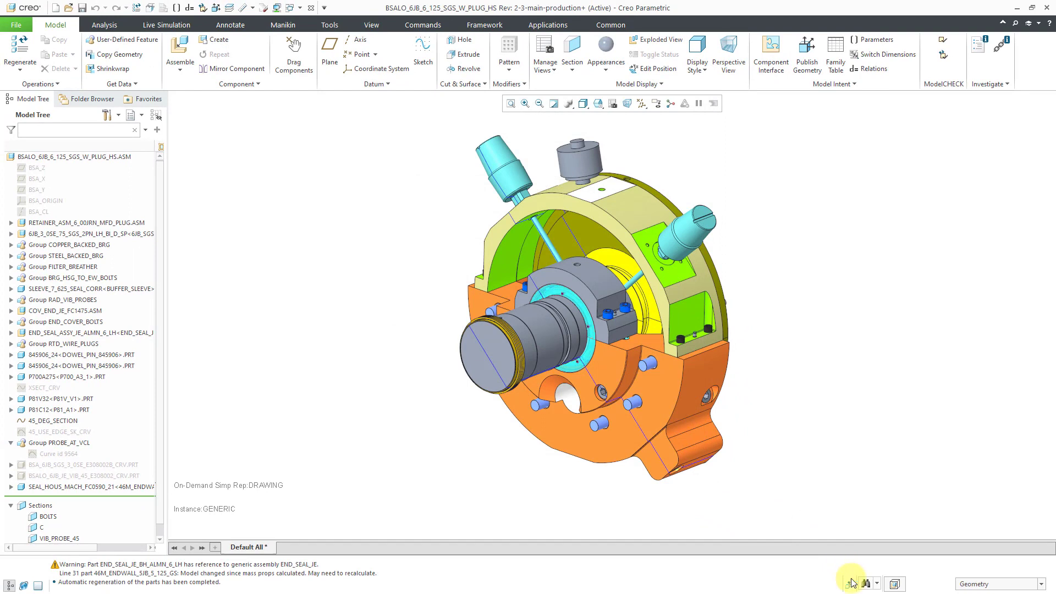